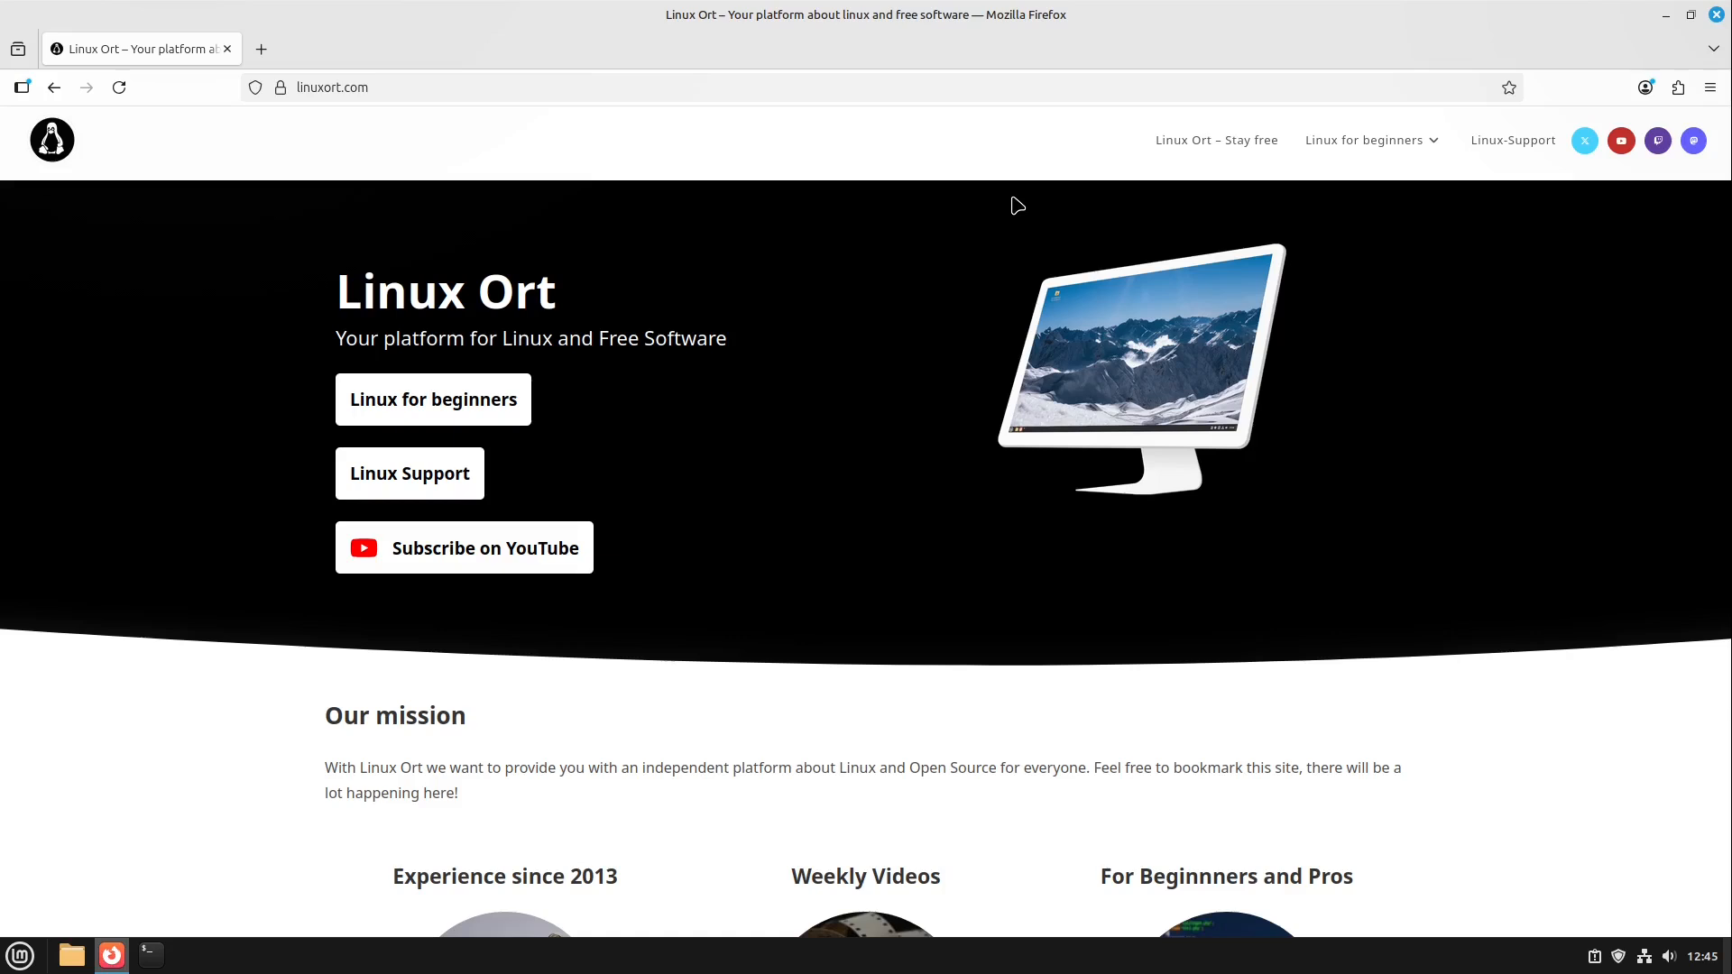
pyautogui.moveTo(1238, 150)
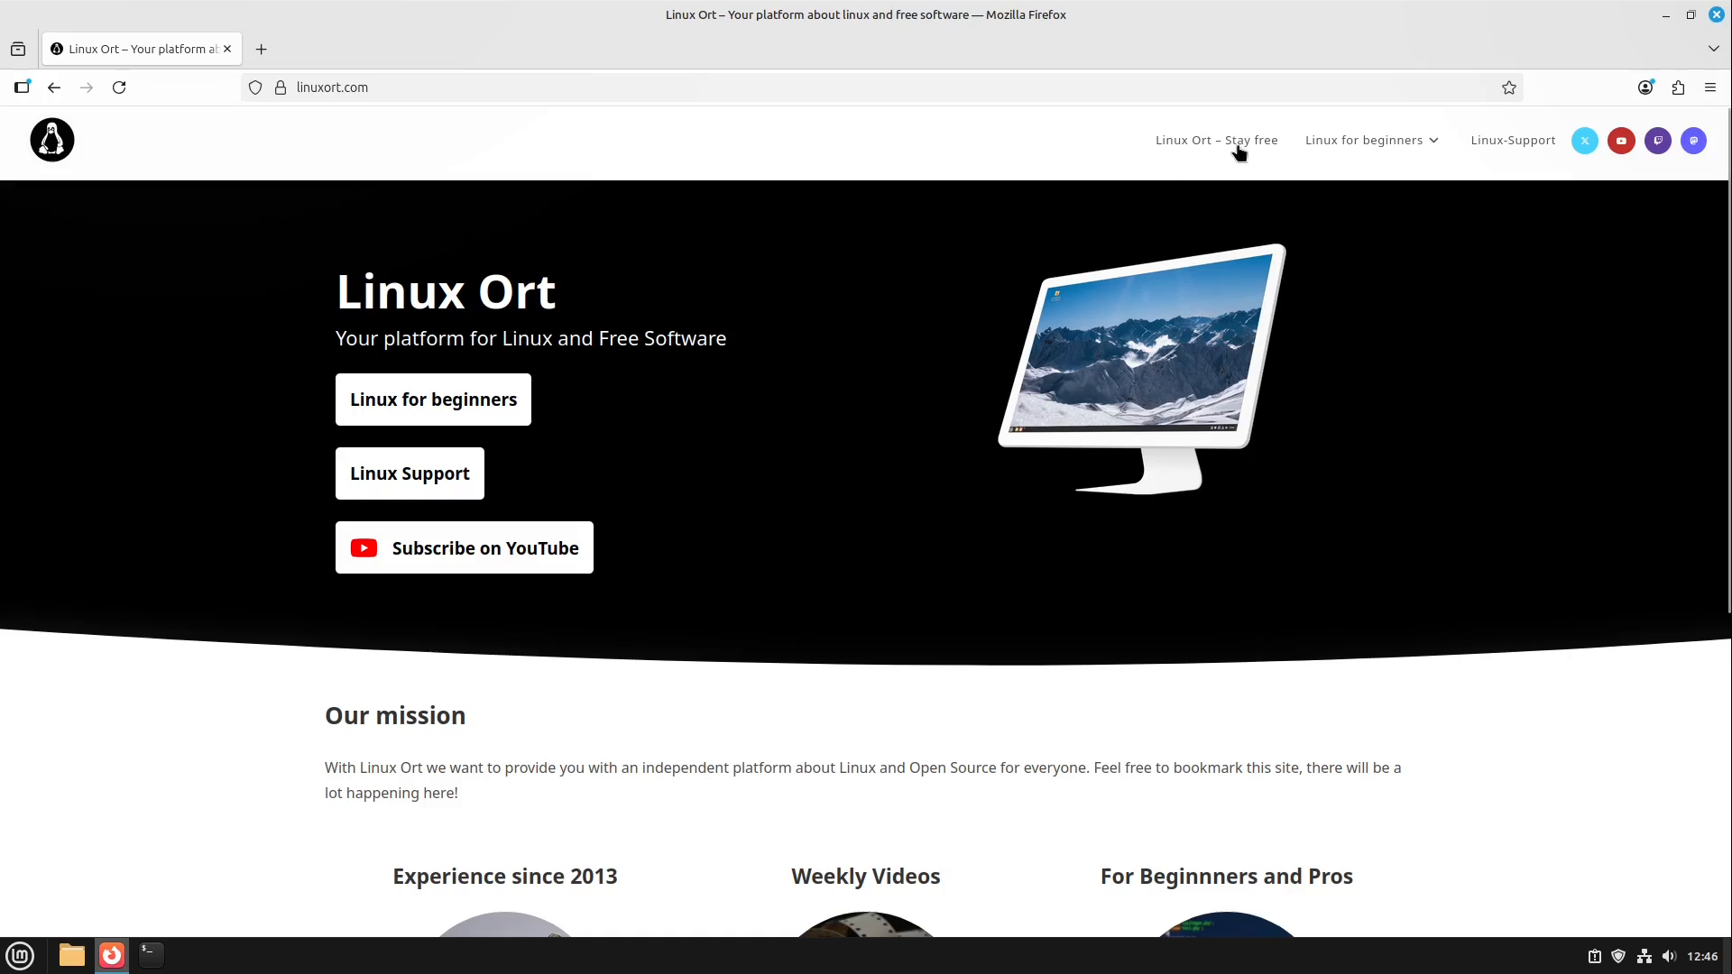
pyautogui.moveTo(1672, 21)
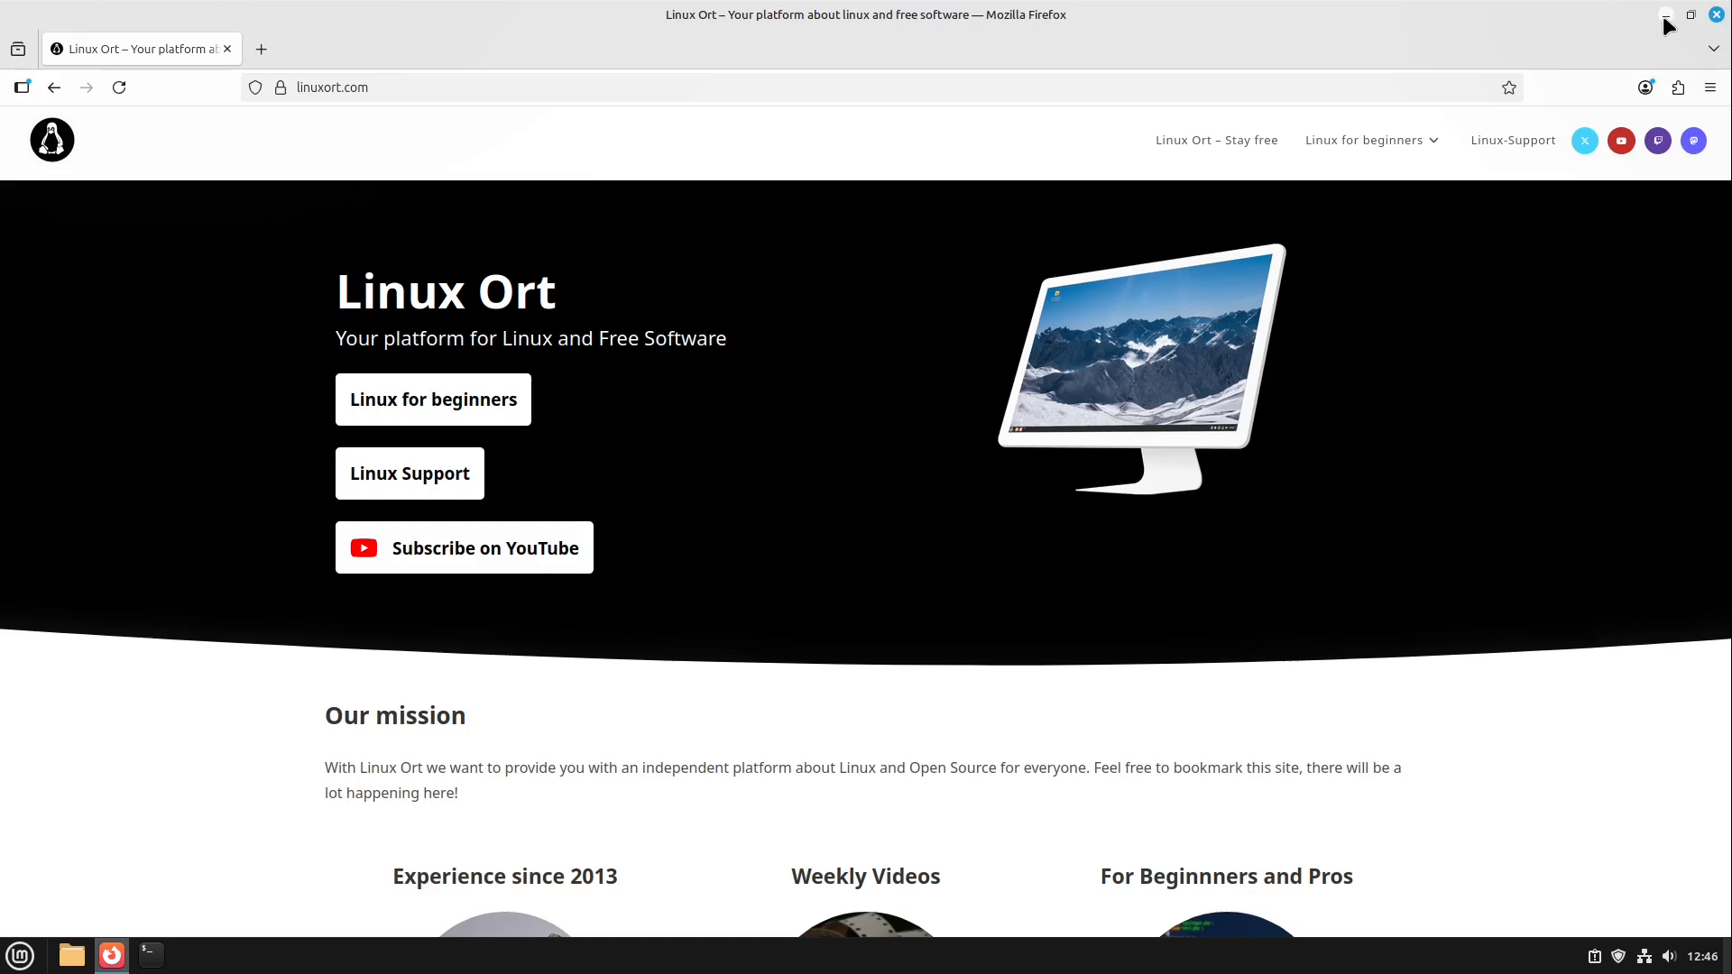
# - Launch System Info from the menu, check the Linux Mint 22.1 Cinnamon version, then close it
pyautogui.click(1665, 14)
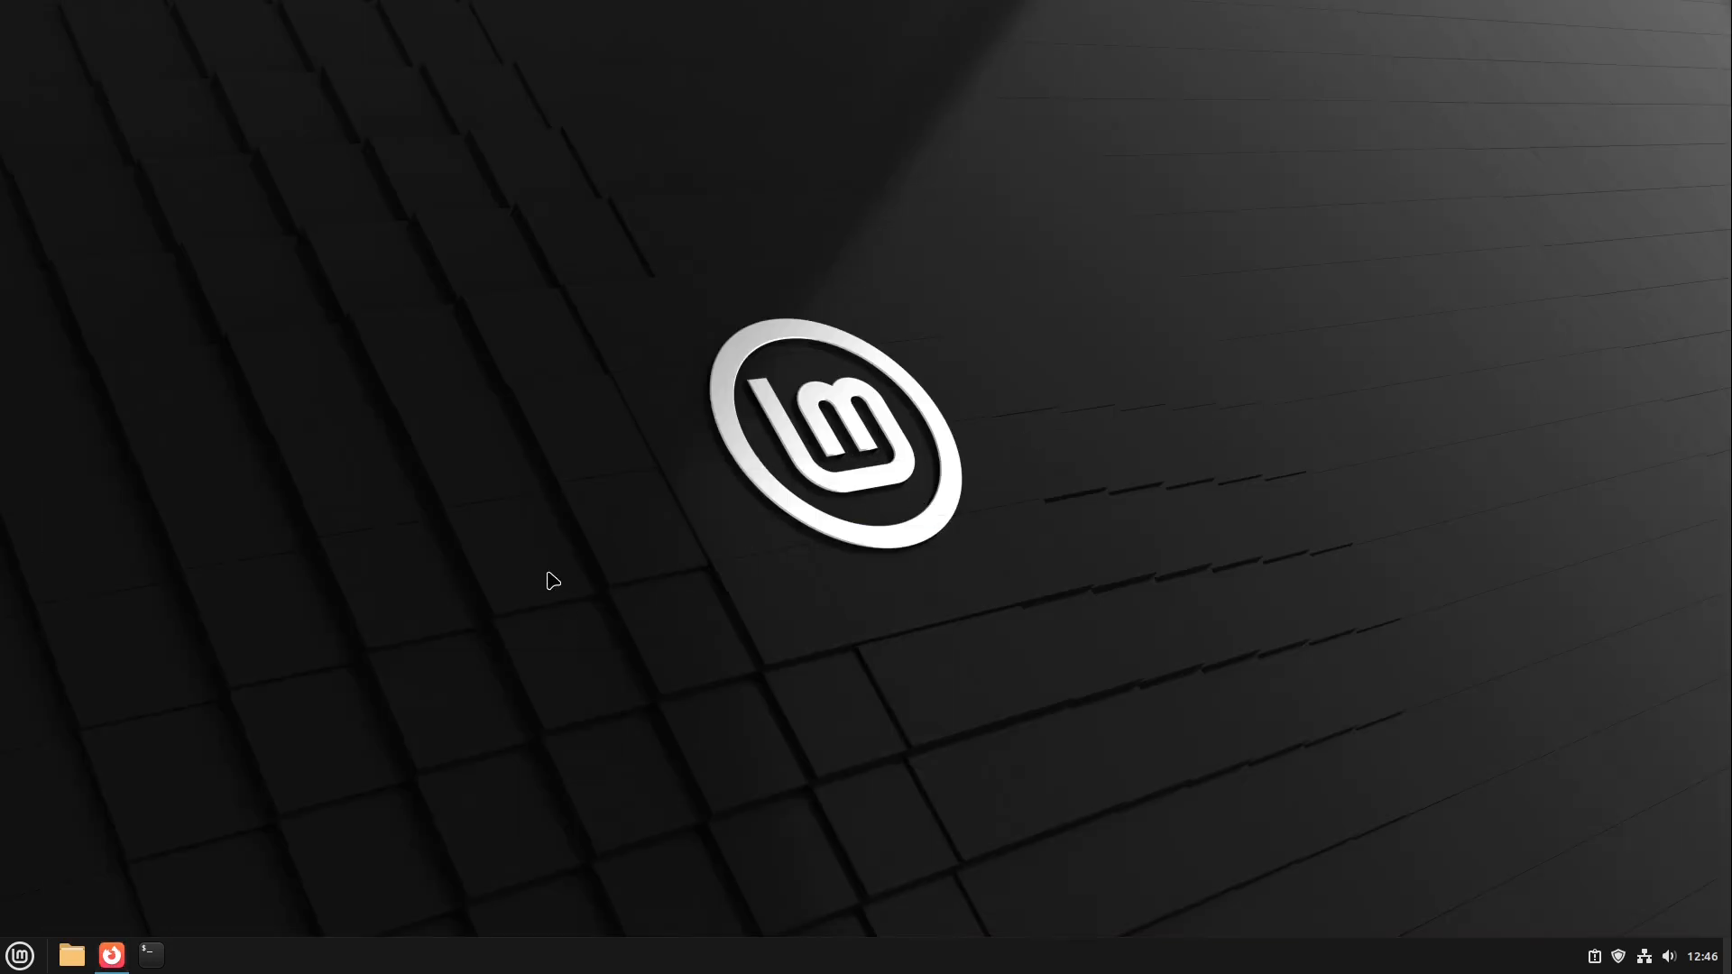
pyautogui.moveTo(346, 741)
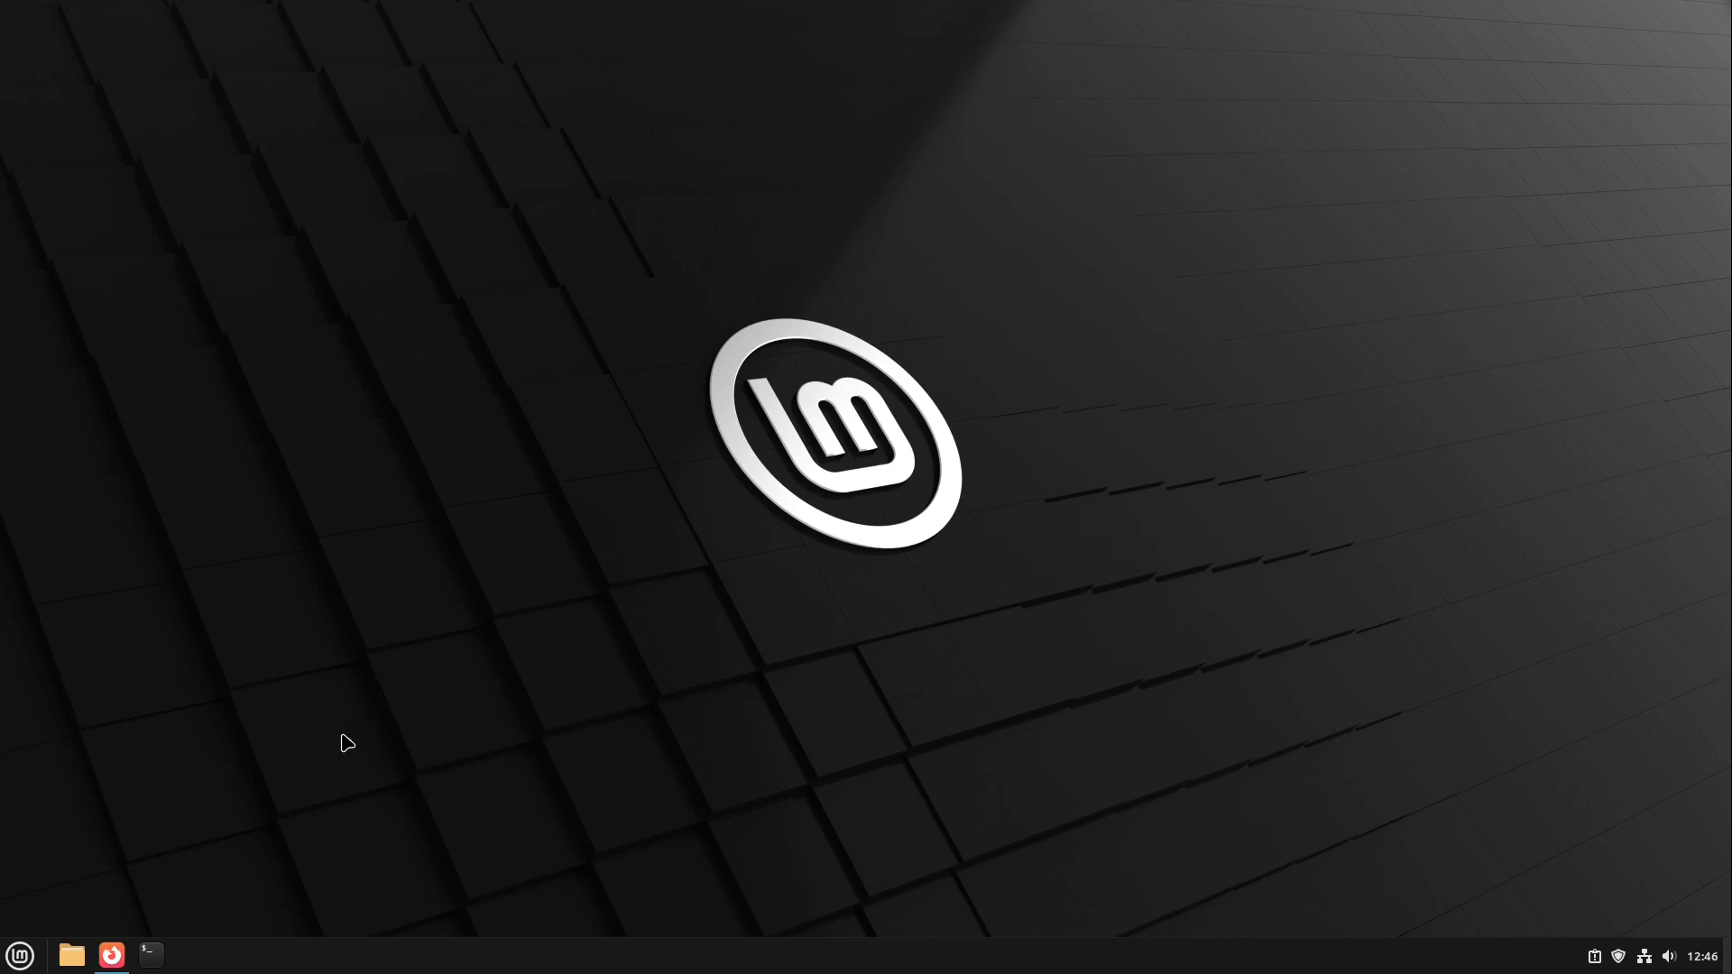
pyautogui.moveTo(18, 954)
pyautogui.write('s')
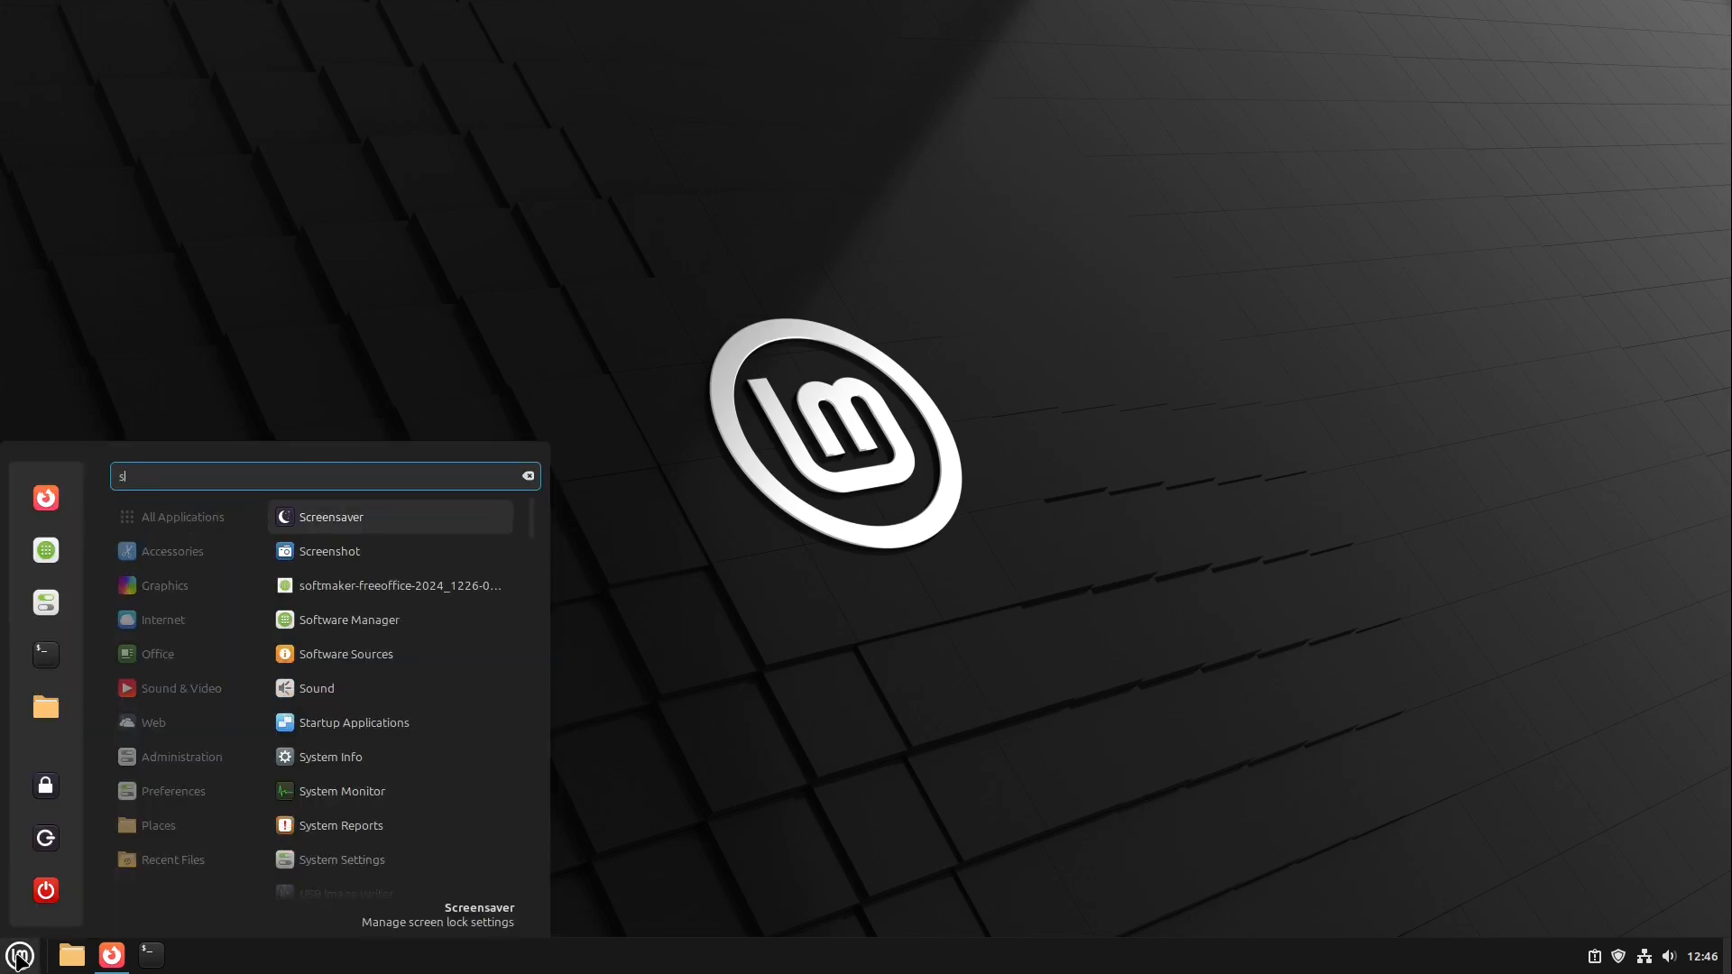
pyautogui.write('ys')
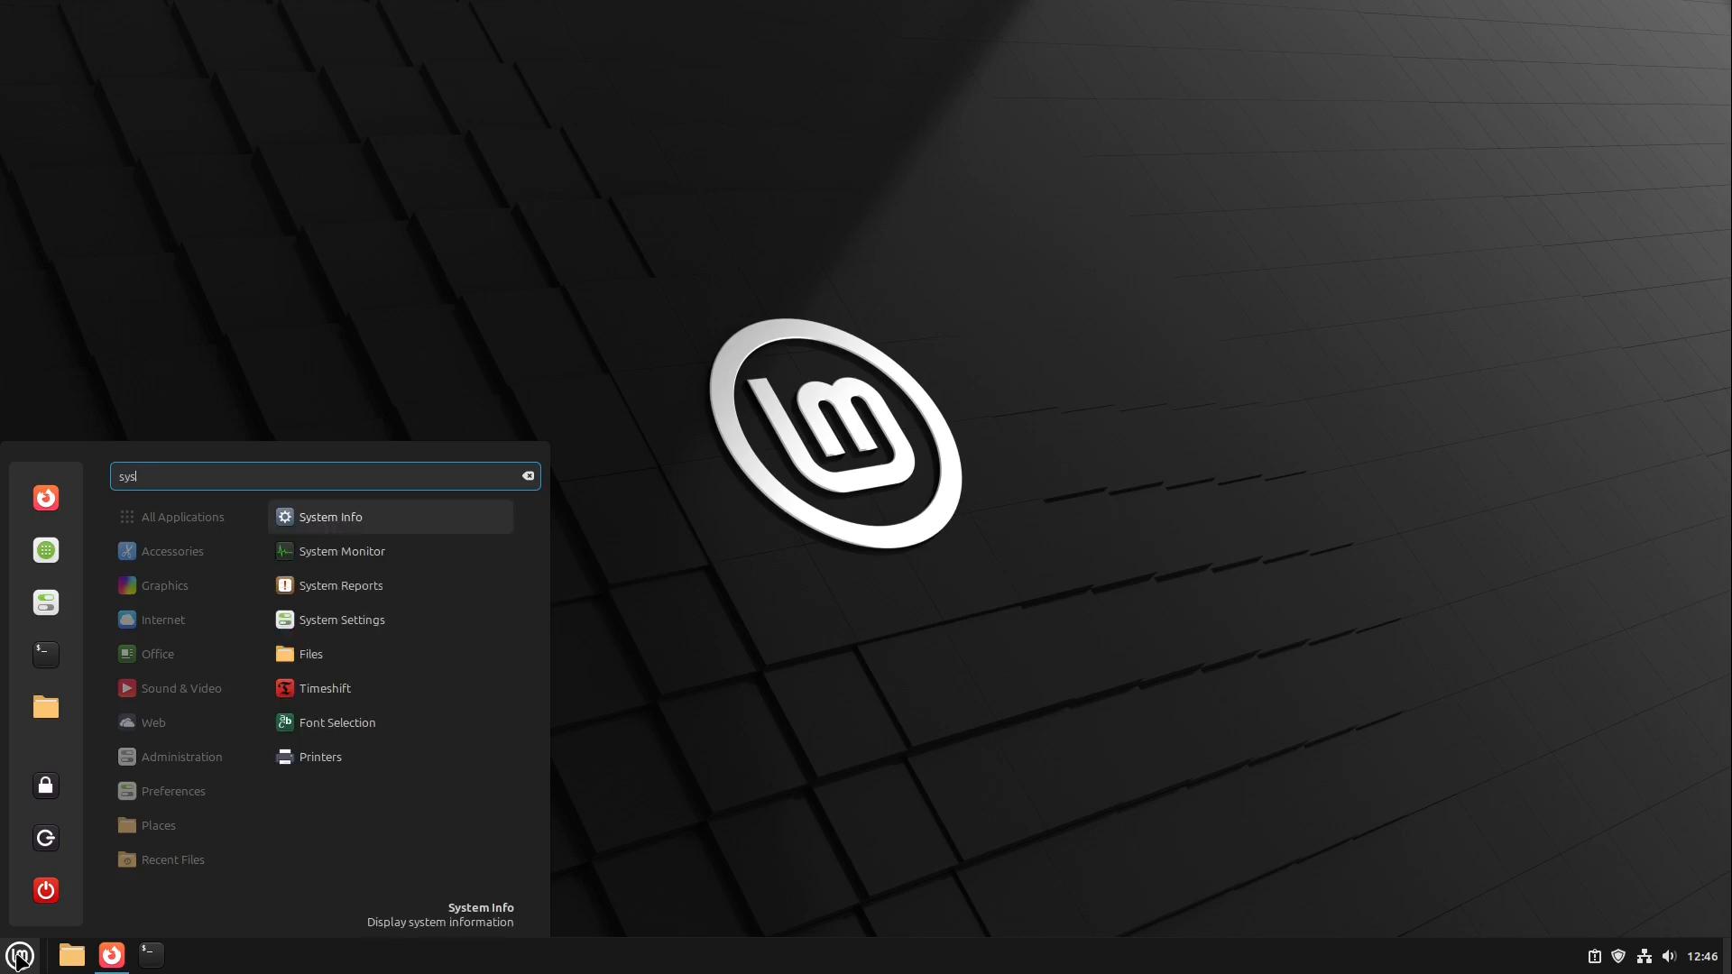
pyautogui.click(328, 516)
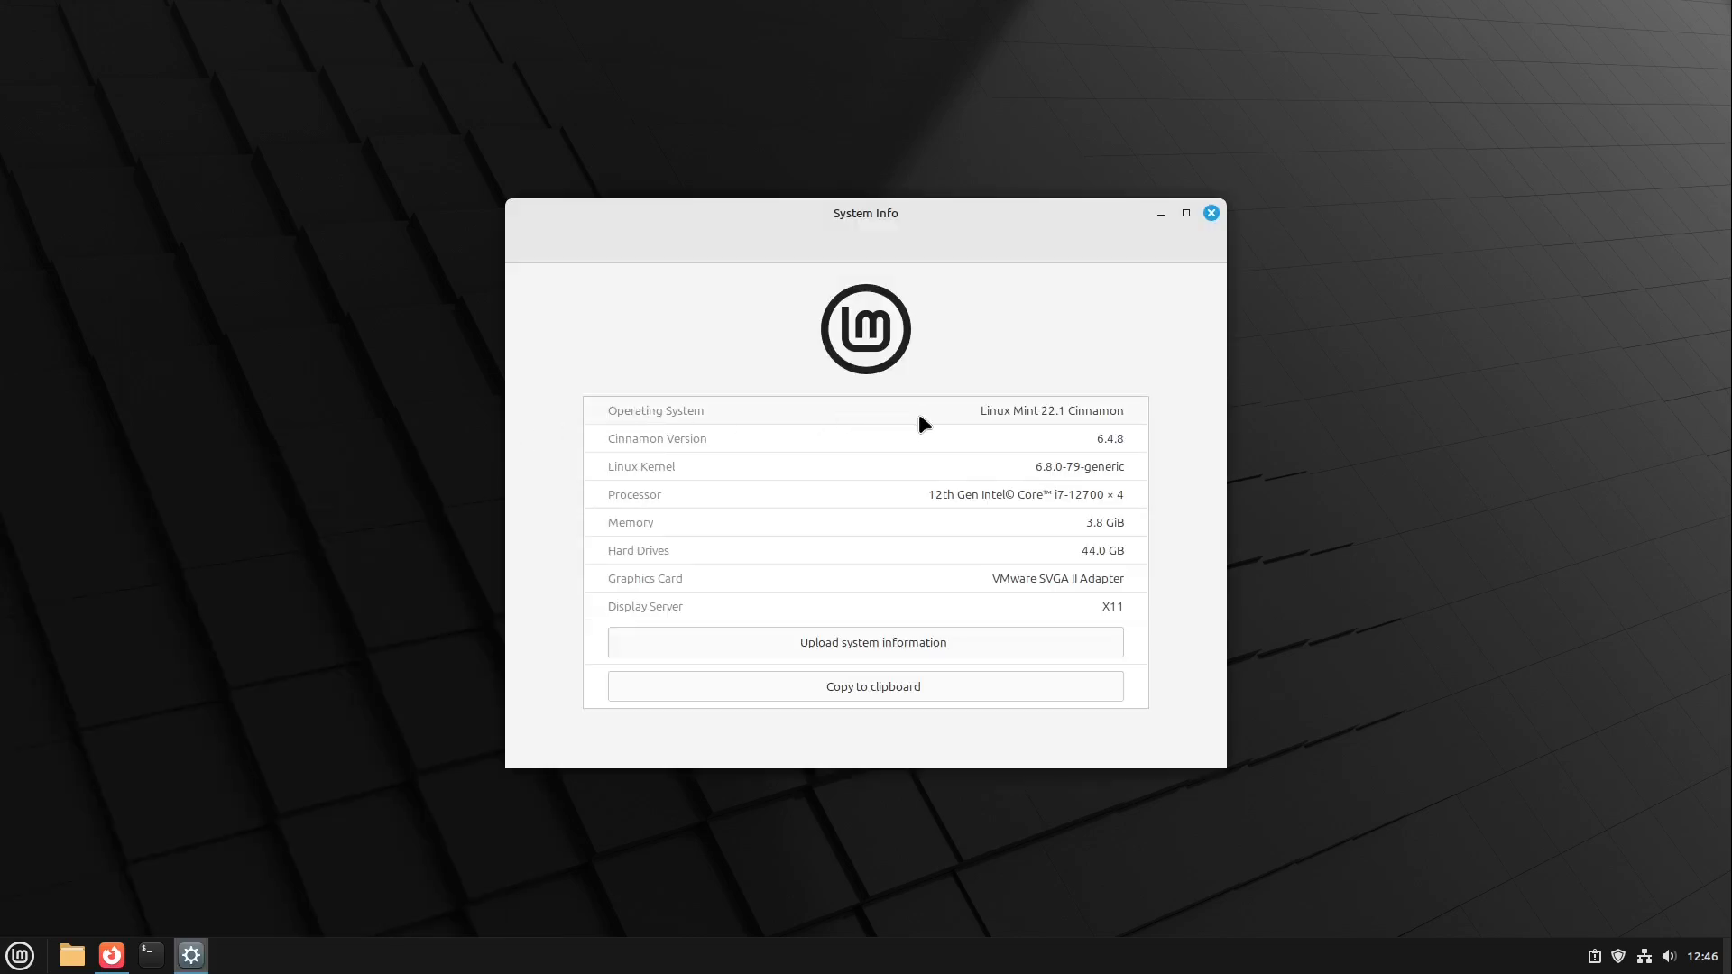
pyautogui.doubleClick(1051, 409)
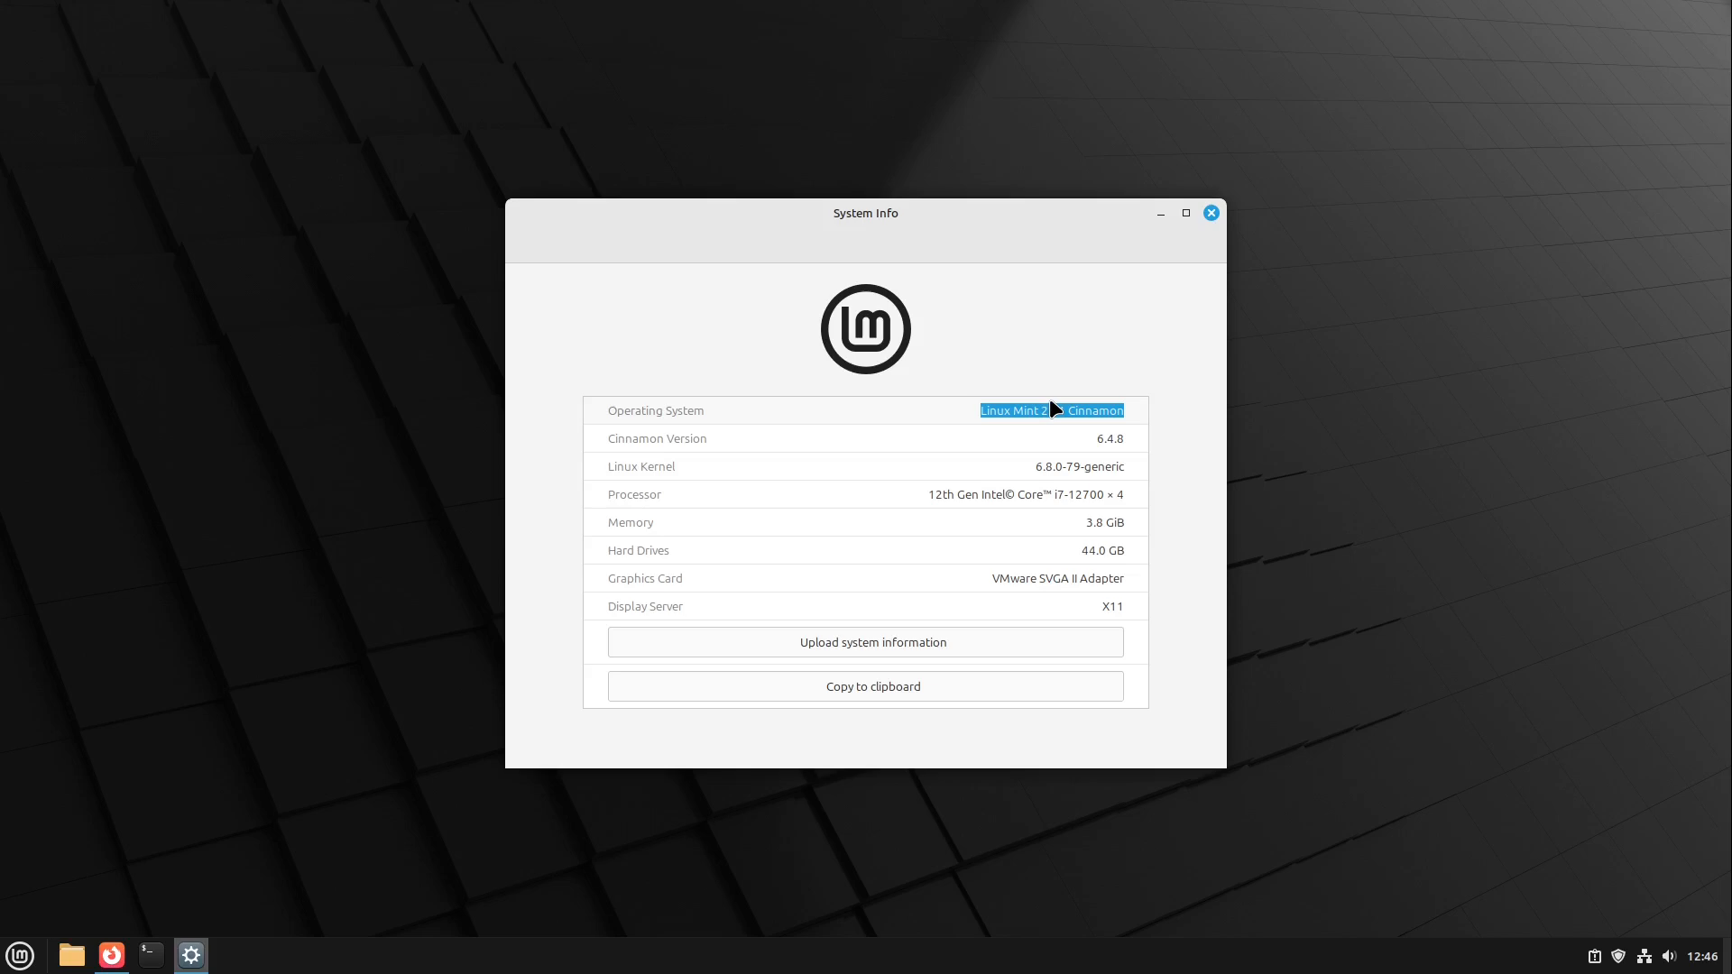
pyautogui.click(1209, 213)
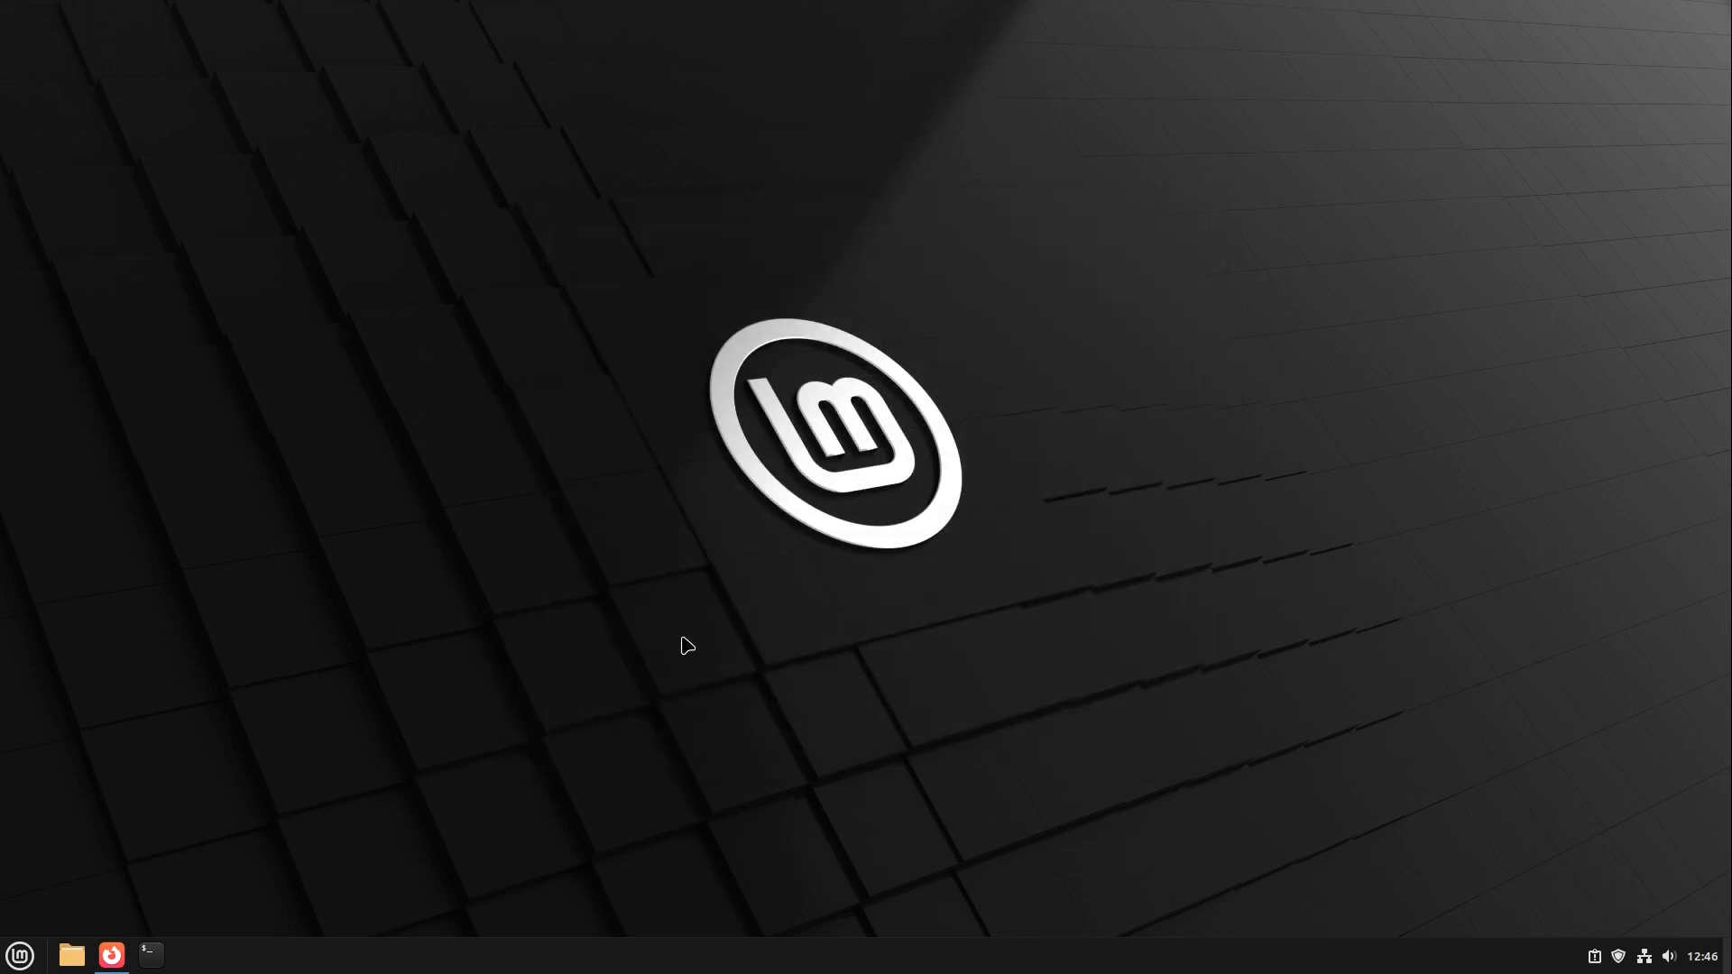
pyautogui.moveTo(207, 819)
pyautogui.write('ti')
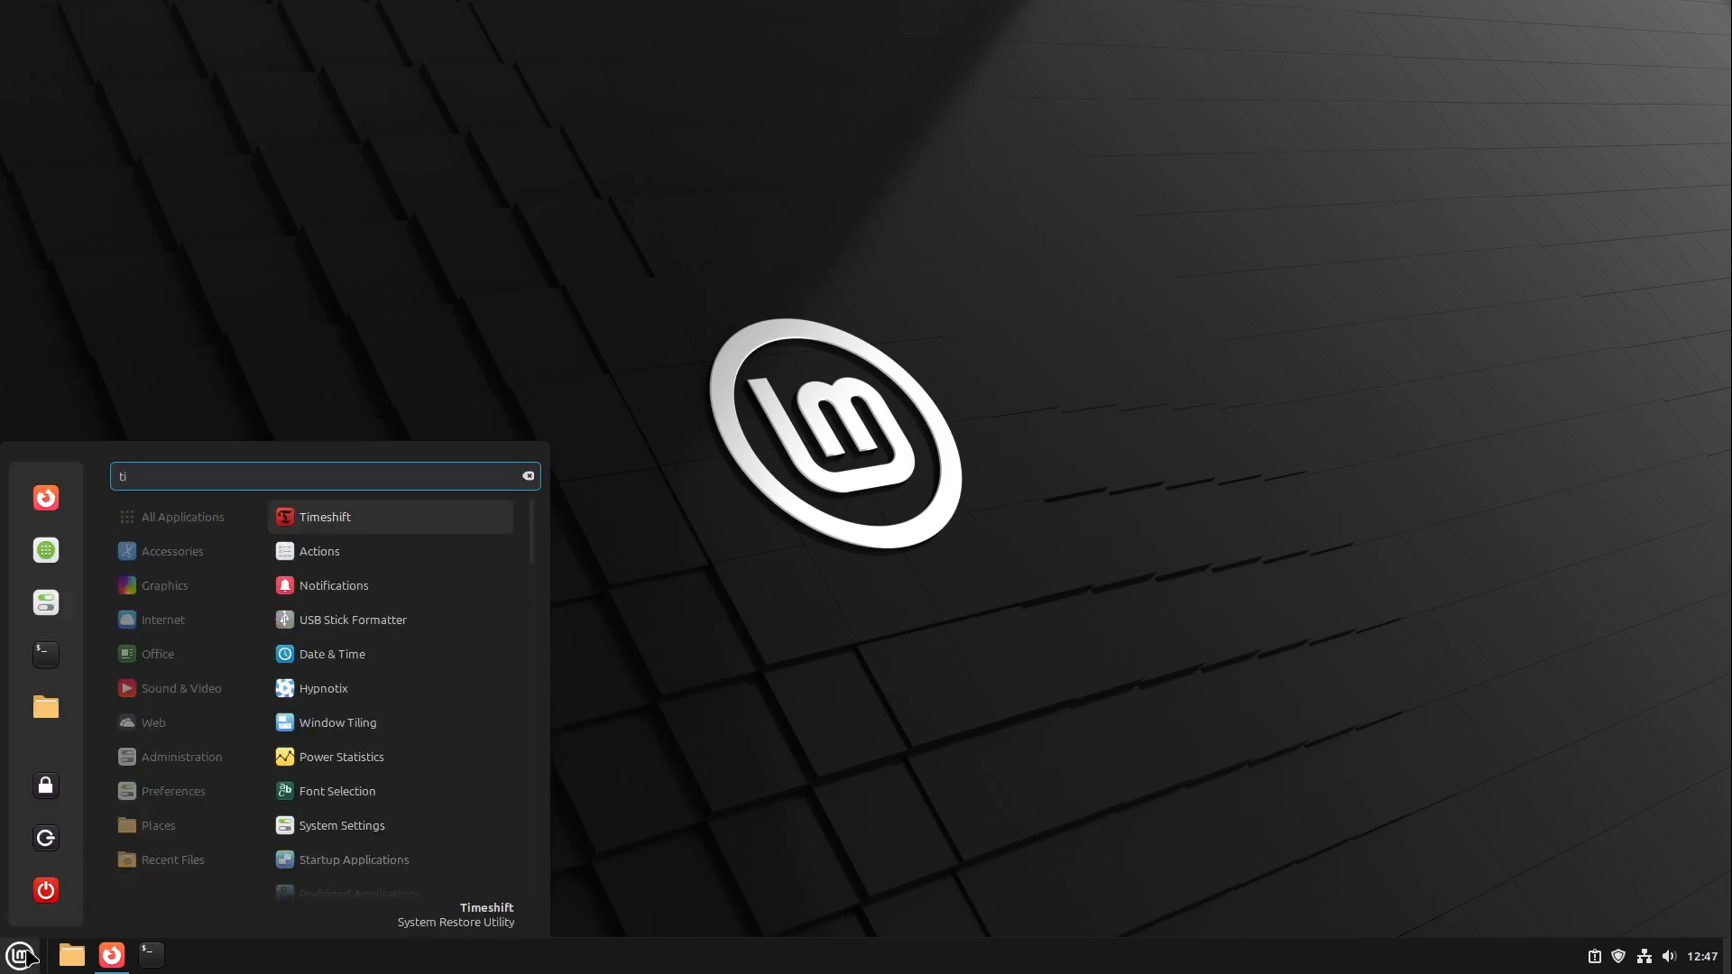
# - Launch Timeshift from the menu and authenticate to reach its Setup Wizard
pyautogui.write('m')
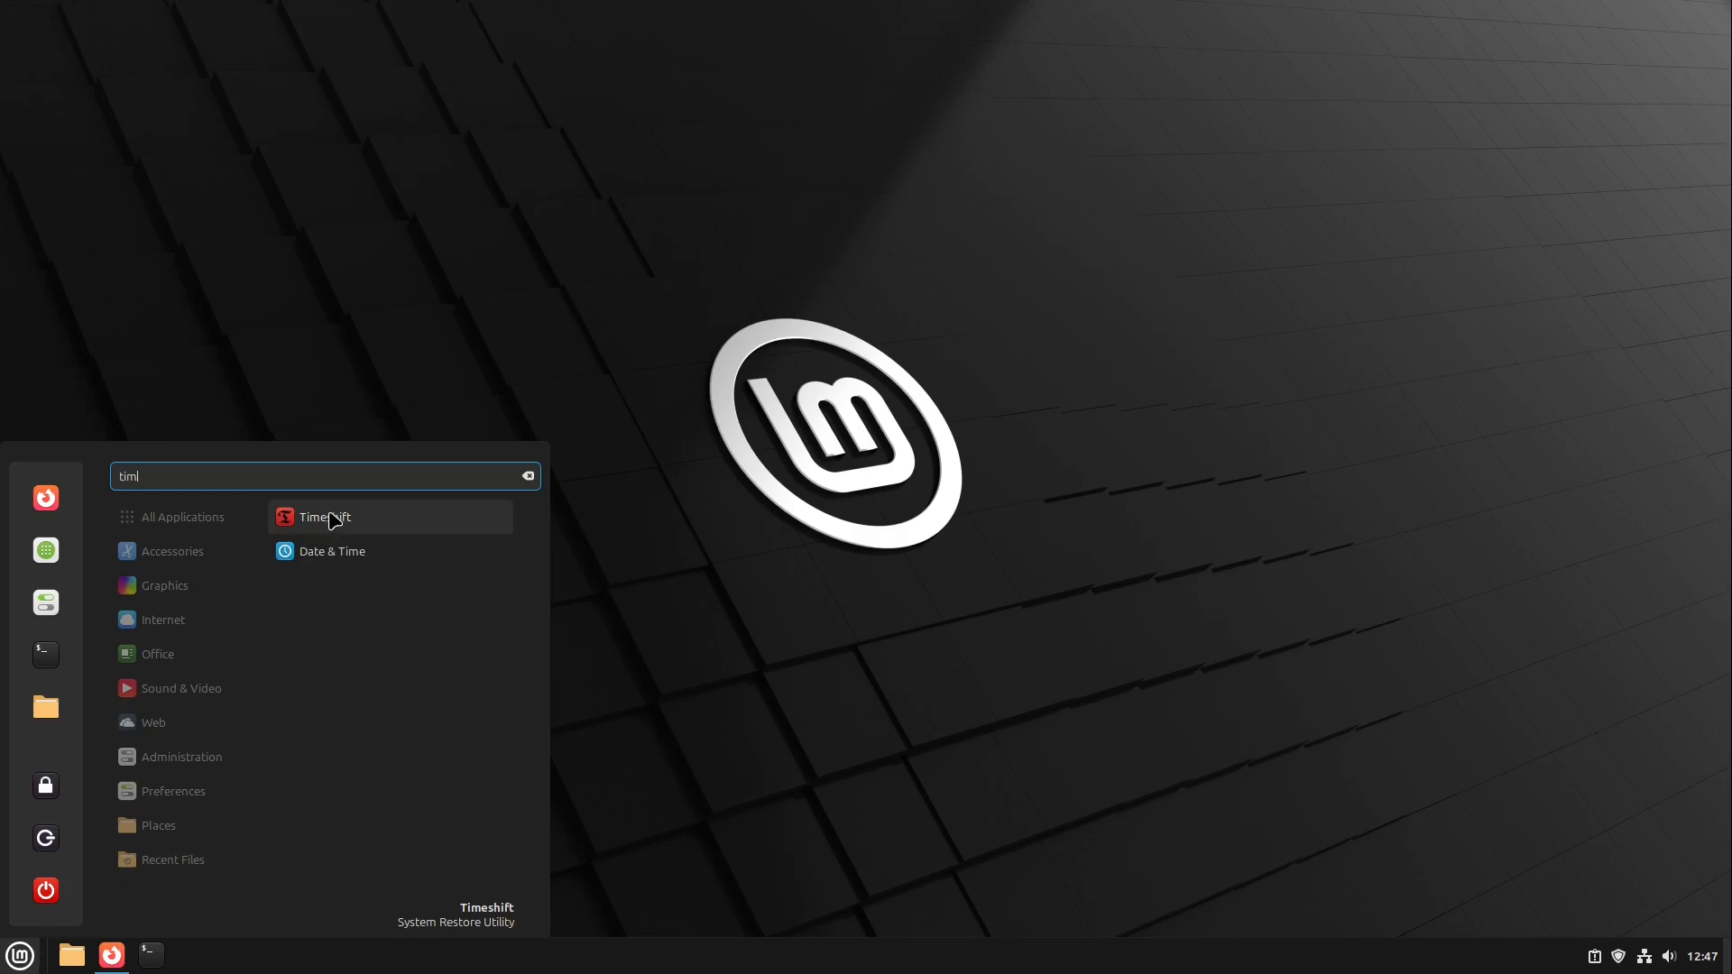
pyautogui.click(324, 516)
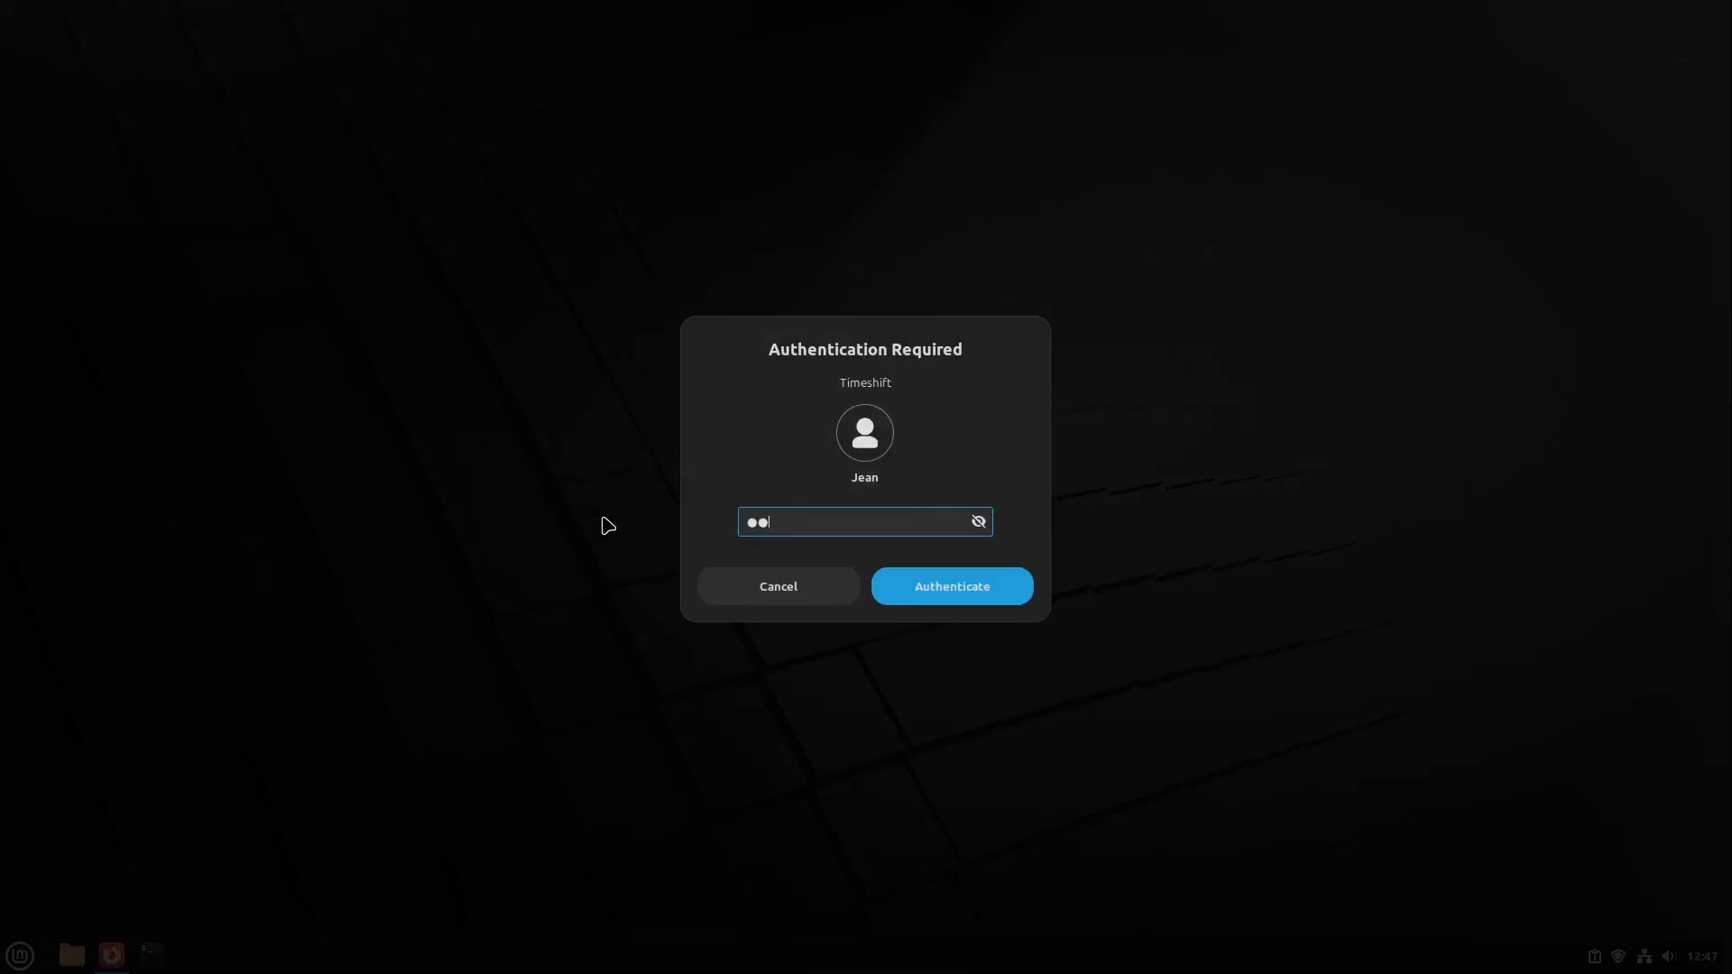
pyautogui.click(951, 584)
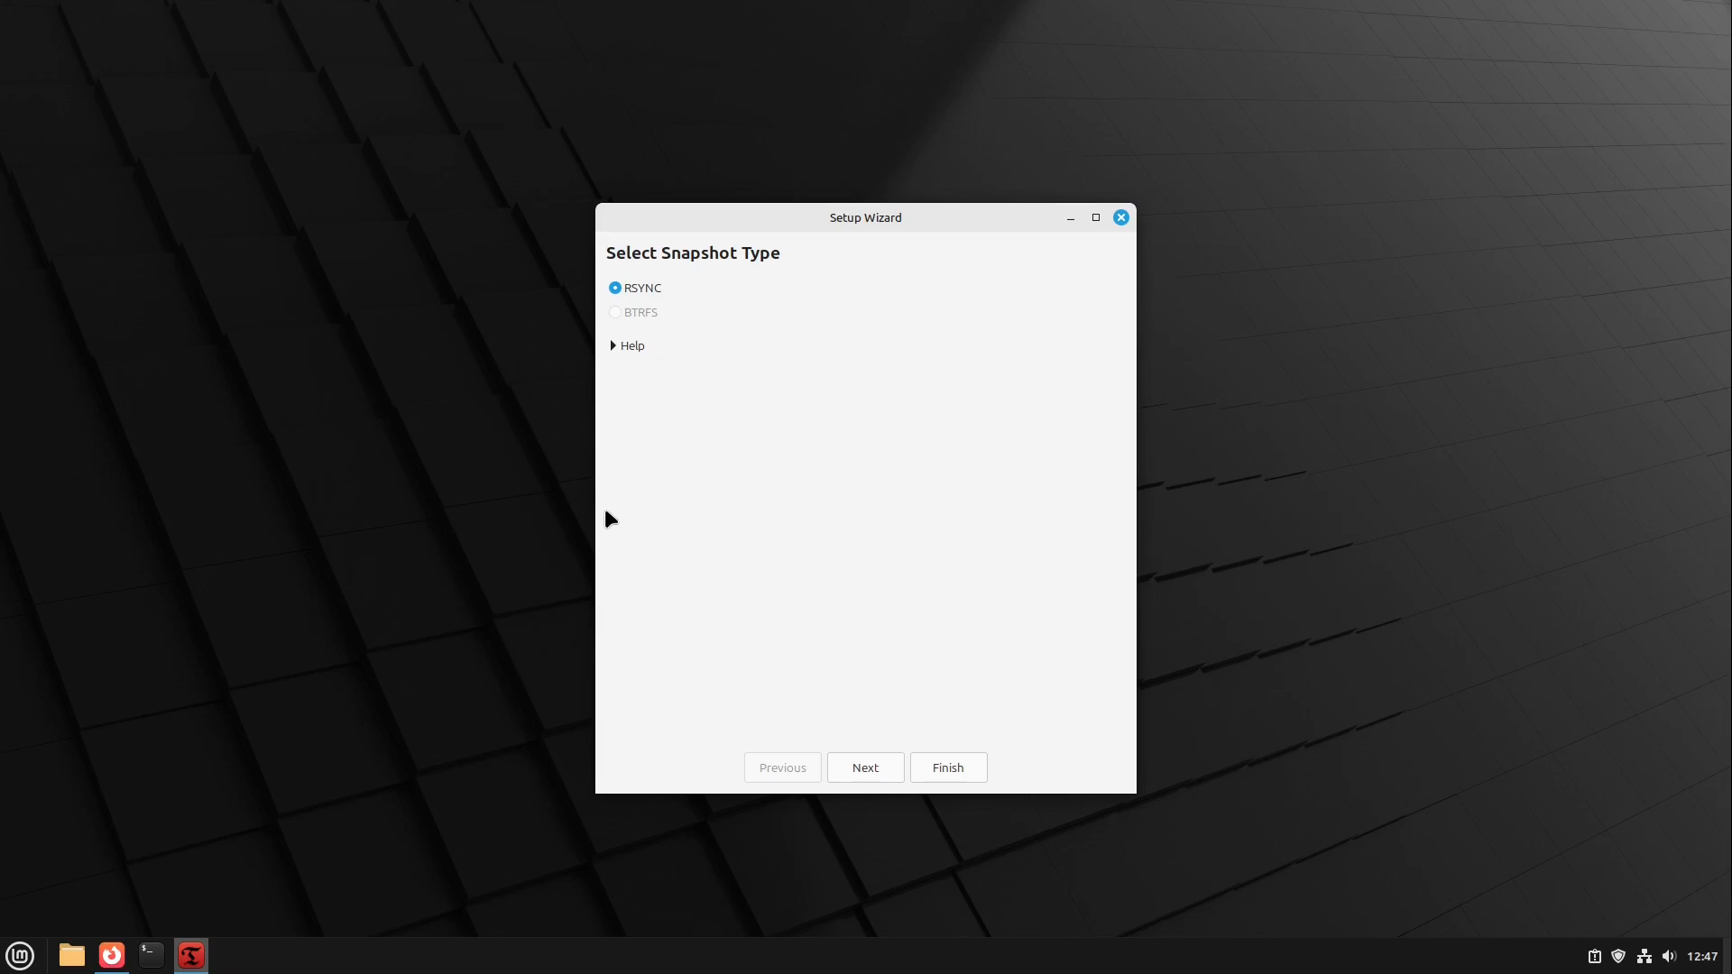
pyautogui.moveTo(484, 295)
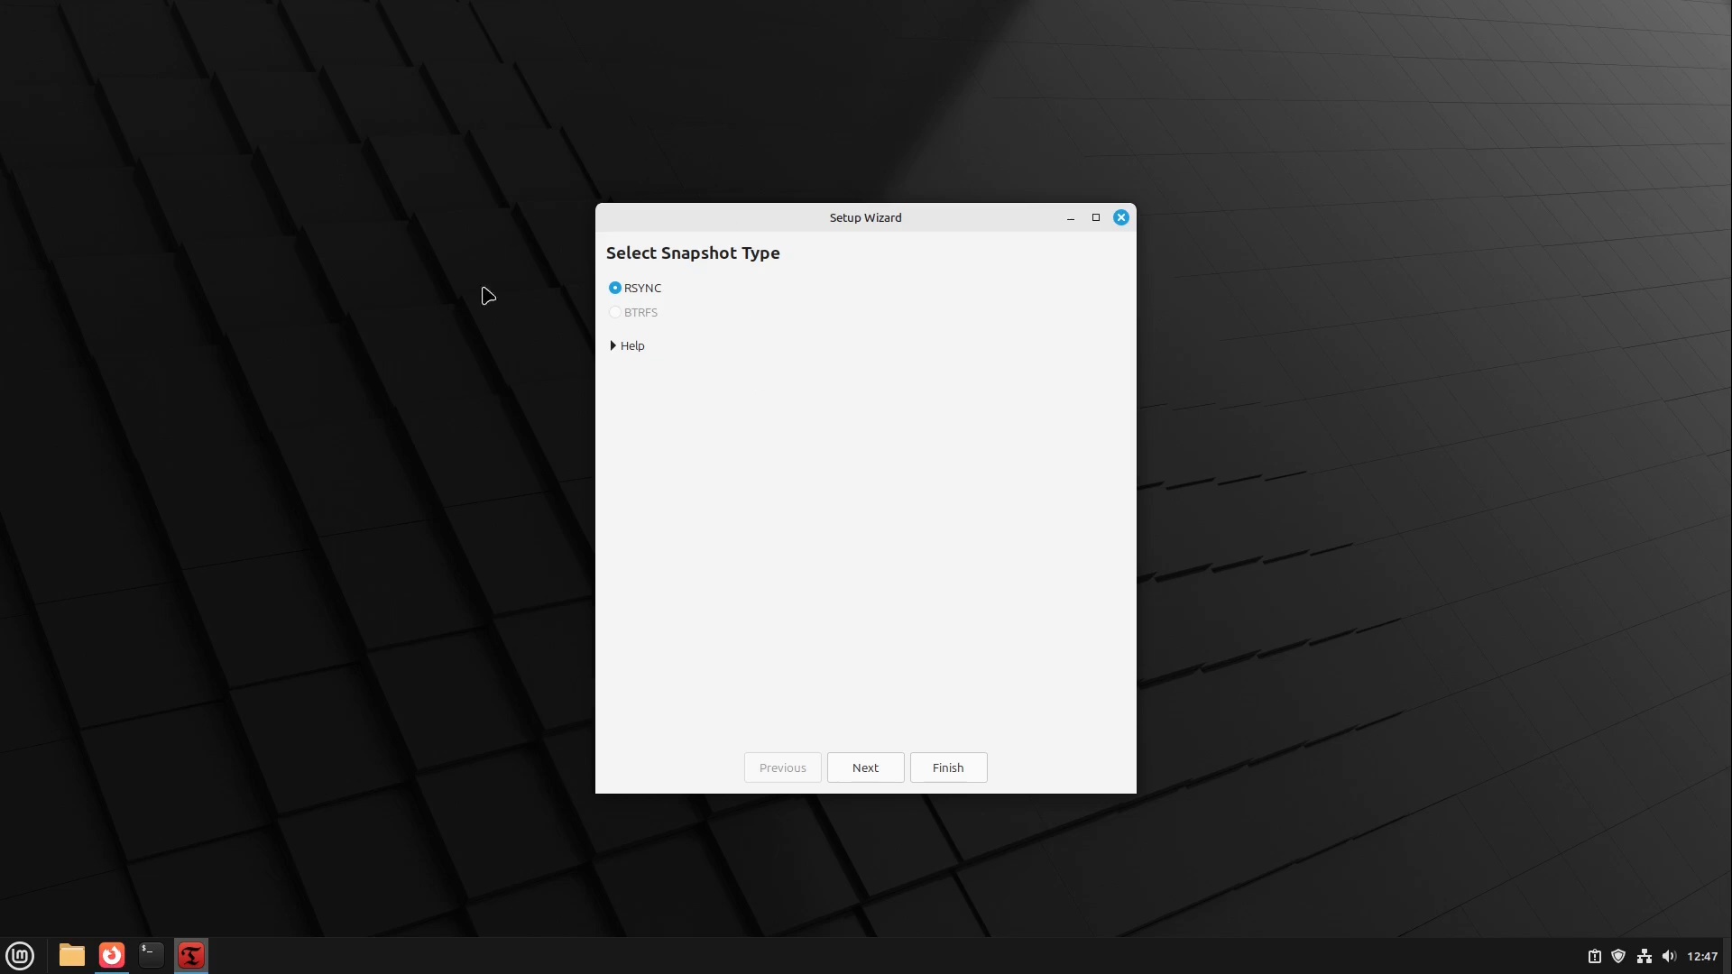
pyautogui.moveTo(864, 769)
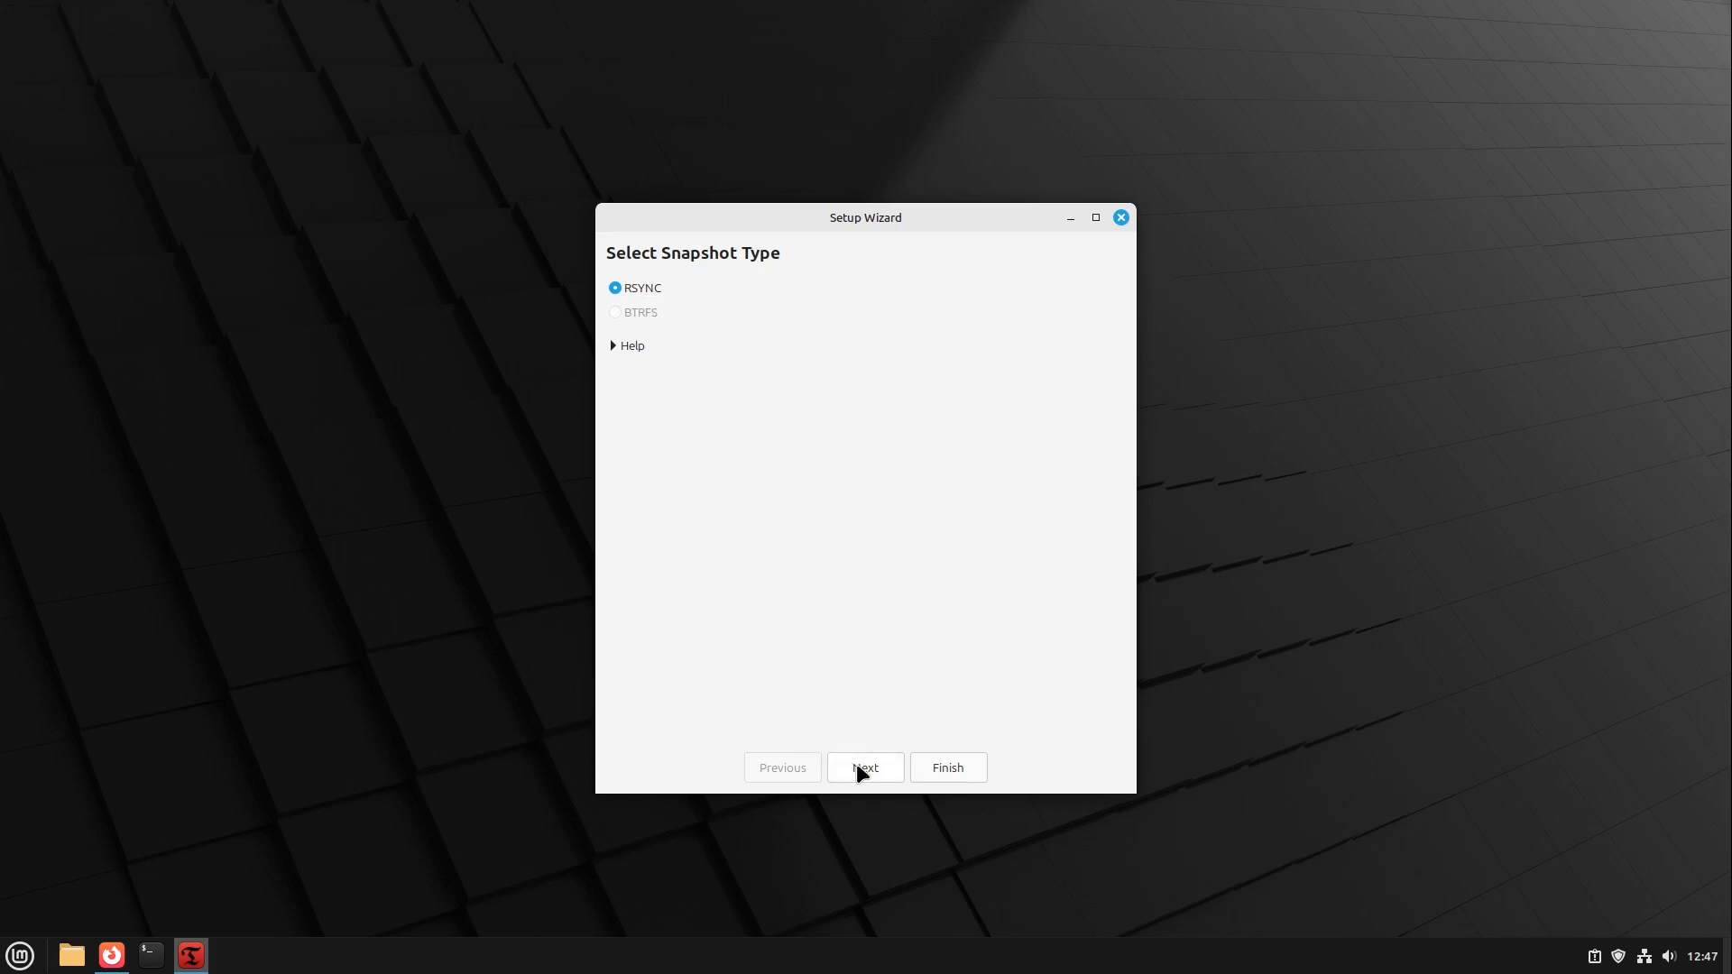
# - Keep RSYNC as the snapshot type and continue to the snapshot location step
pyautogui.click(865, 767)
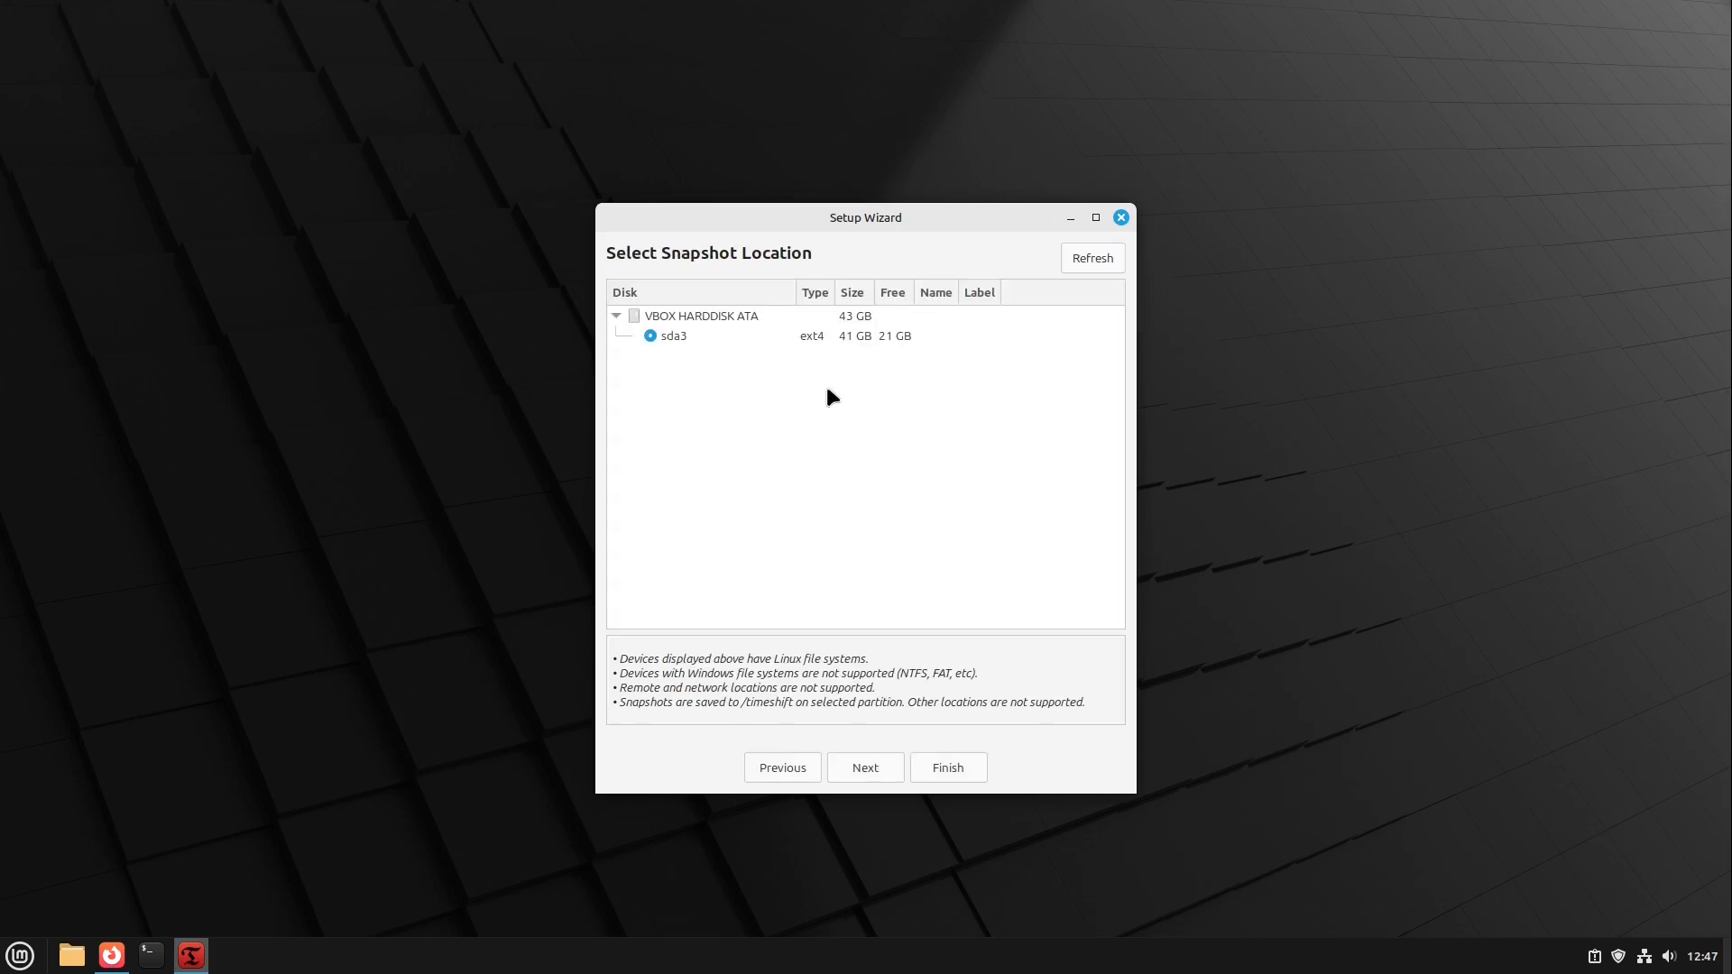
pyautogui.moveTo(864, 767)
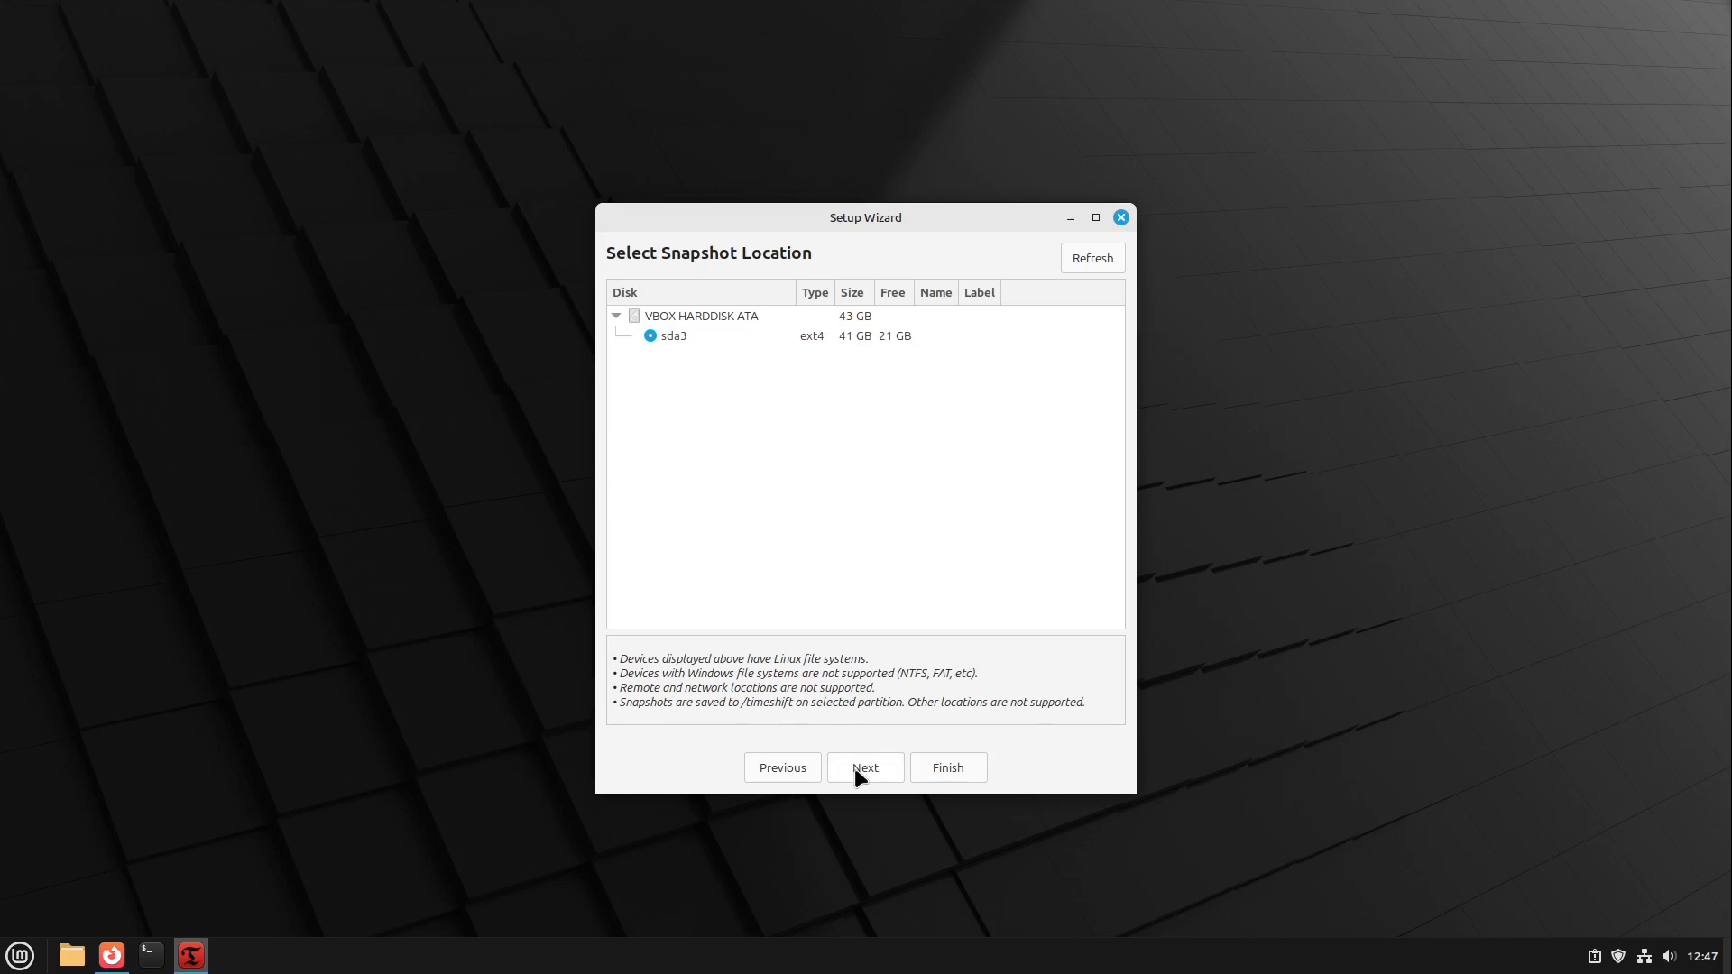
# - Keep sda3 as location, untick Daily and Monthly snapshot levels, and continue
pyautogui.click(865, 767)
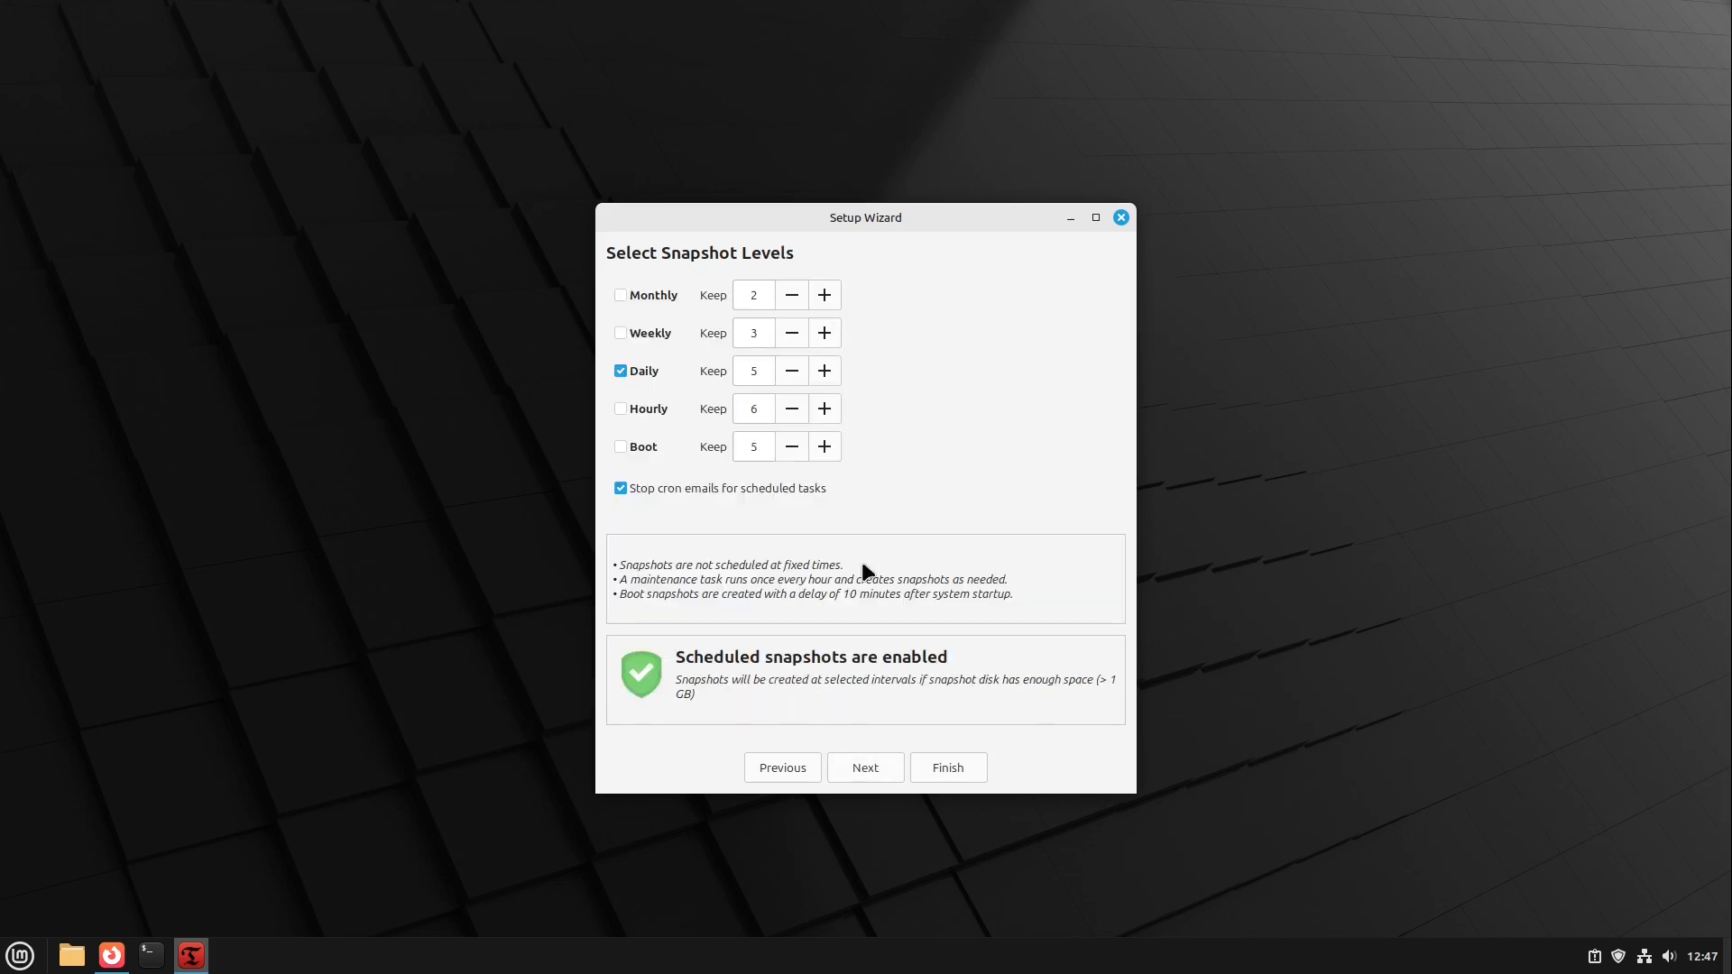
pyautogui.moveTo(640, 400)
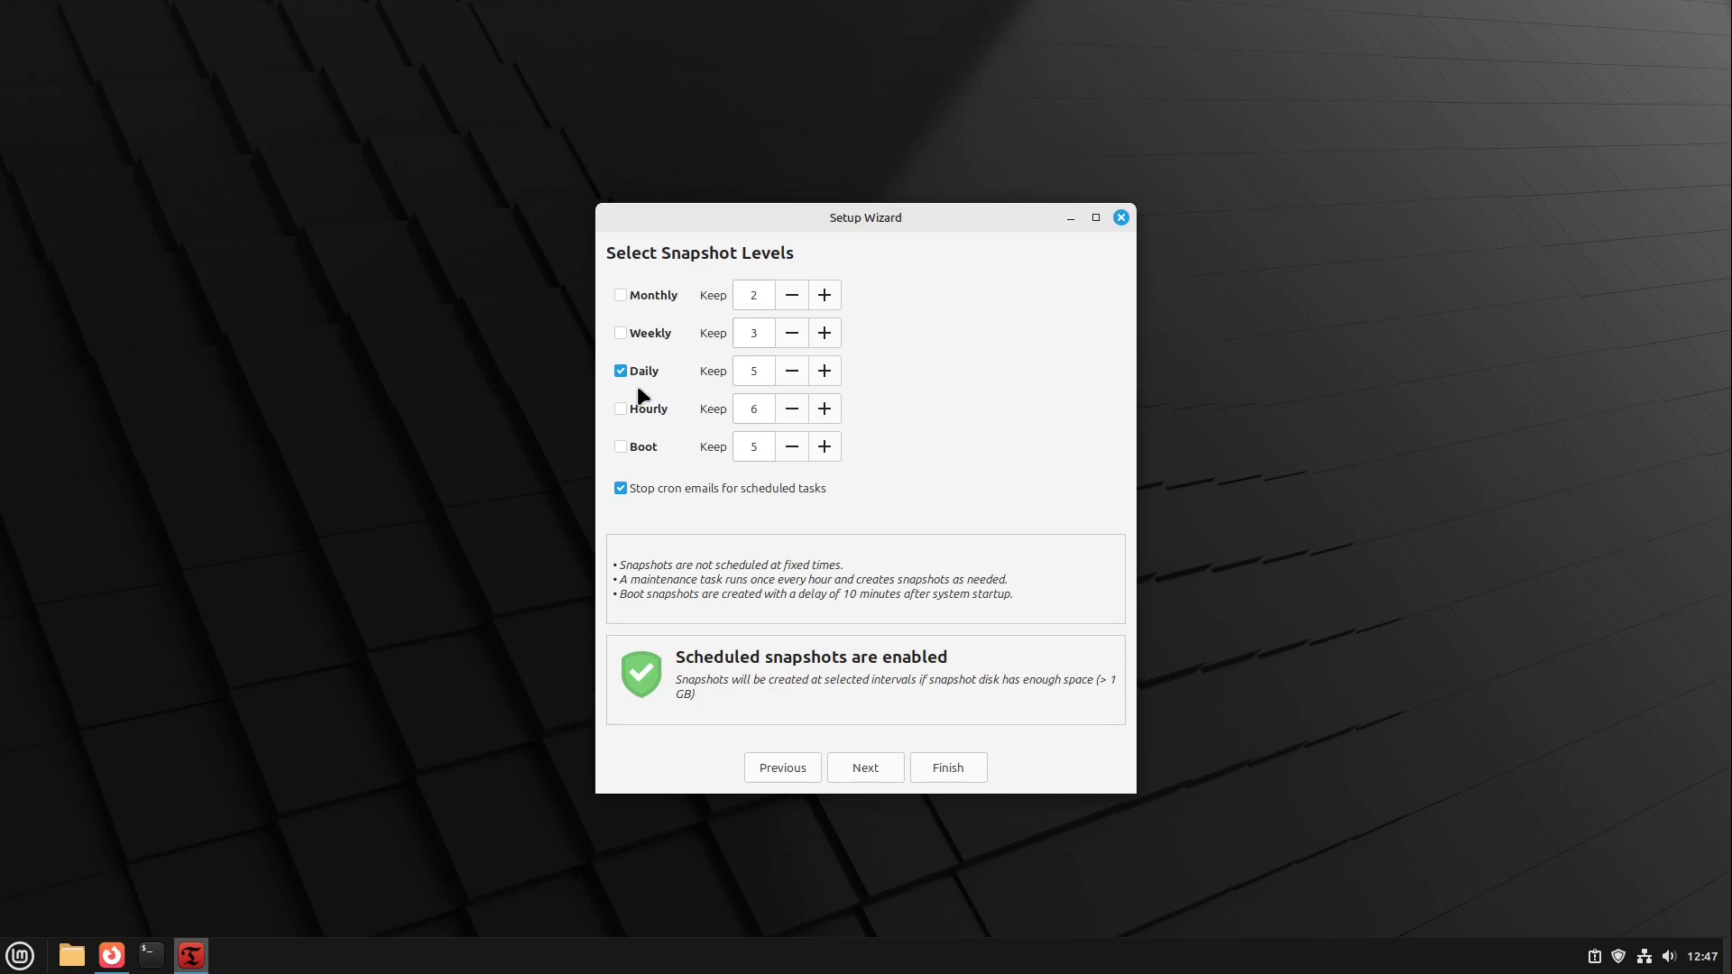
pyautogui.click(618, 294)
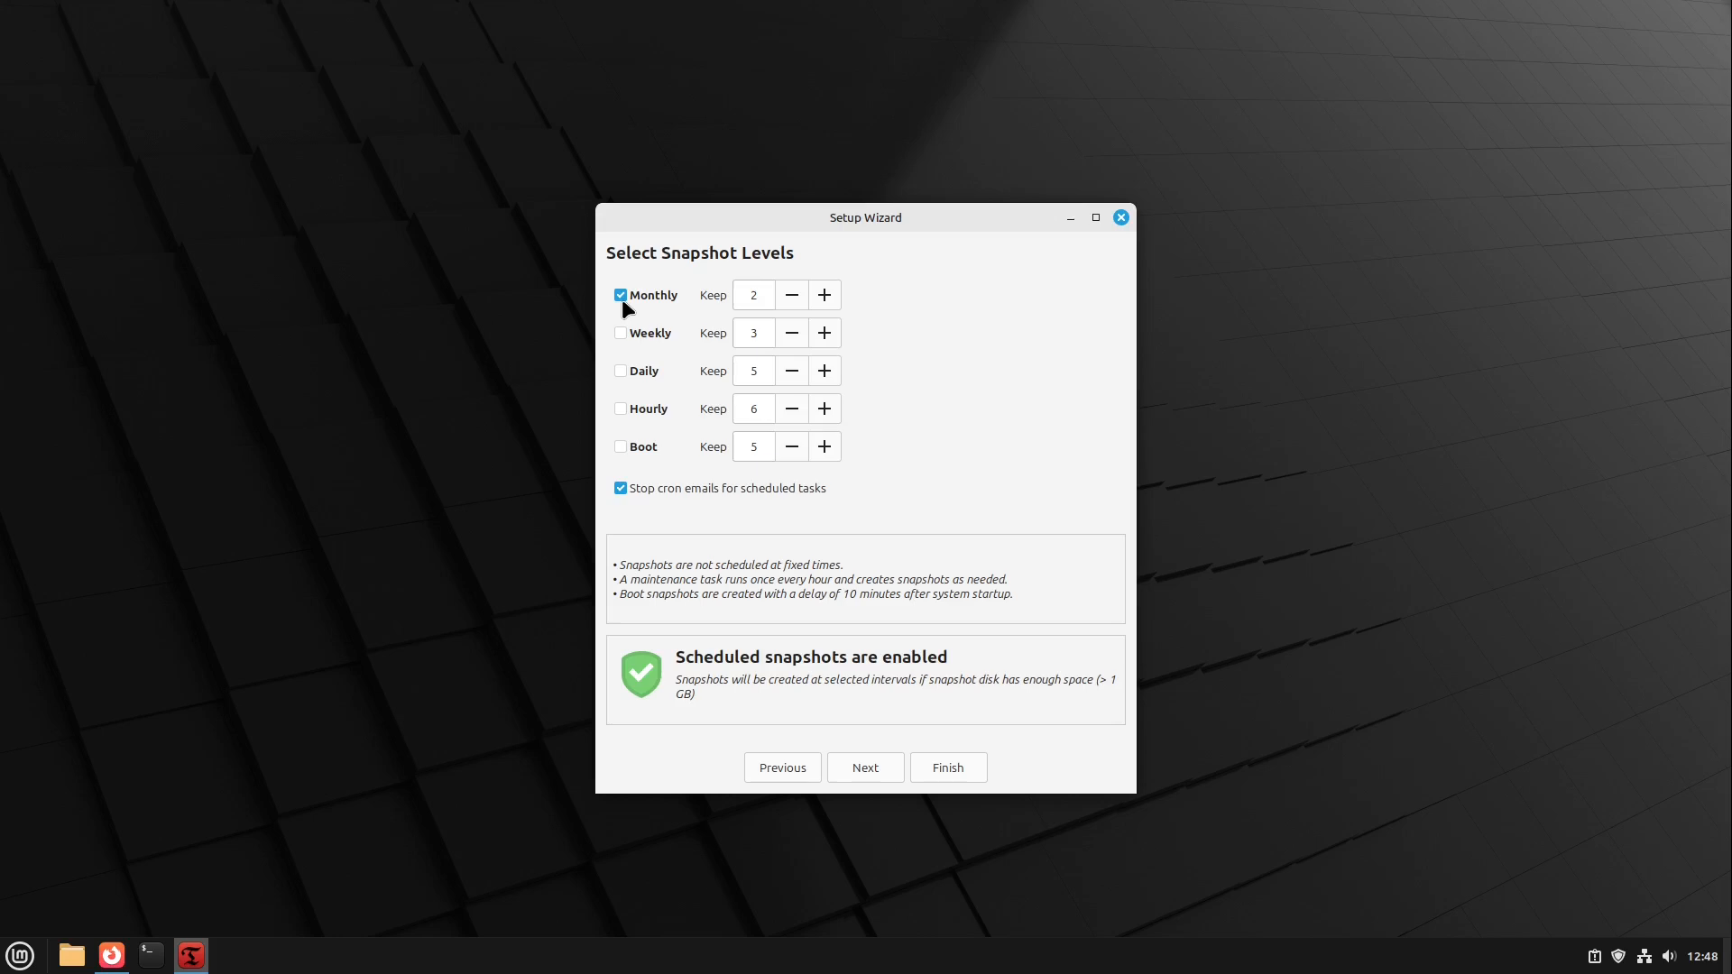
pyautogui.click(619, 294)
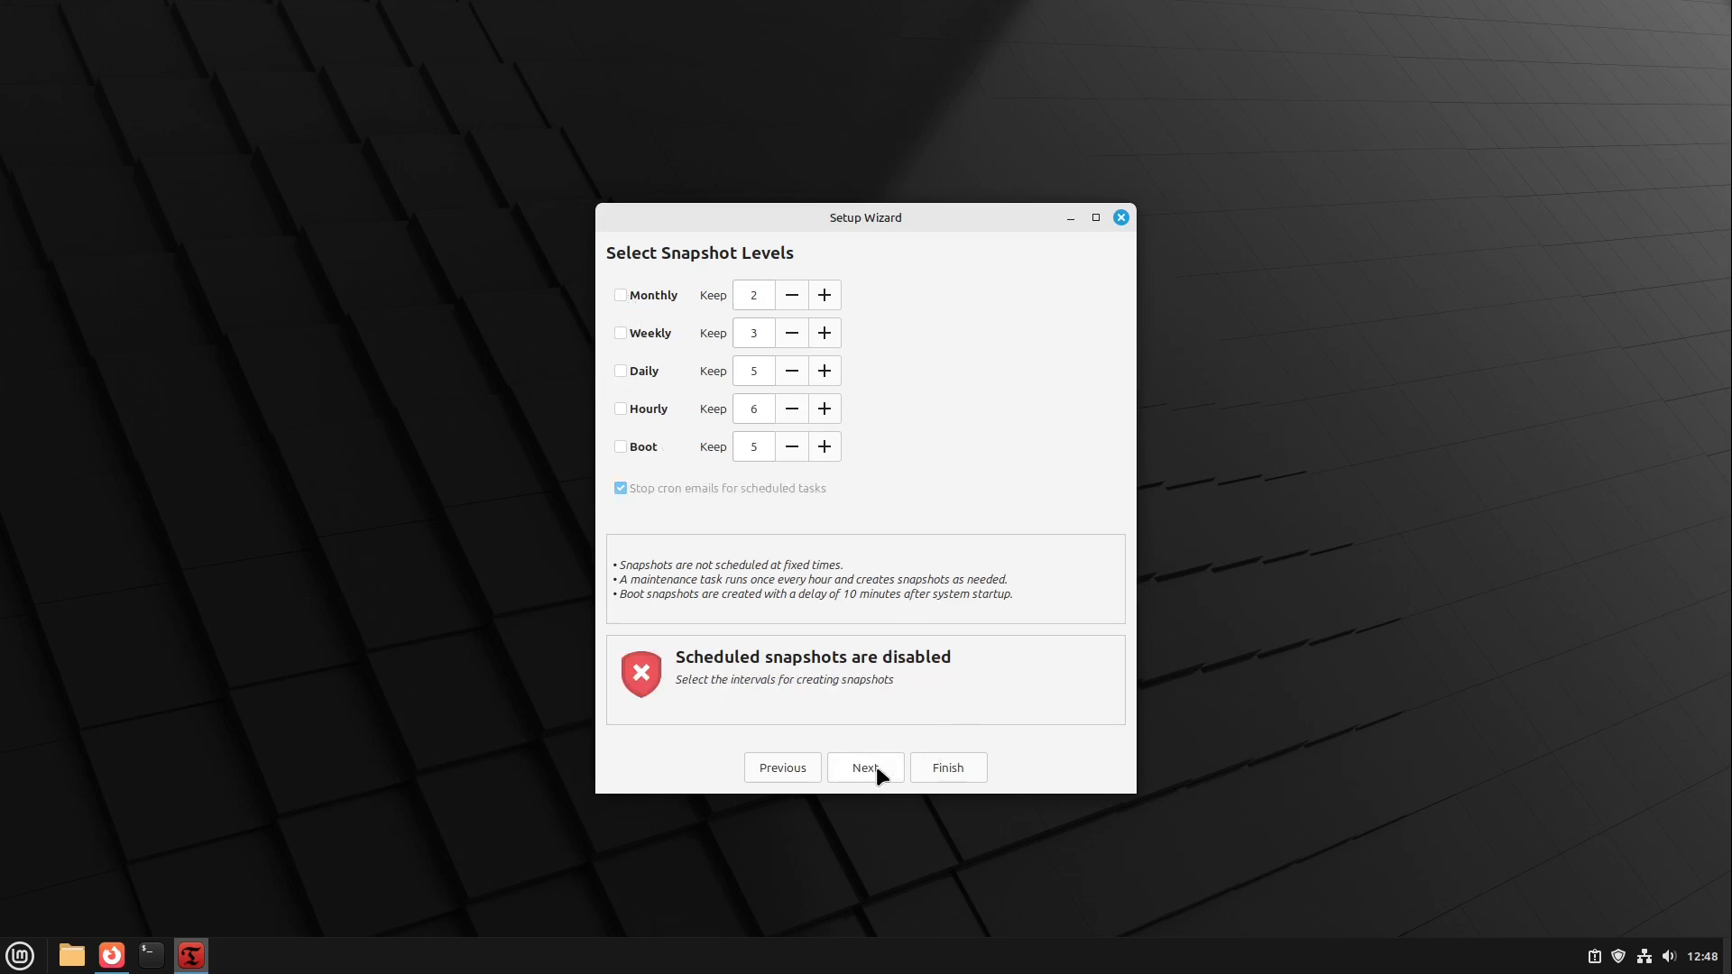
pyautogui.click(865, 767)
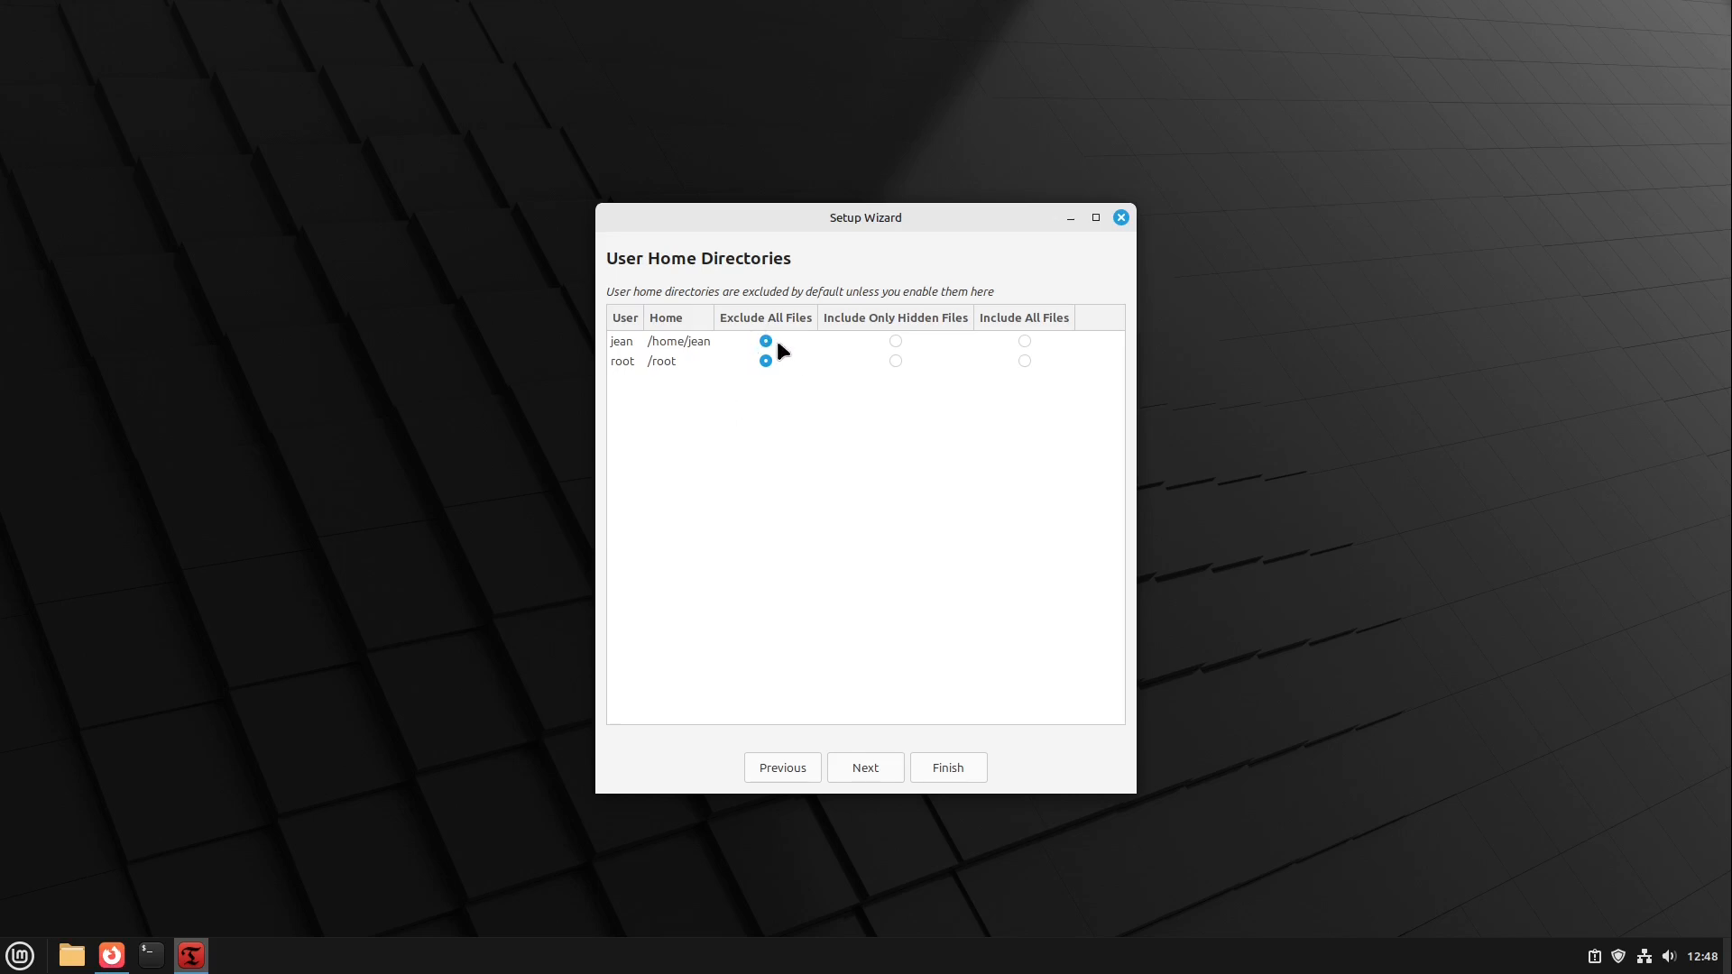
pyautogui.moveTo(765, 361)
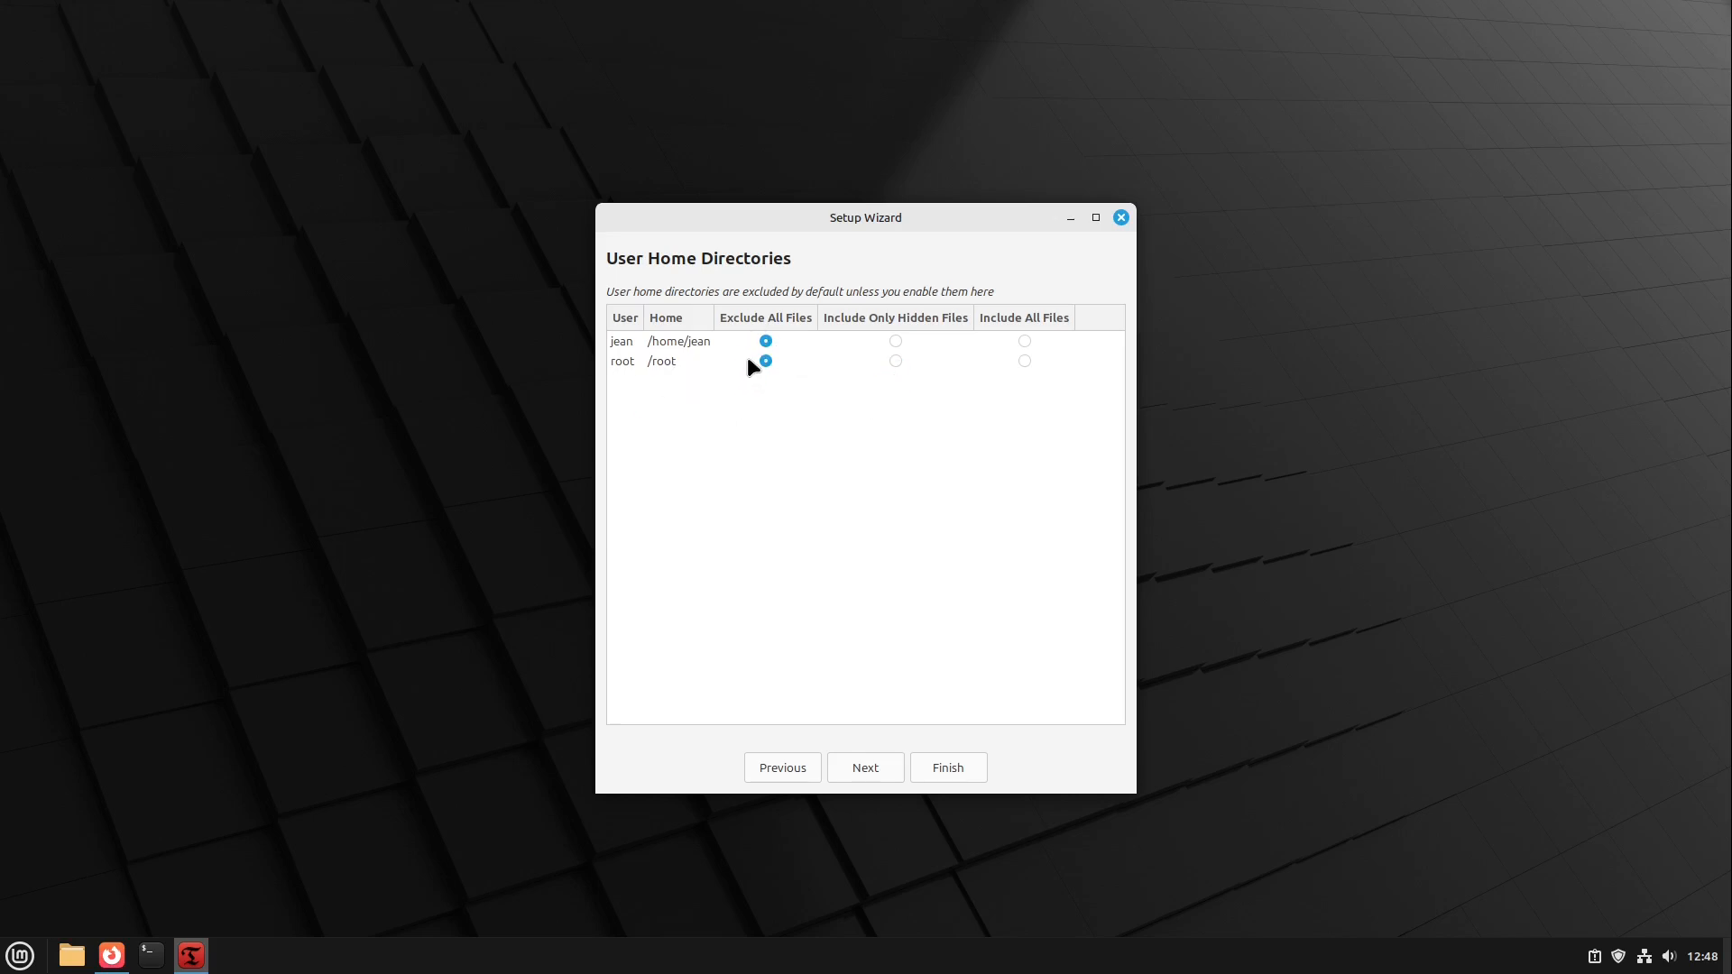
pyautogui.moveTo(756, 364)
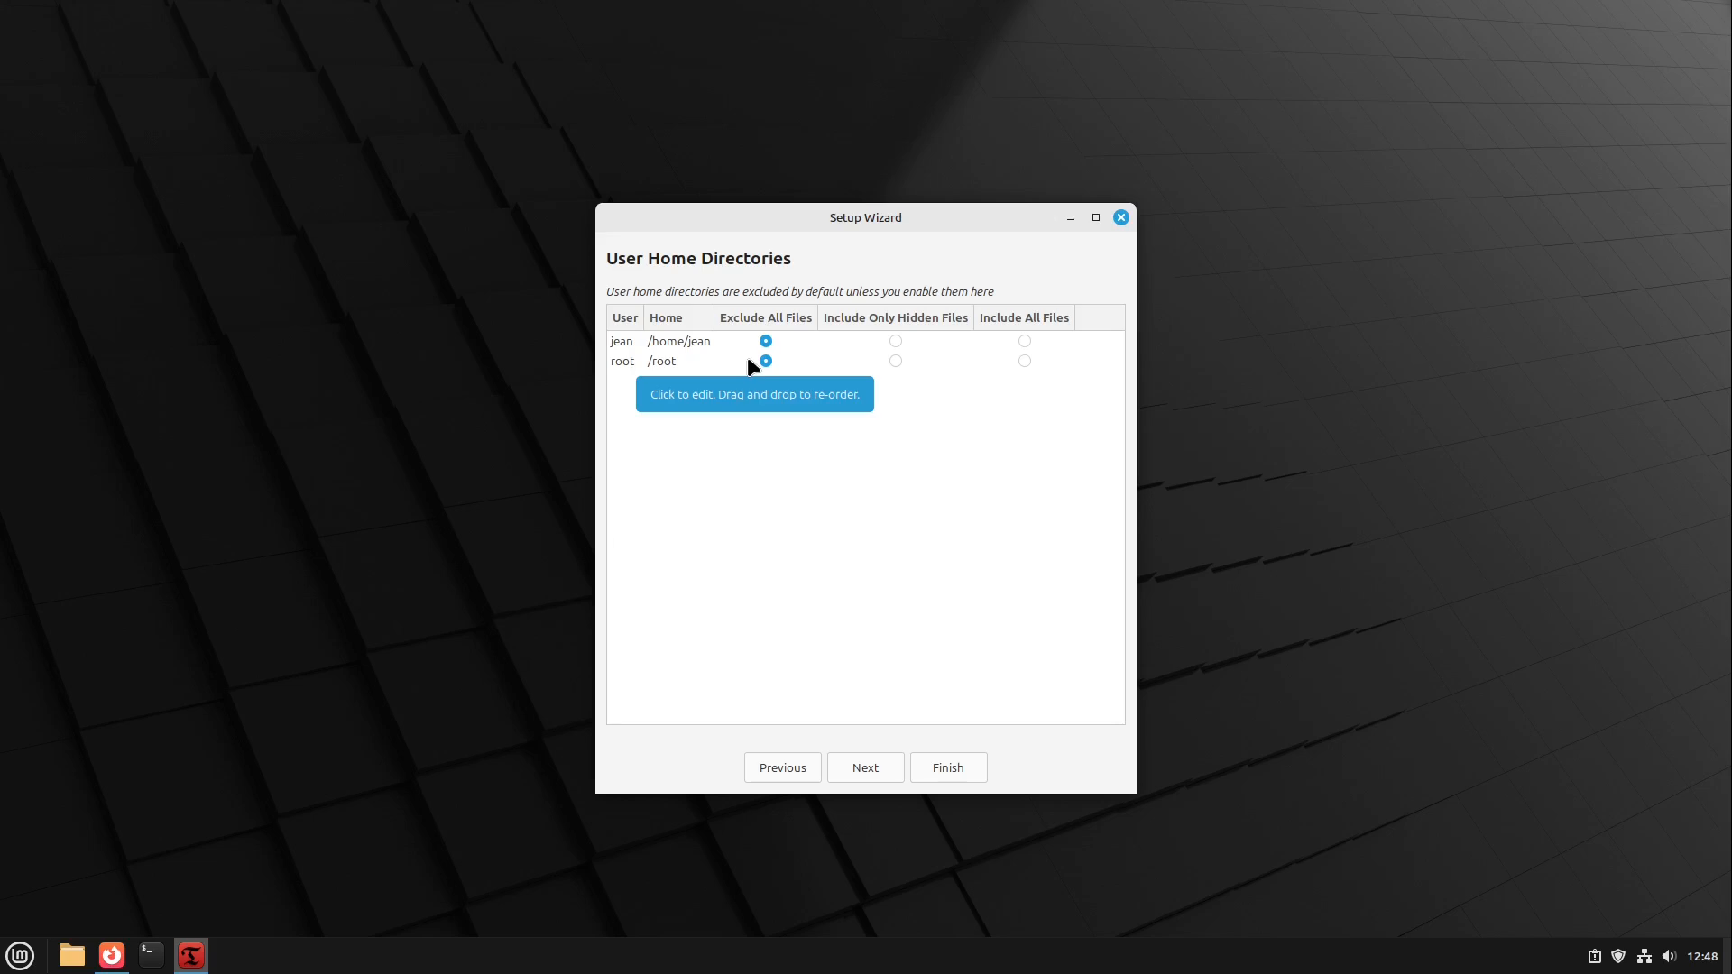
pyautogui.moveTo(864, 767)
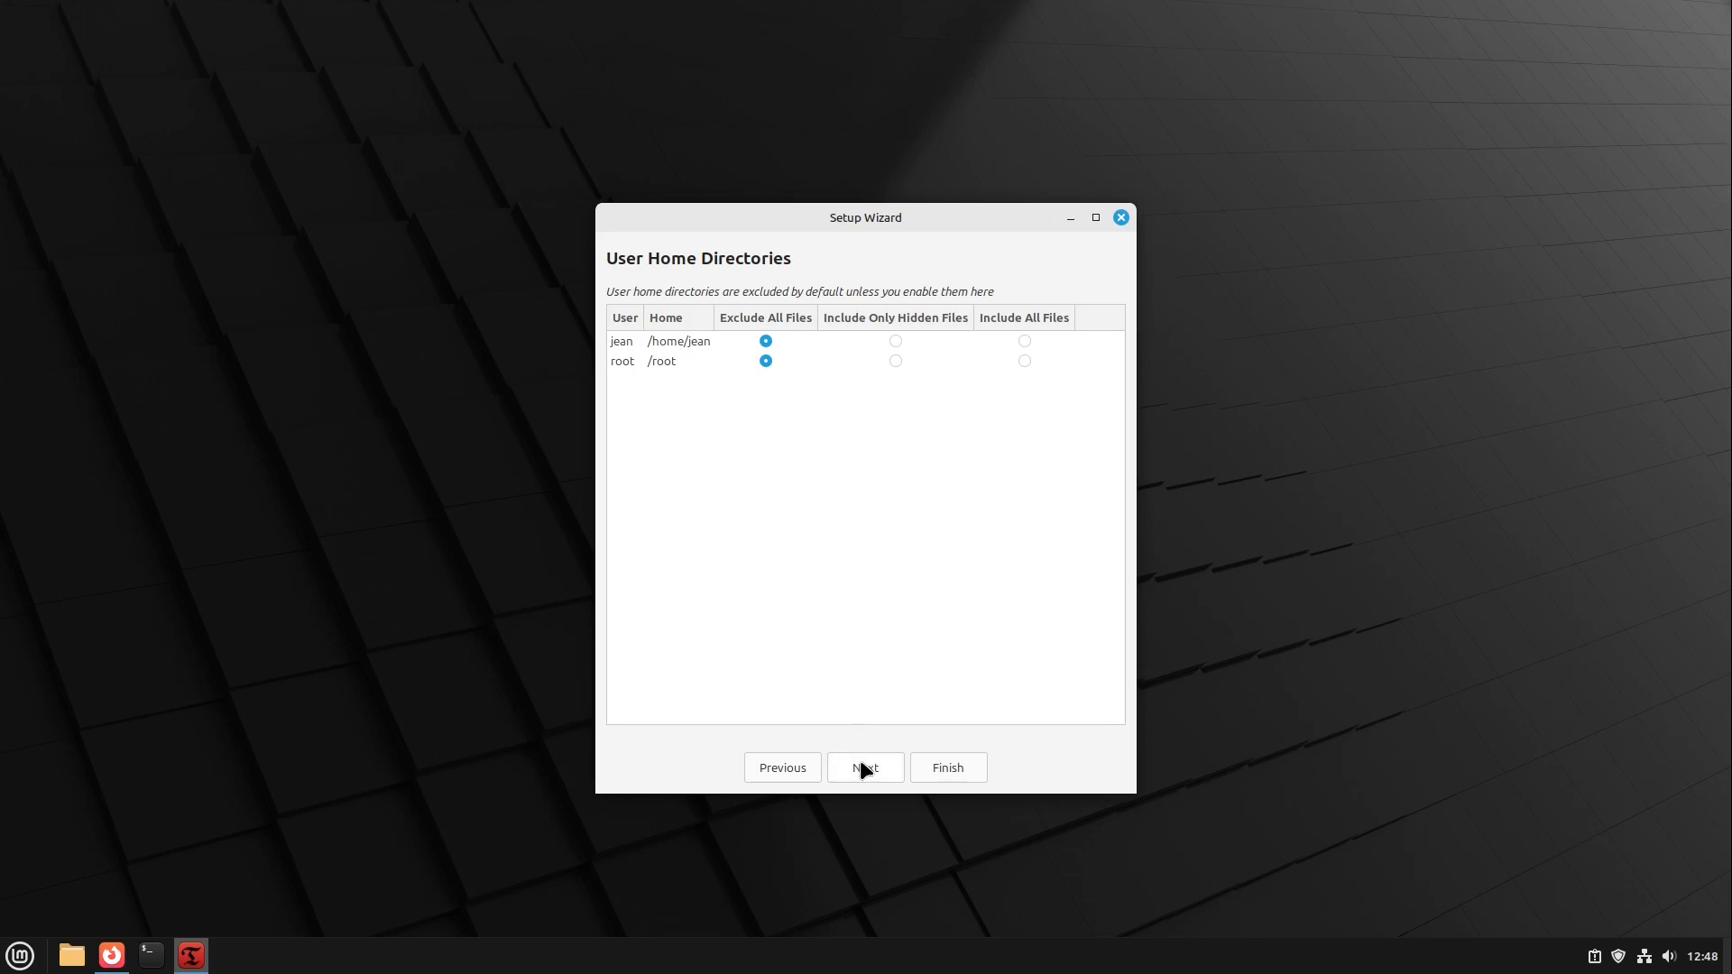
# - Keep home folders excluded and finish the wizard, returning to the empty snapshot list
pyautogui.click(865, 769)
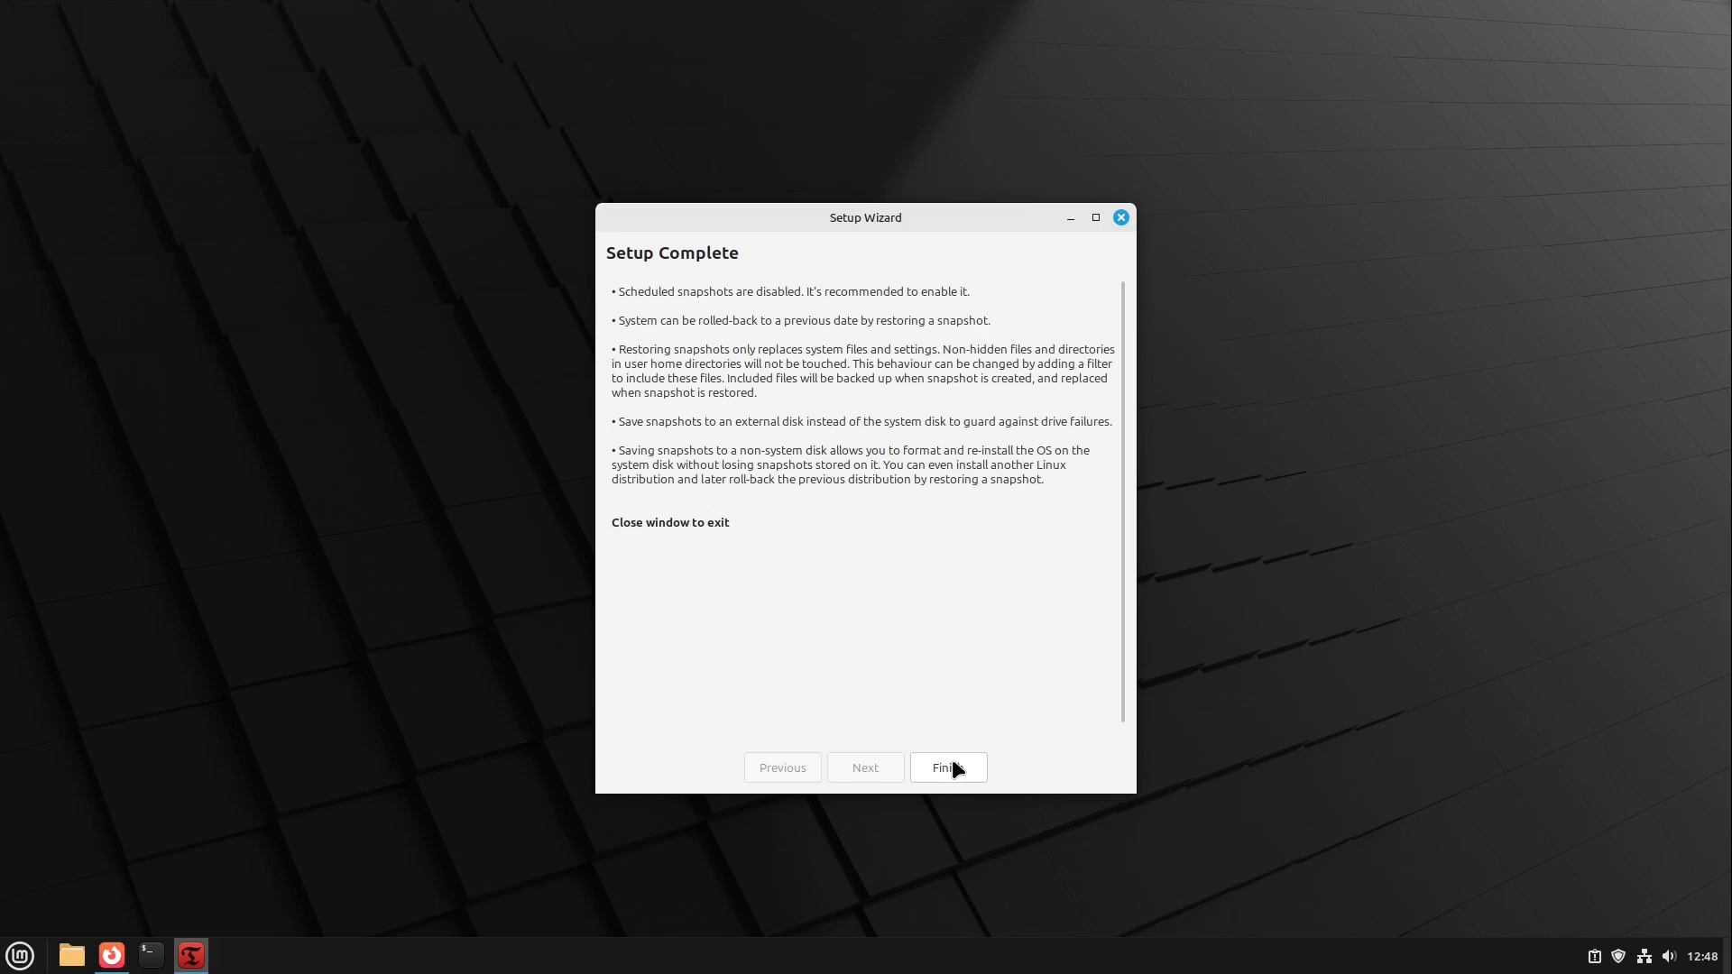
pyautogui.click(946, 768)
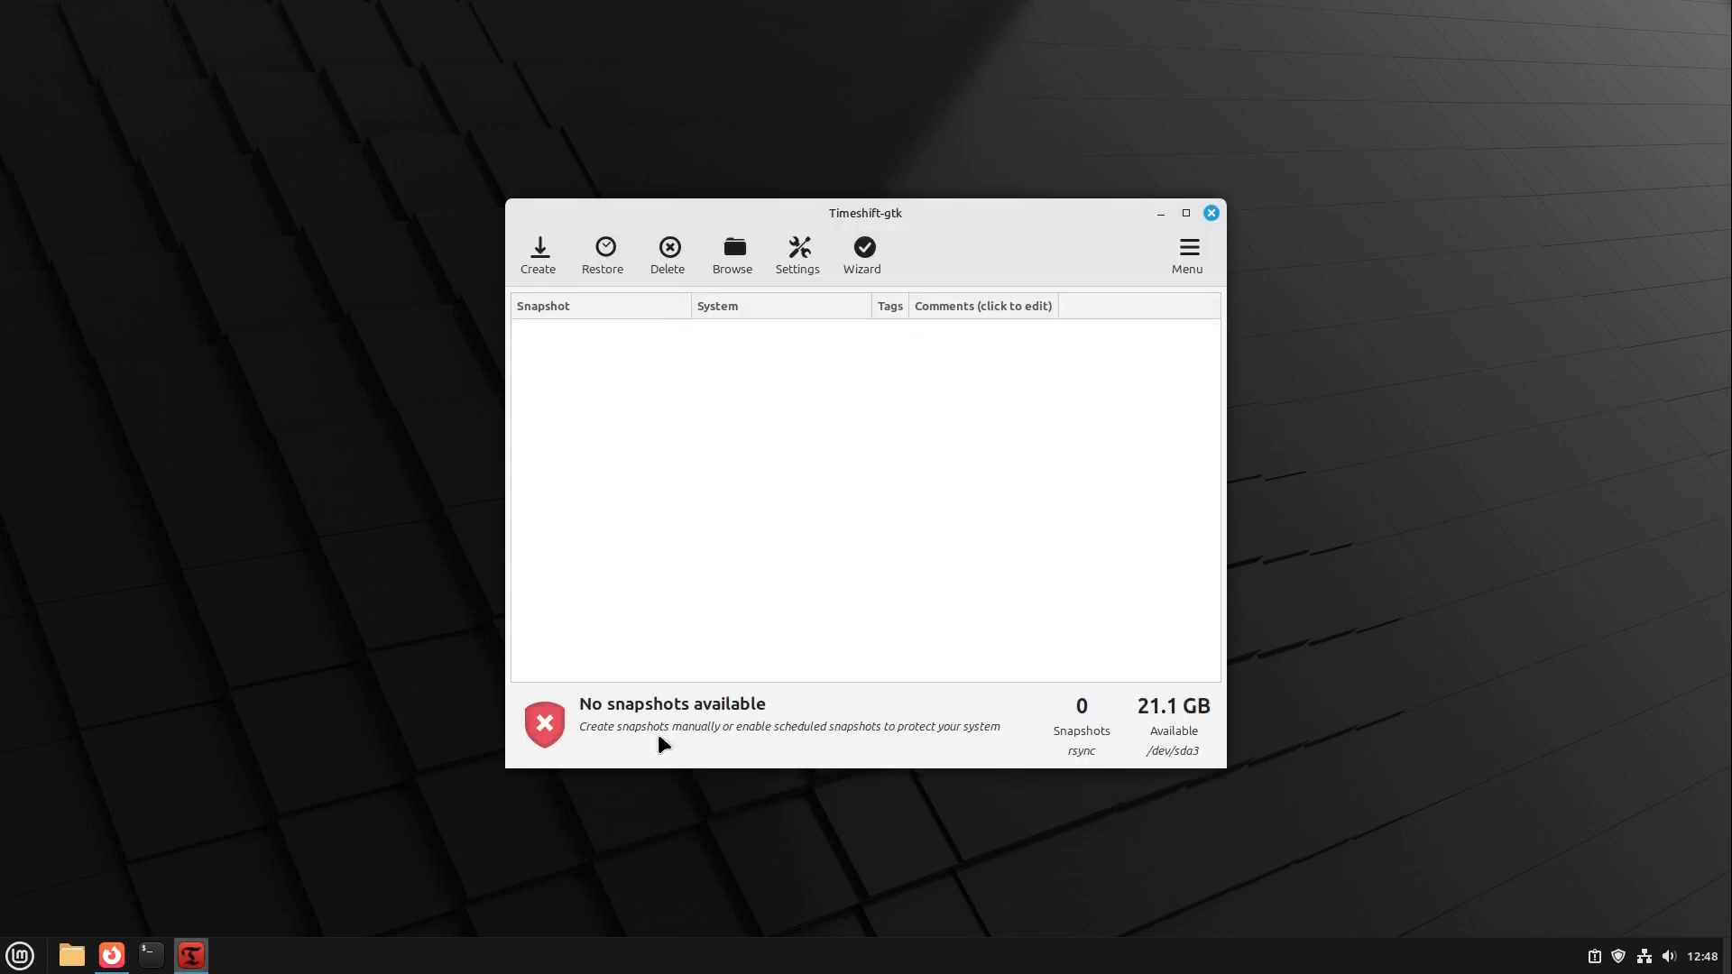
pyautogui.moveTo(644, 721)
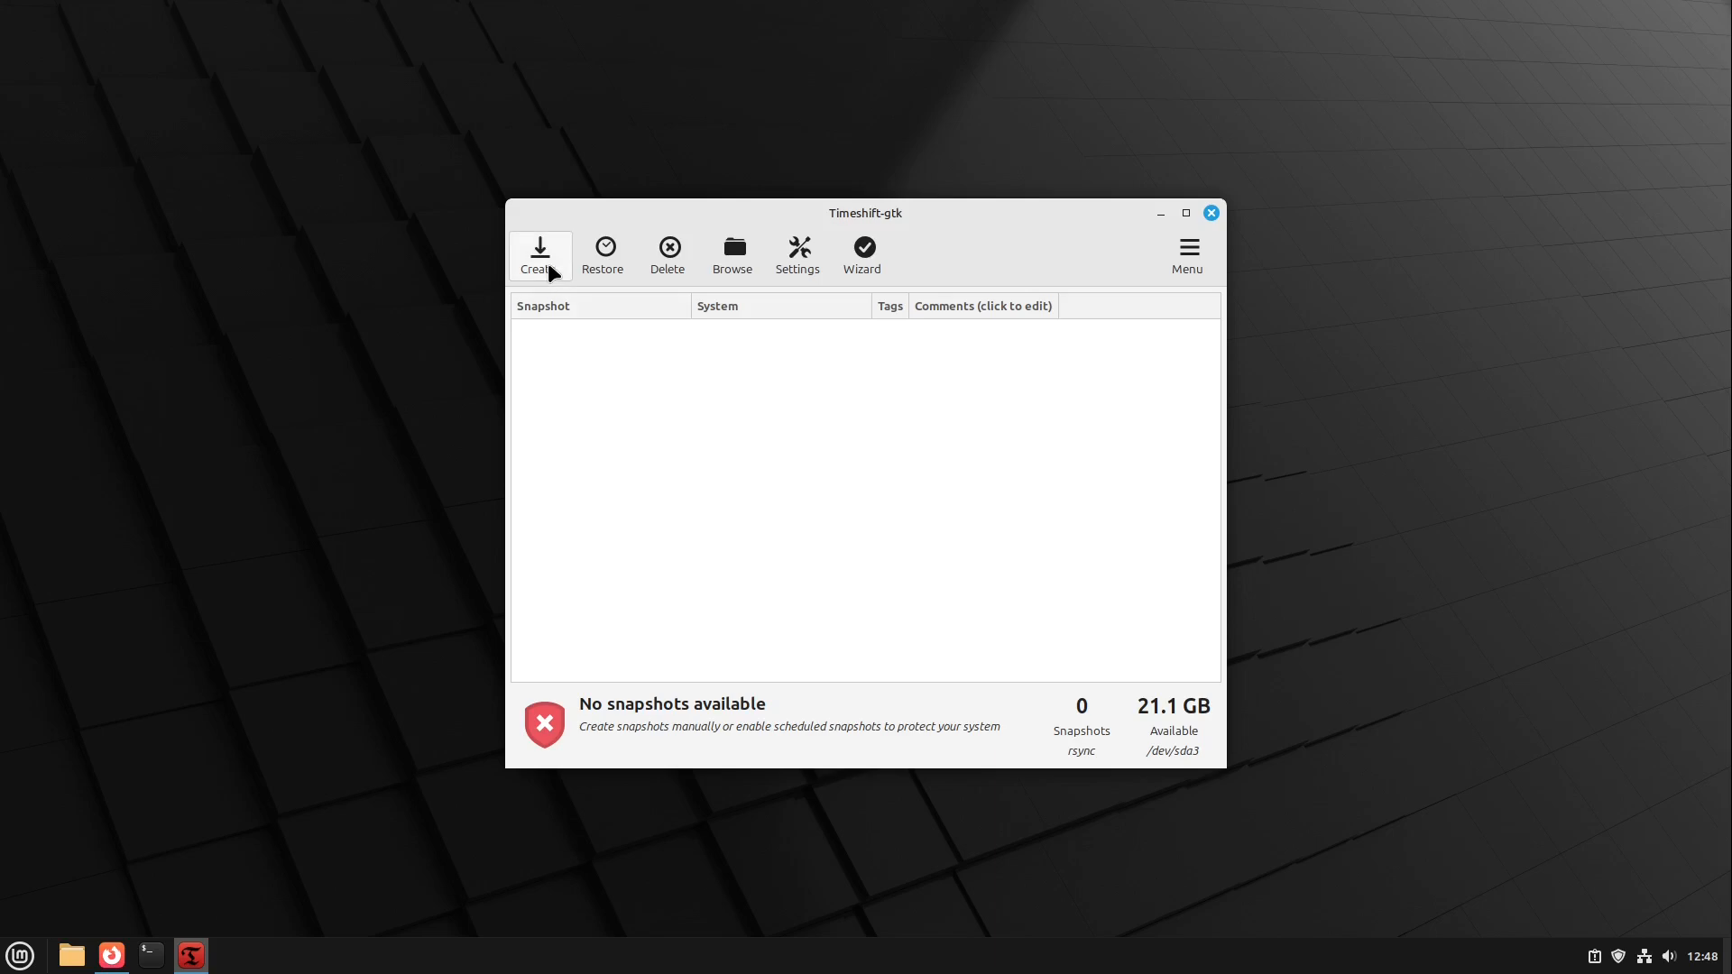
pyautogui.moveTo(540, 254)
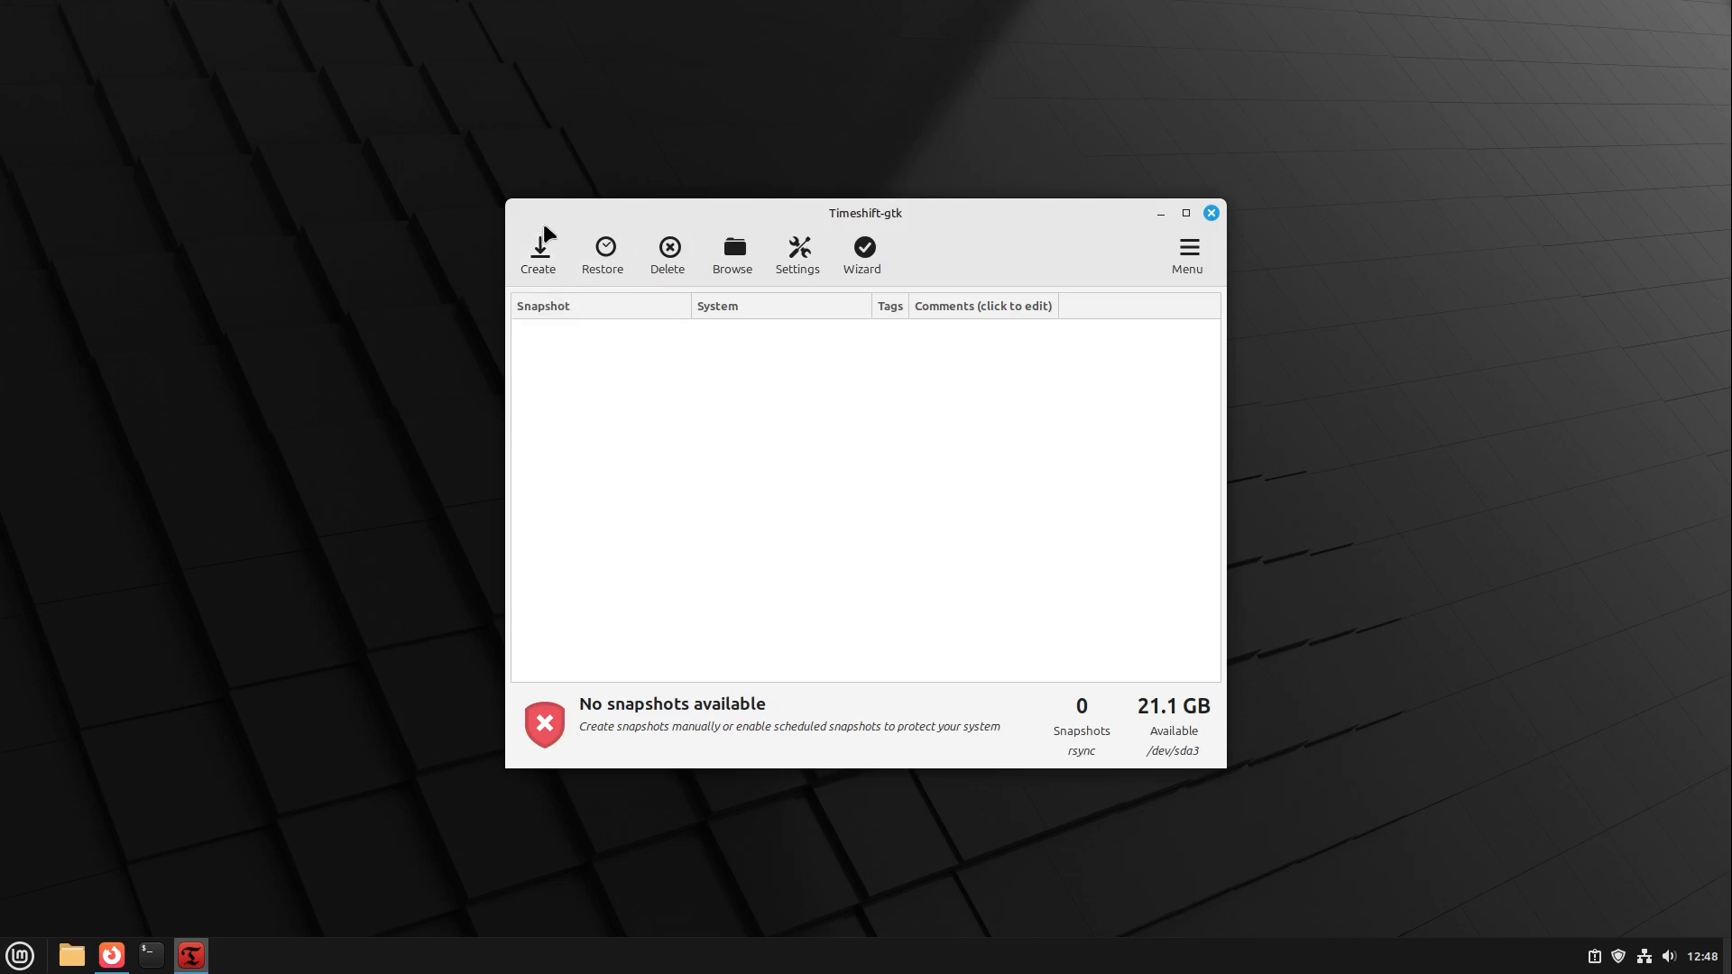
pyautogui.moveTo(540, 252)
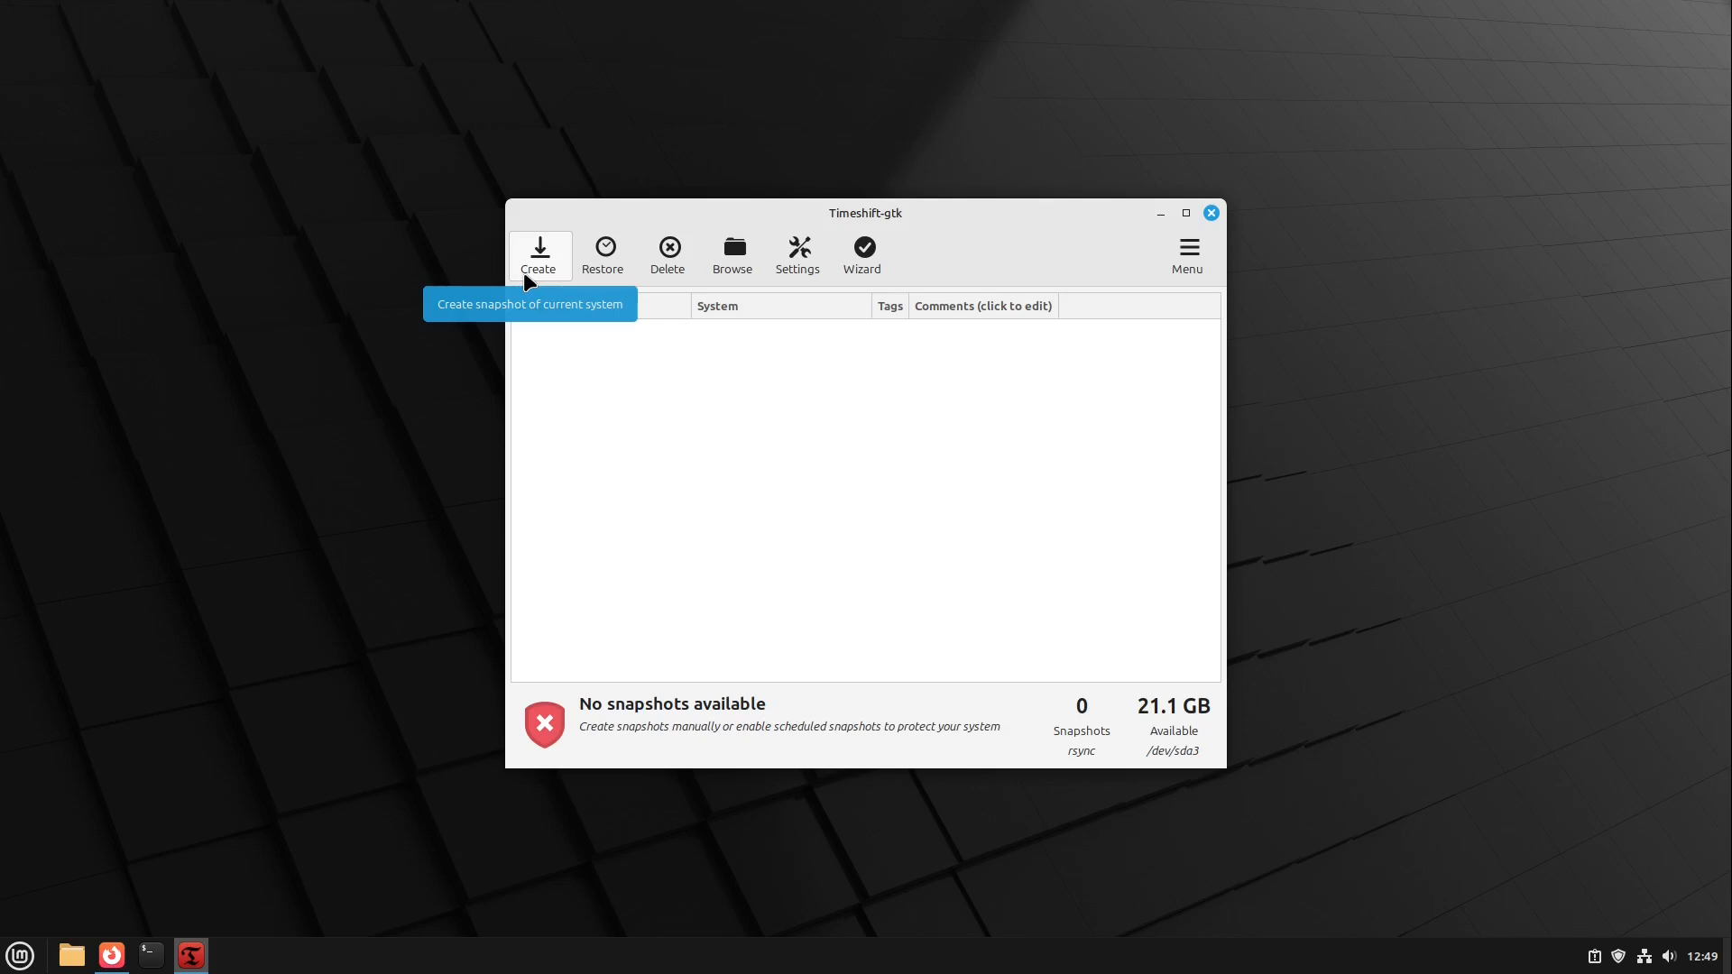
pyautogui.moveTo(1146, 720)
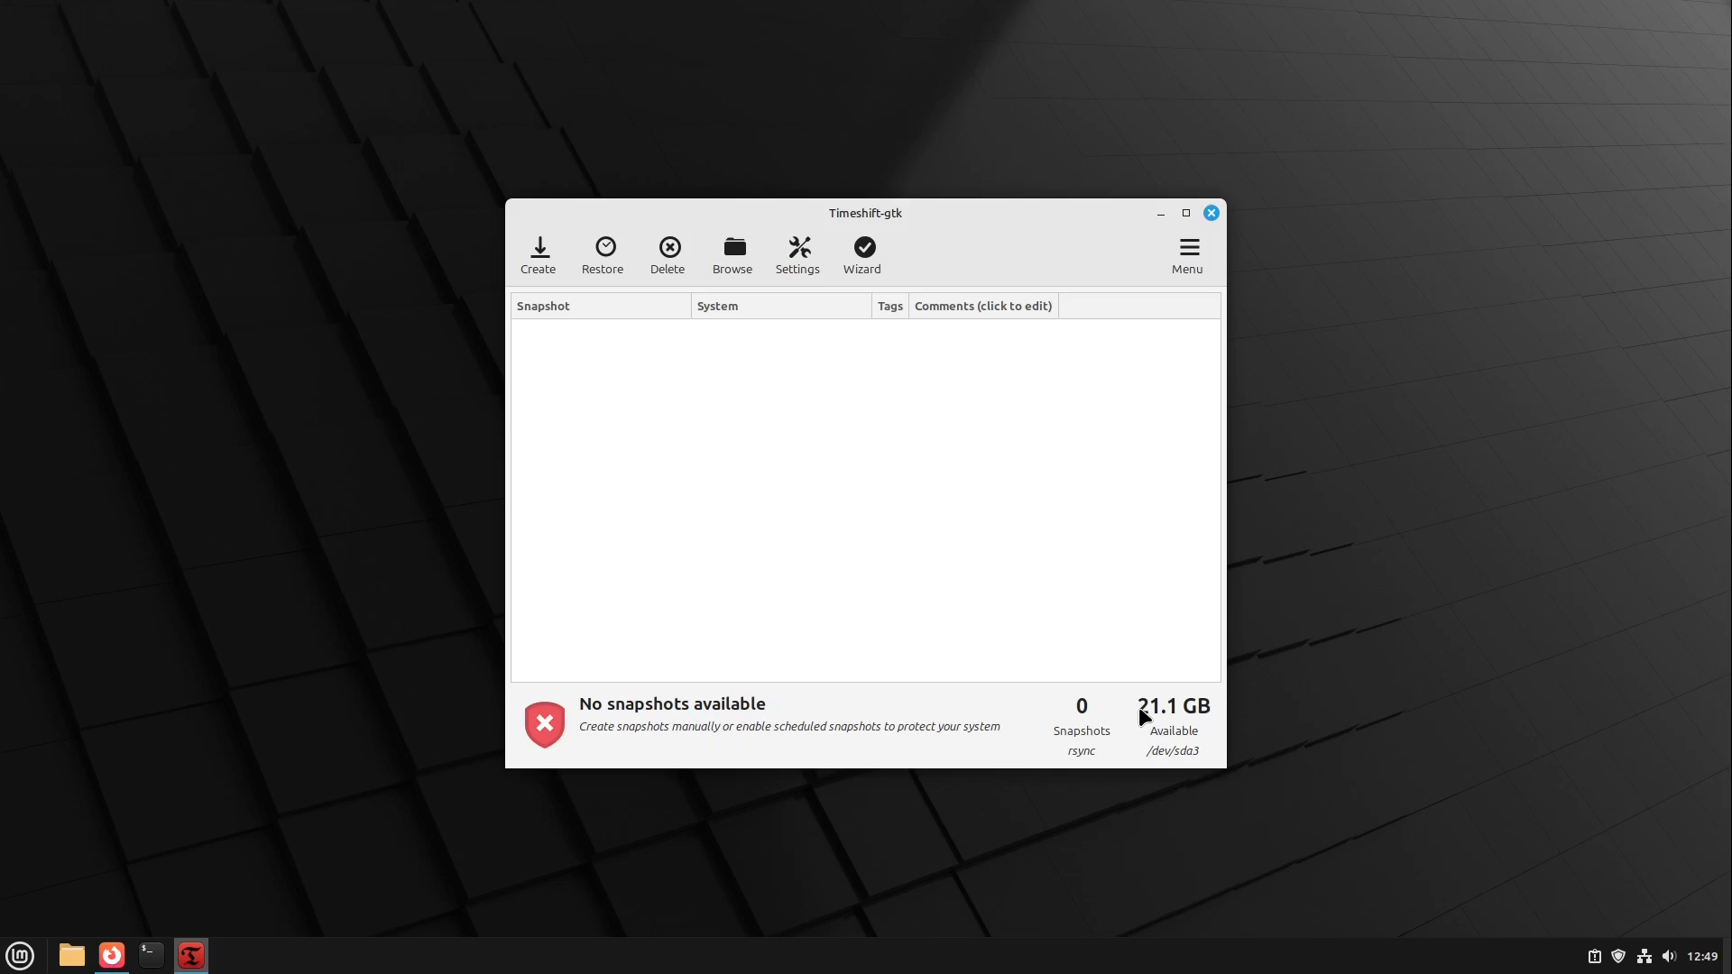
pyautogui.moveTo(539, 274)
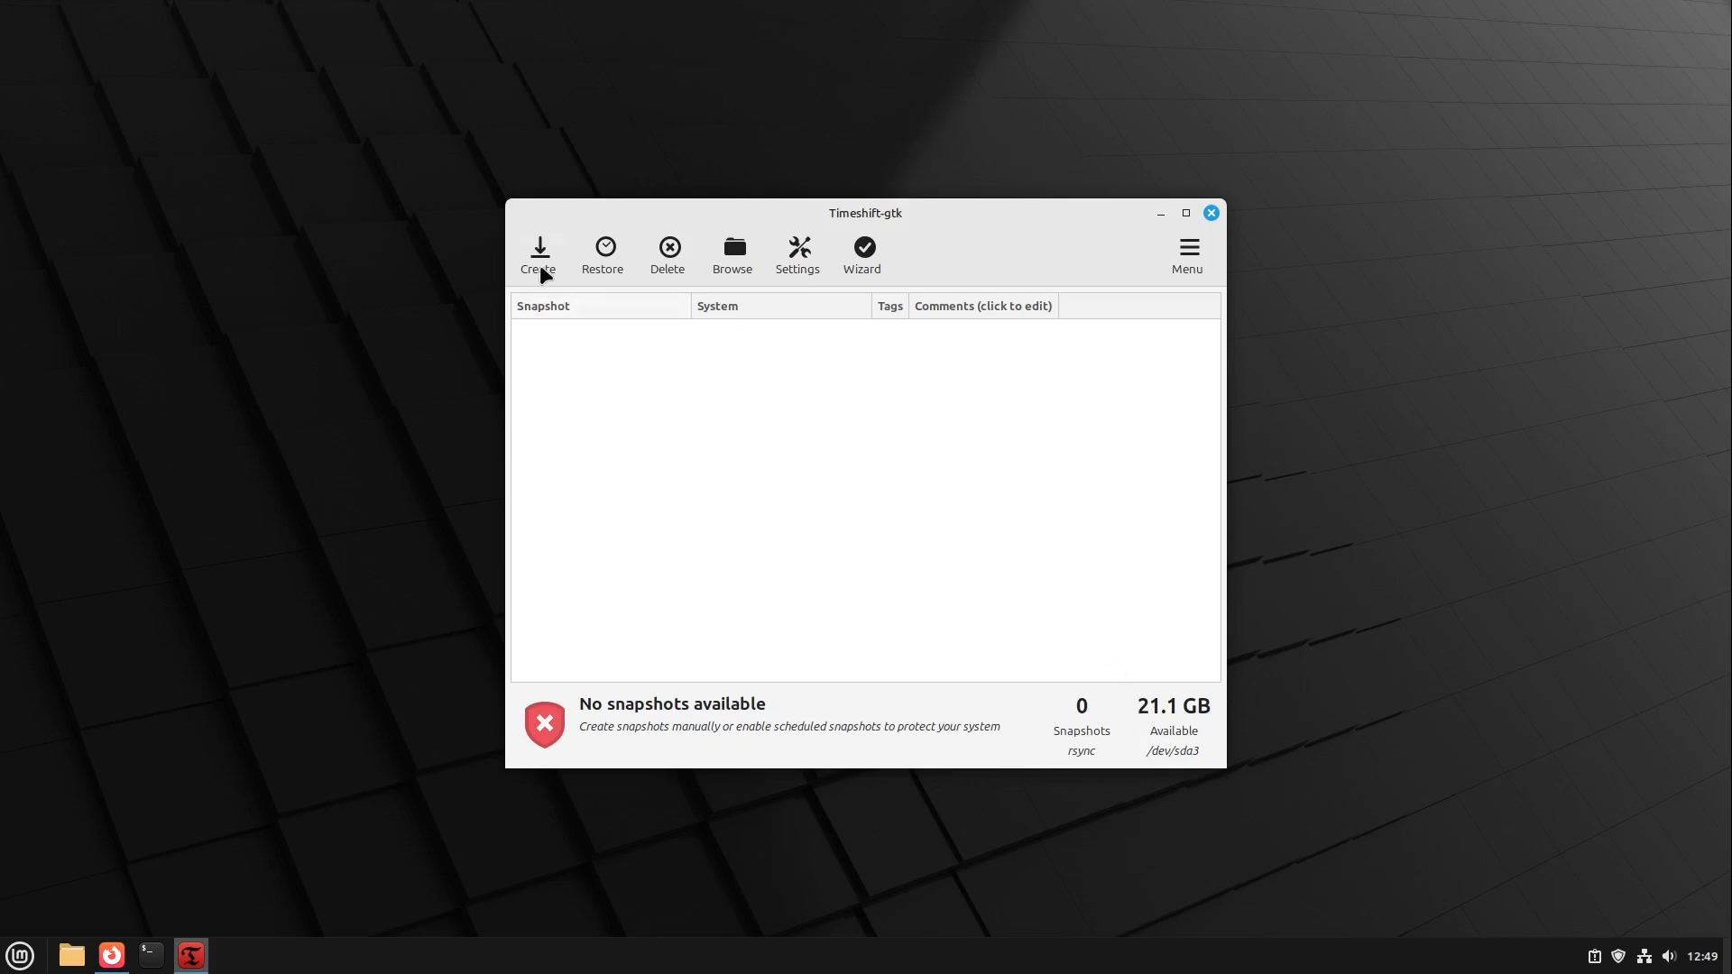
pyautogui.moveTo(1210, 220)
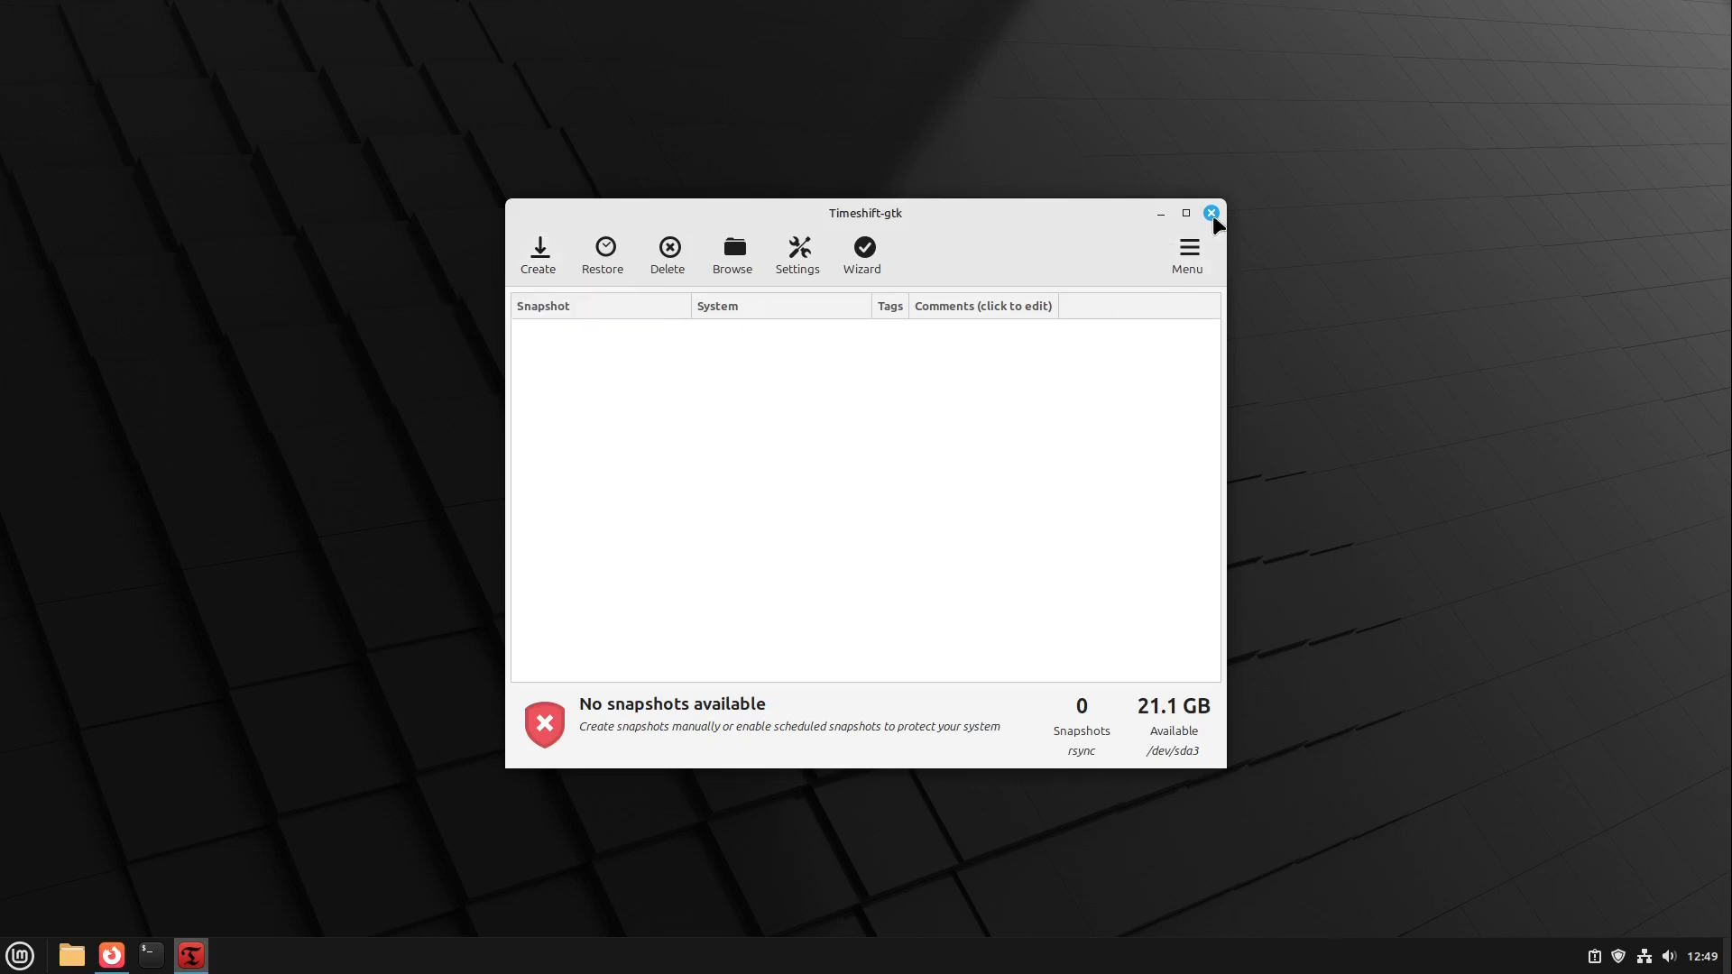
# - Quit Timeshift without a snapshot and launch Update Manager from the menu search 'upda'
pyautogui.click(1211, 213)
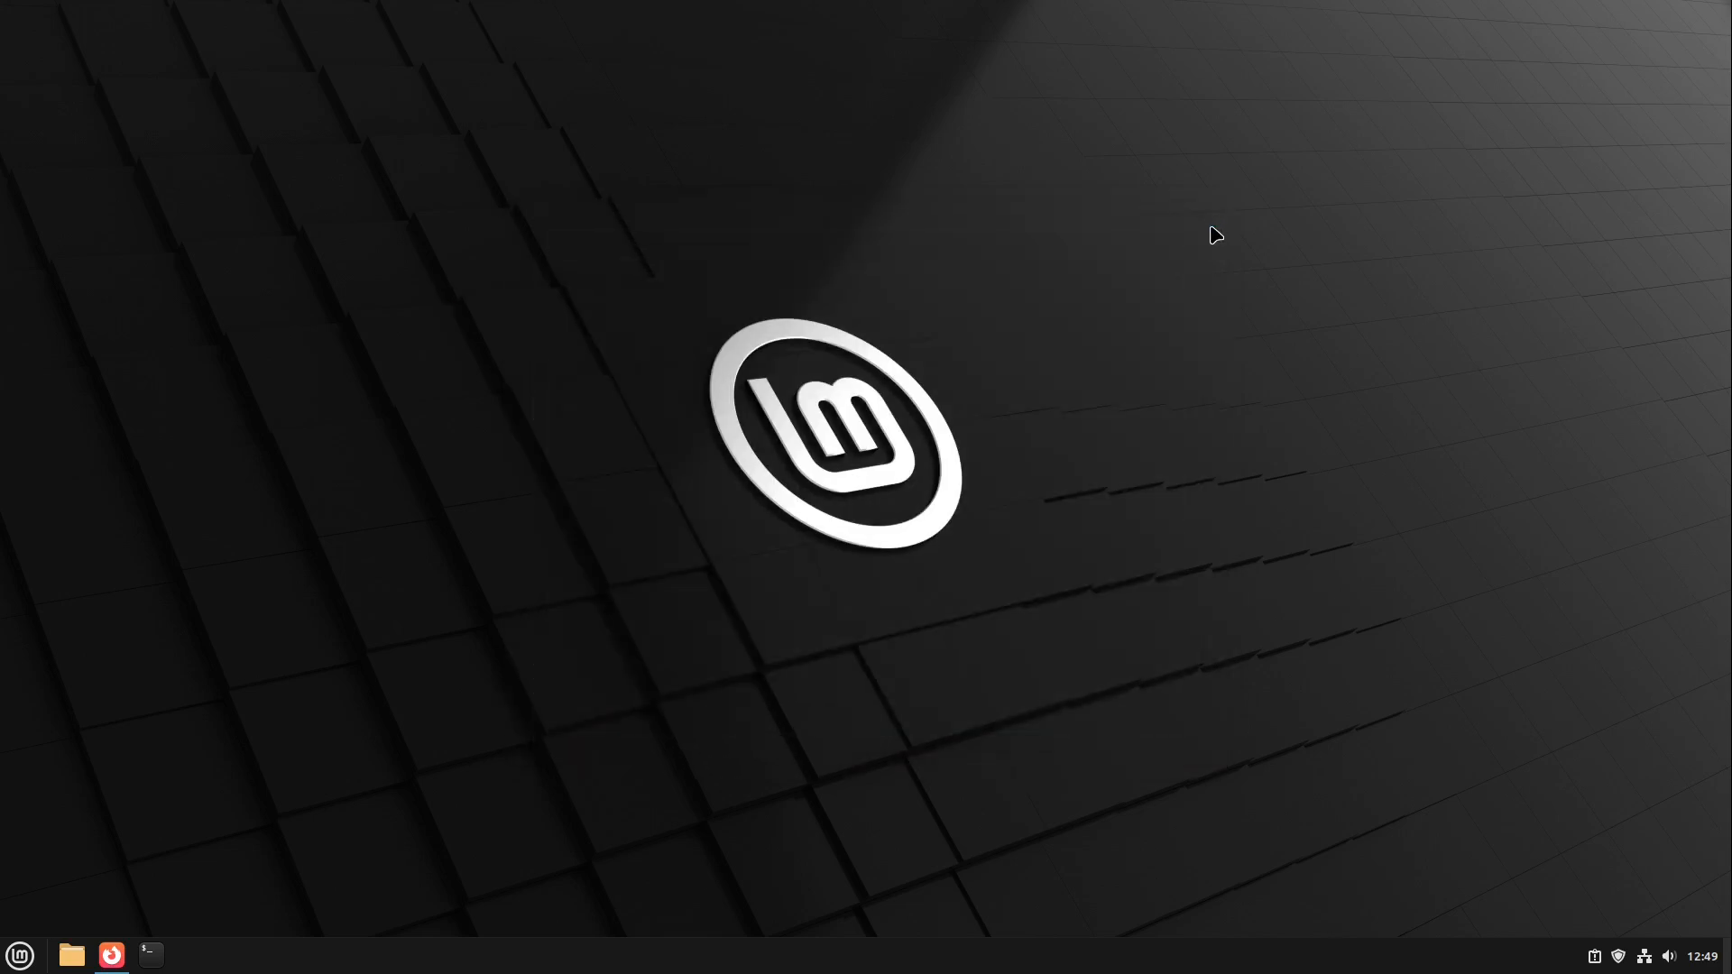
pyautogui.moveTo(1189, 294)
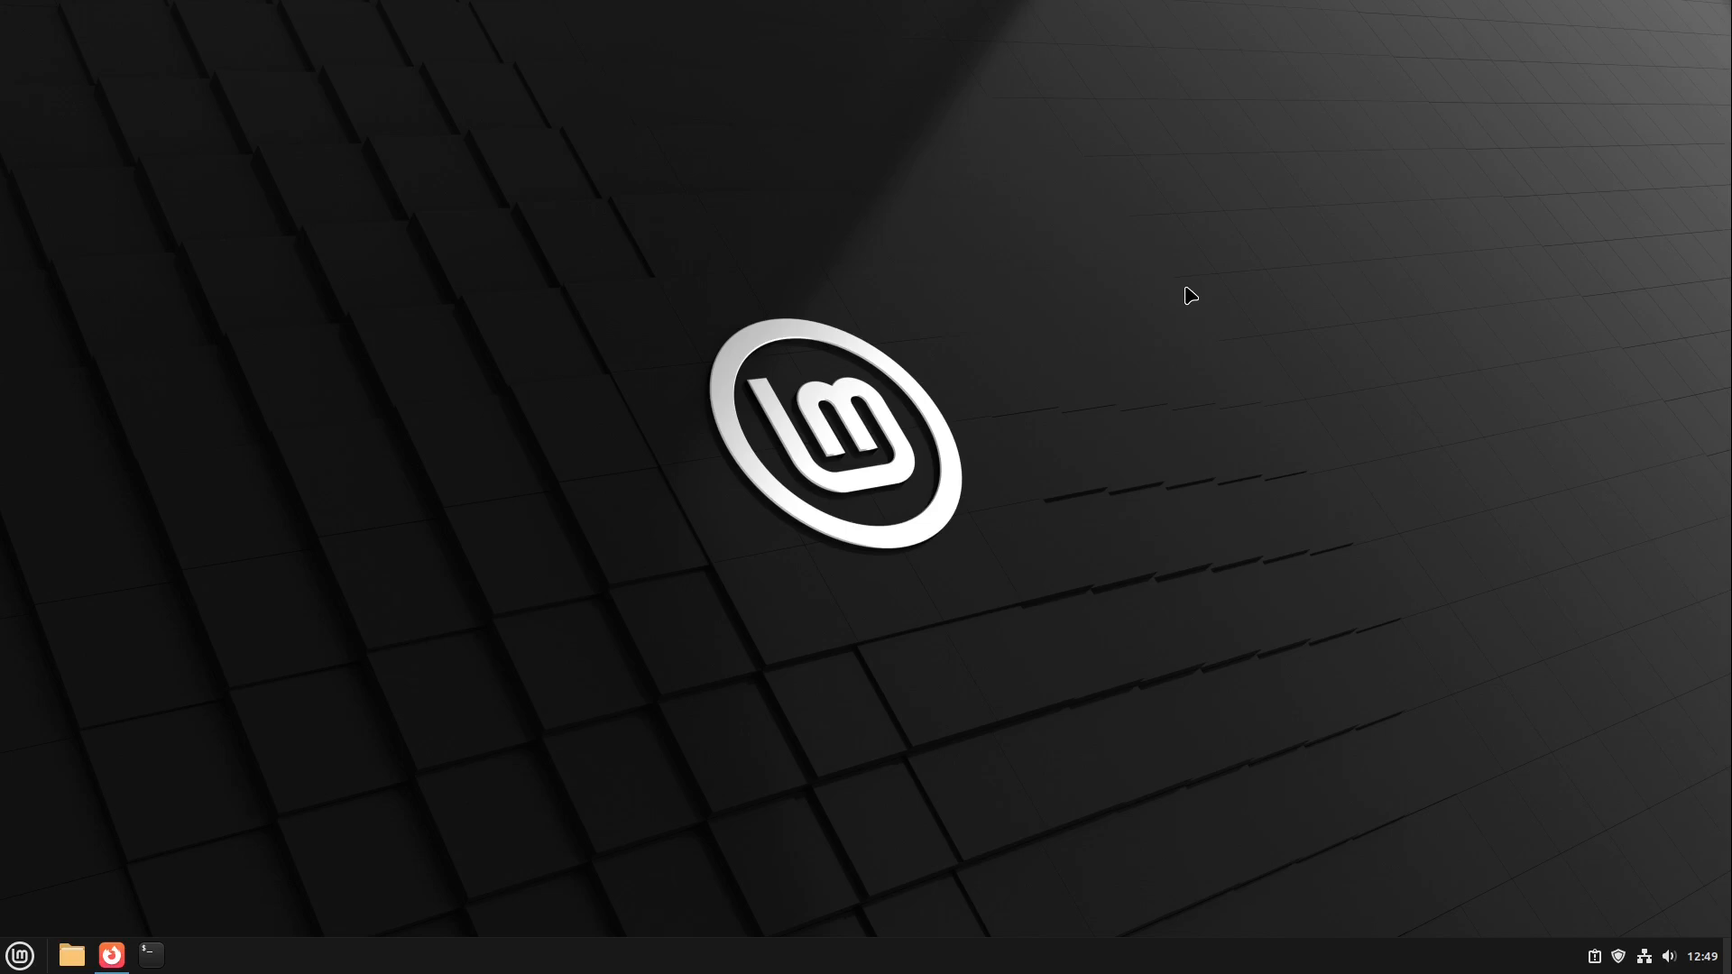
pyautogui.moveTo(938, 794)
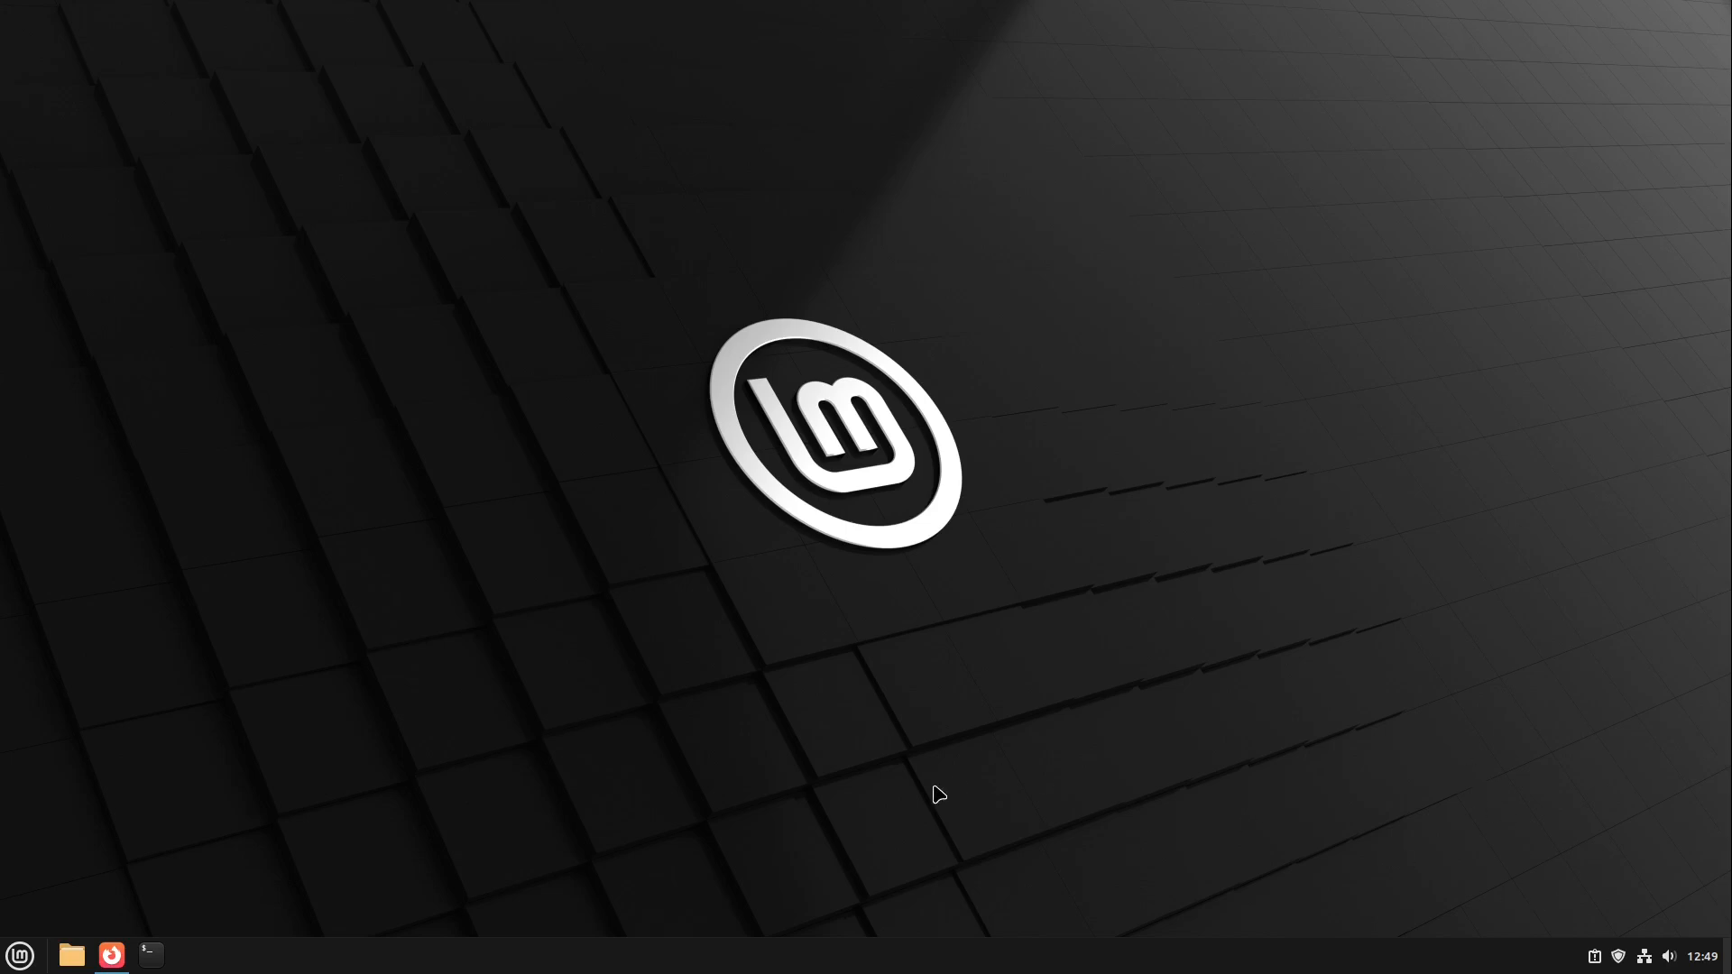
pyautogui.click(18, 955)
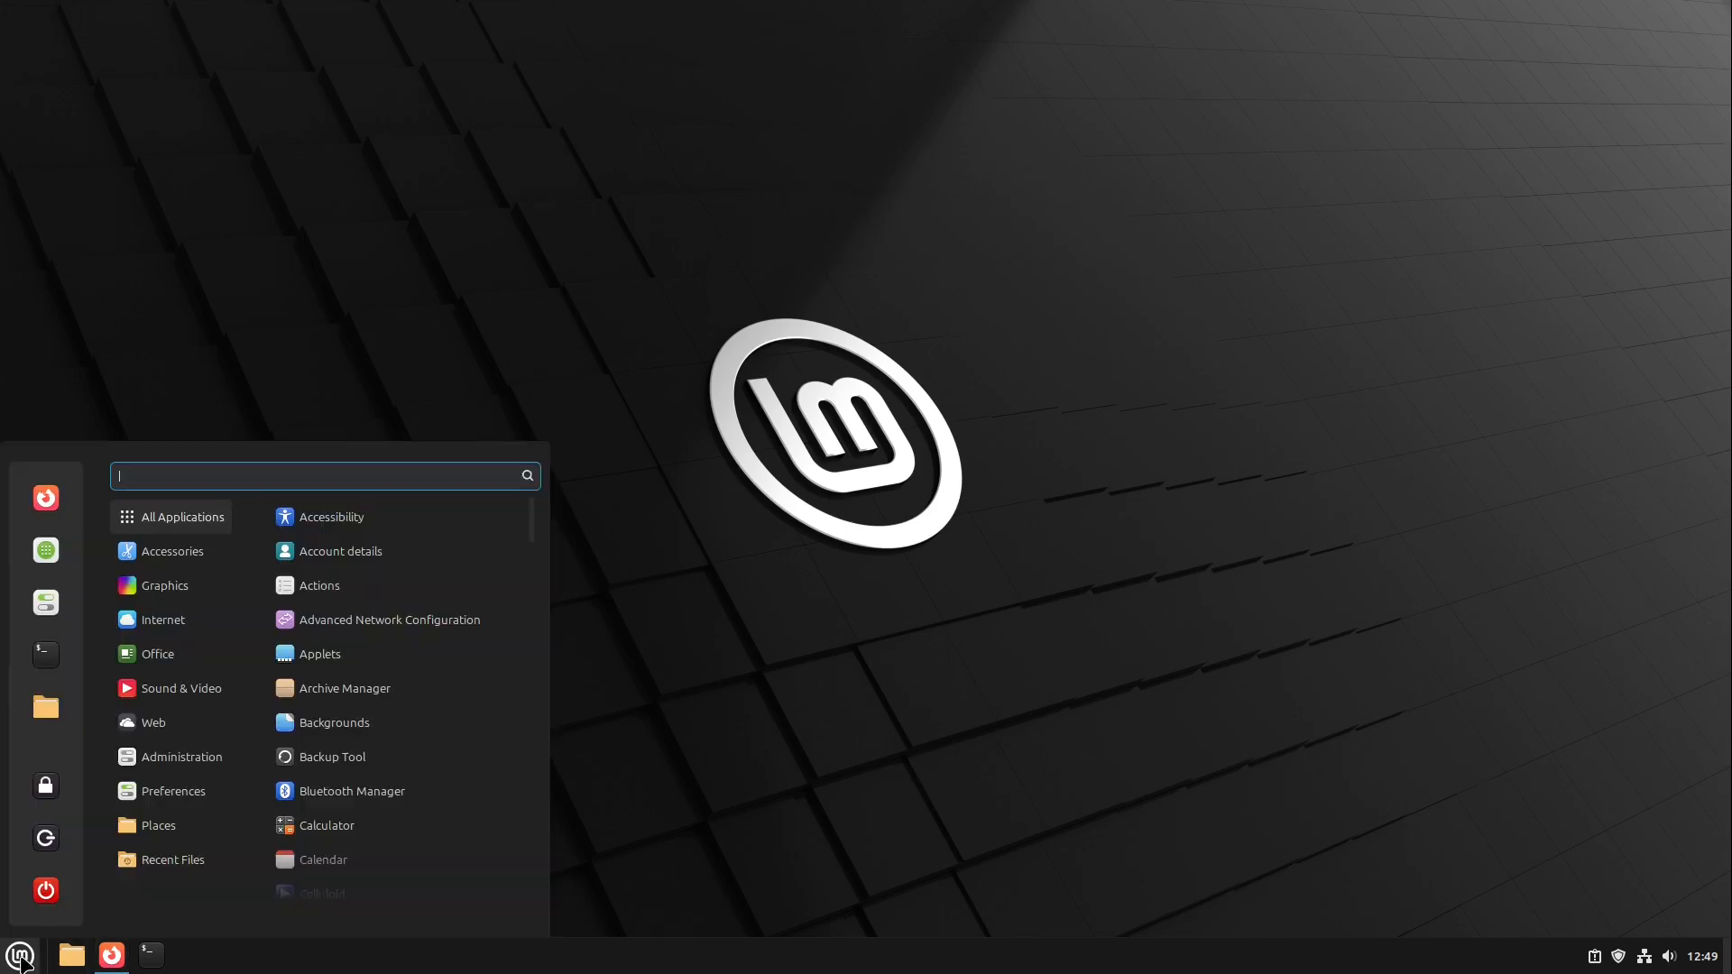
pyautogui.write('upda')
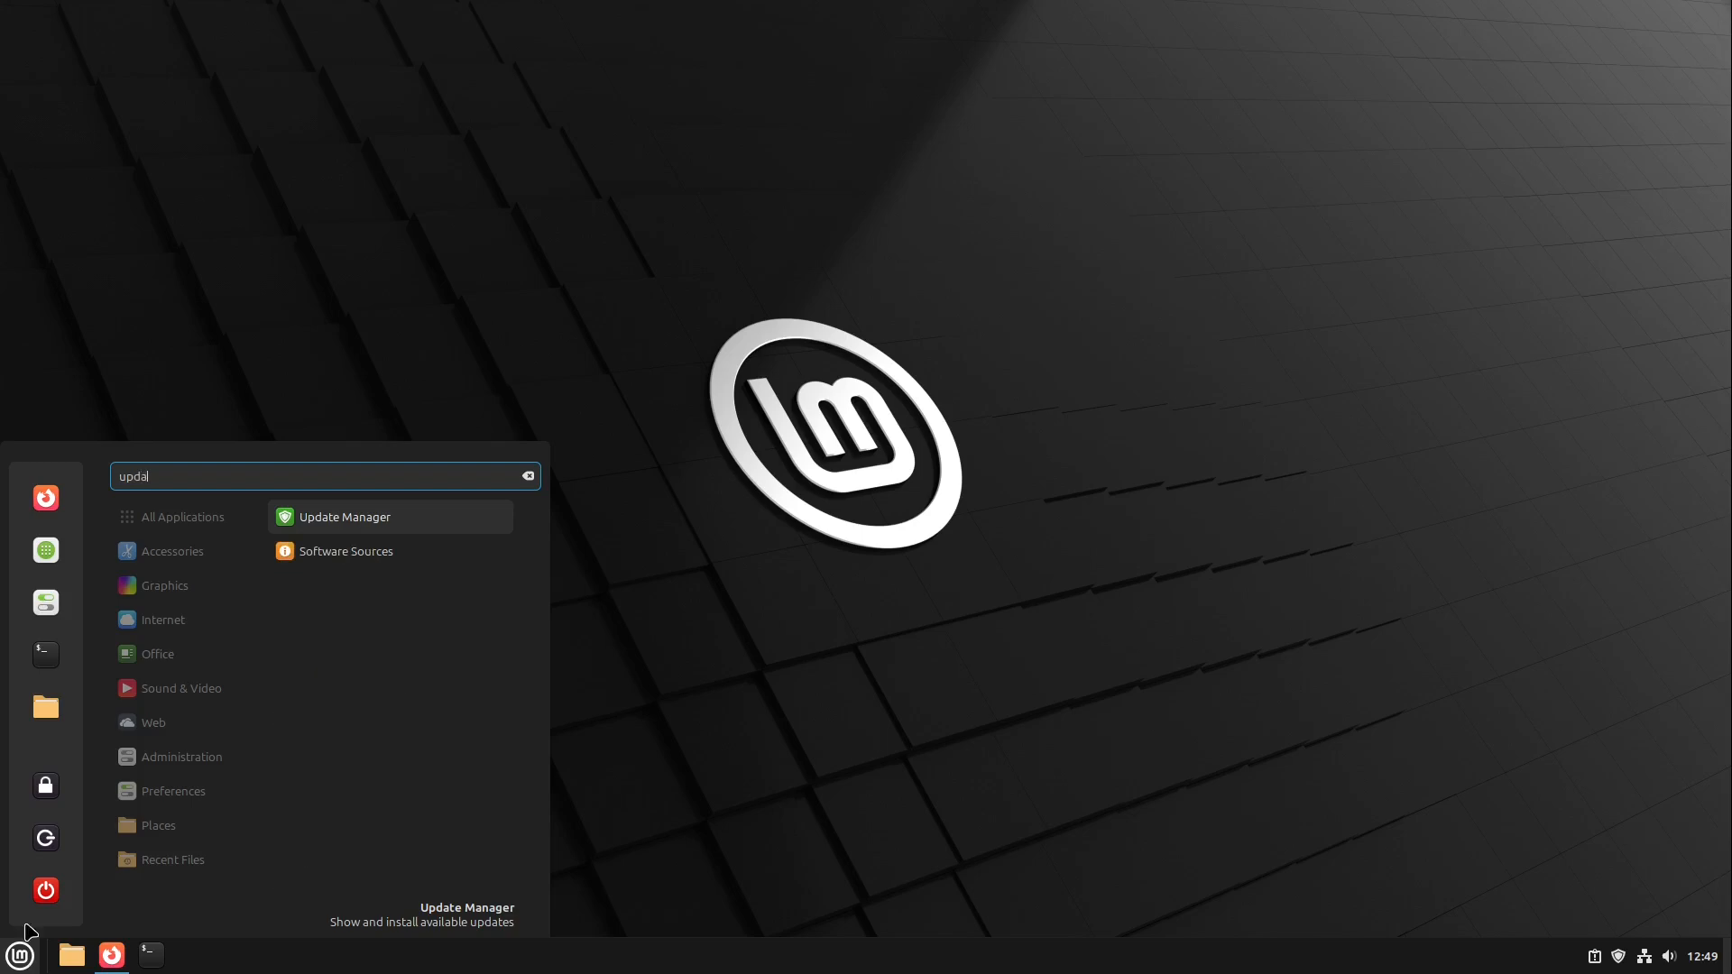
pyautogui.click(343, 516)
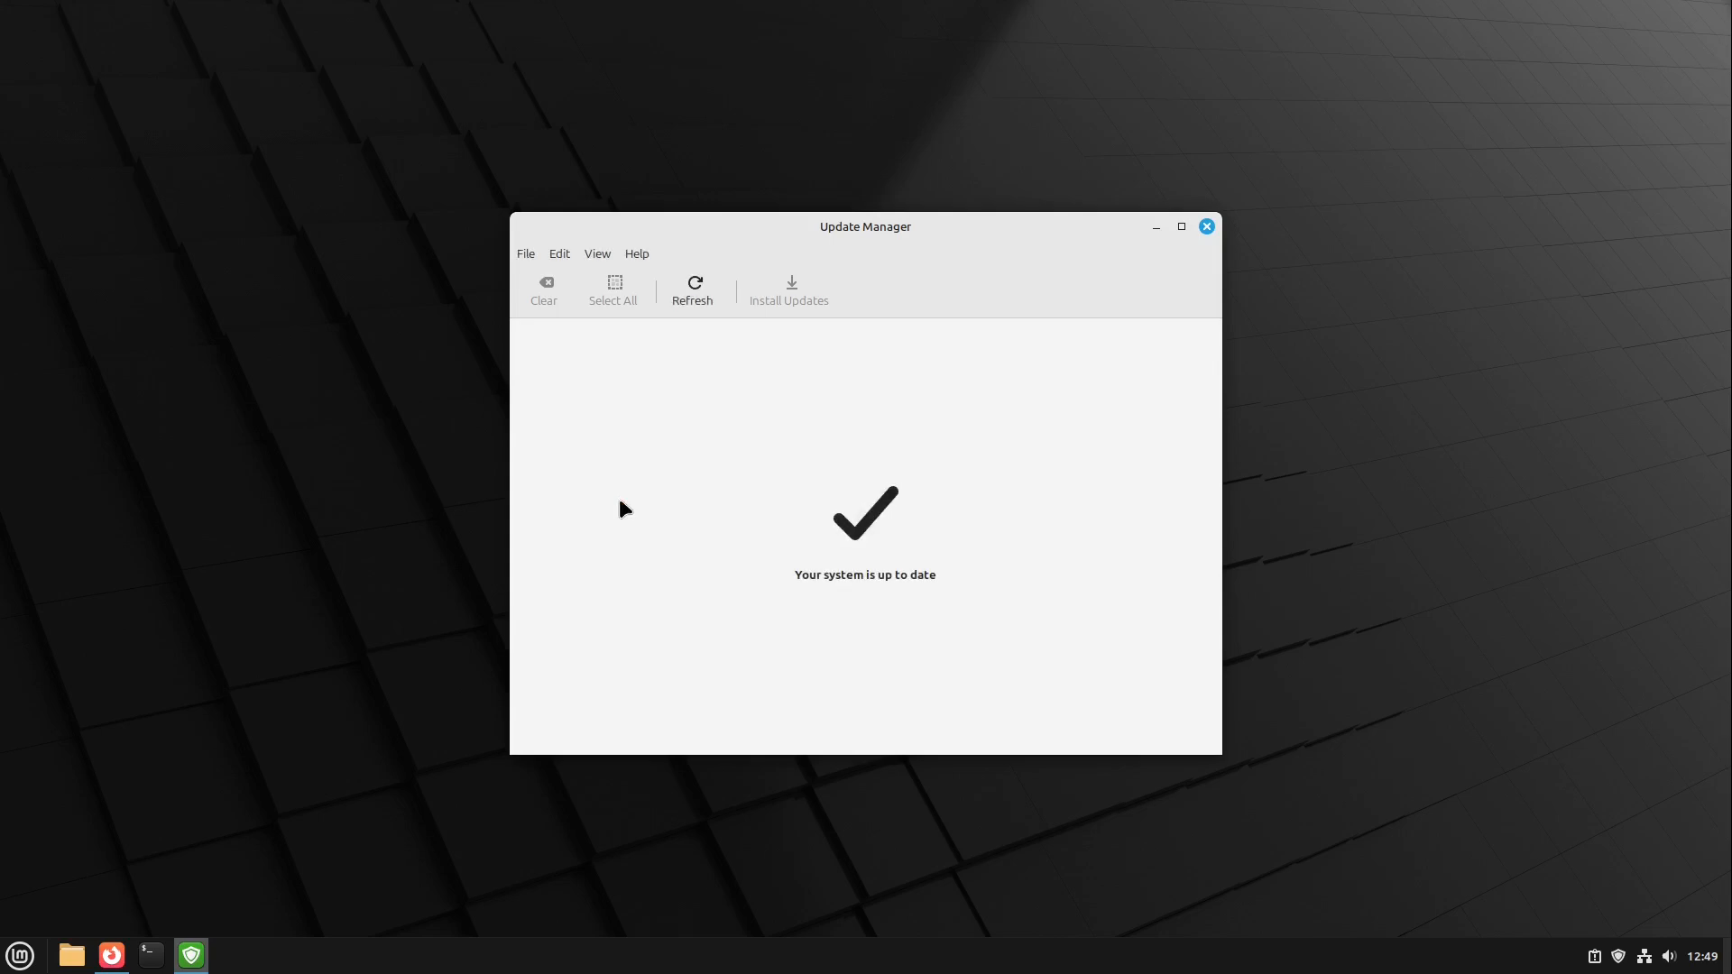
pyautogui.moveTo(755, 455)
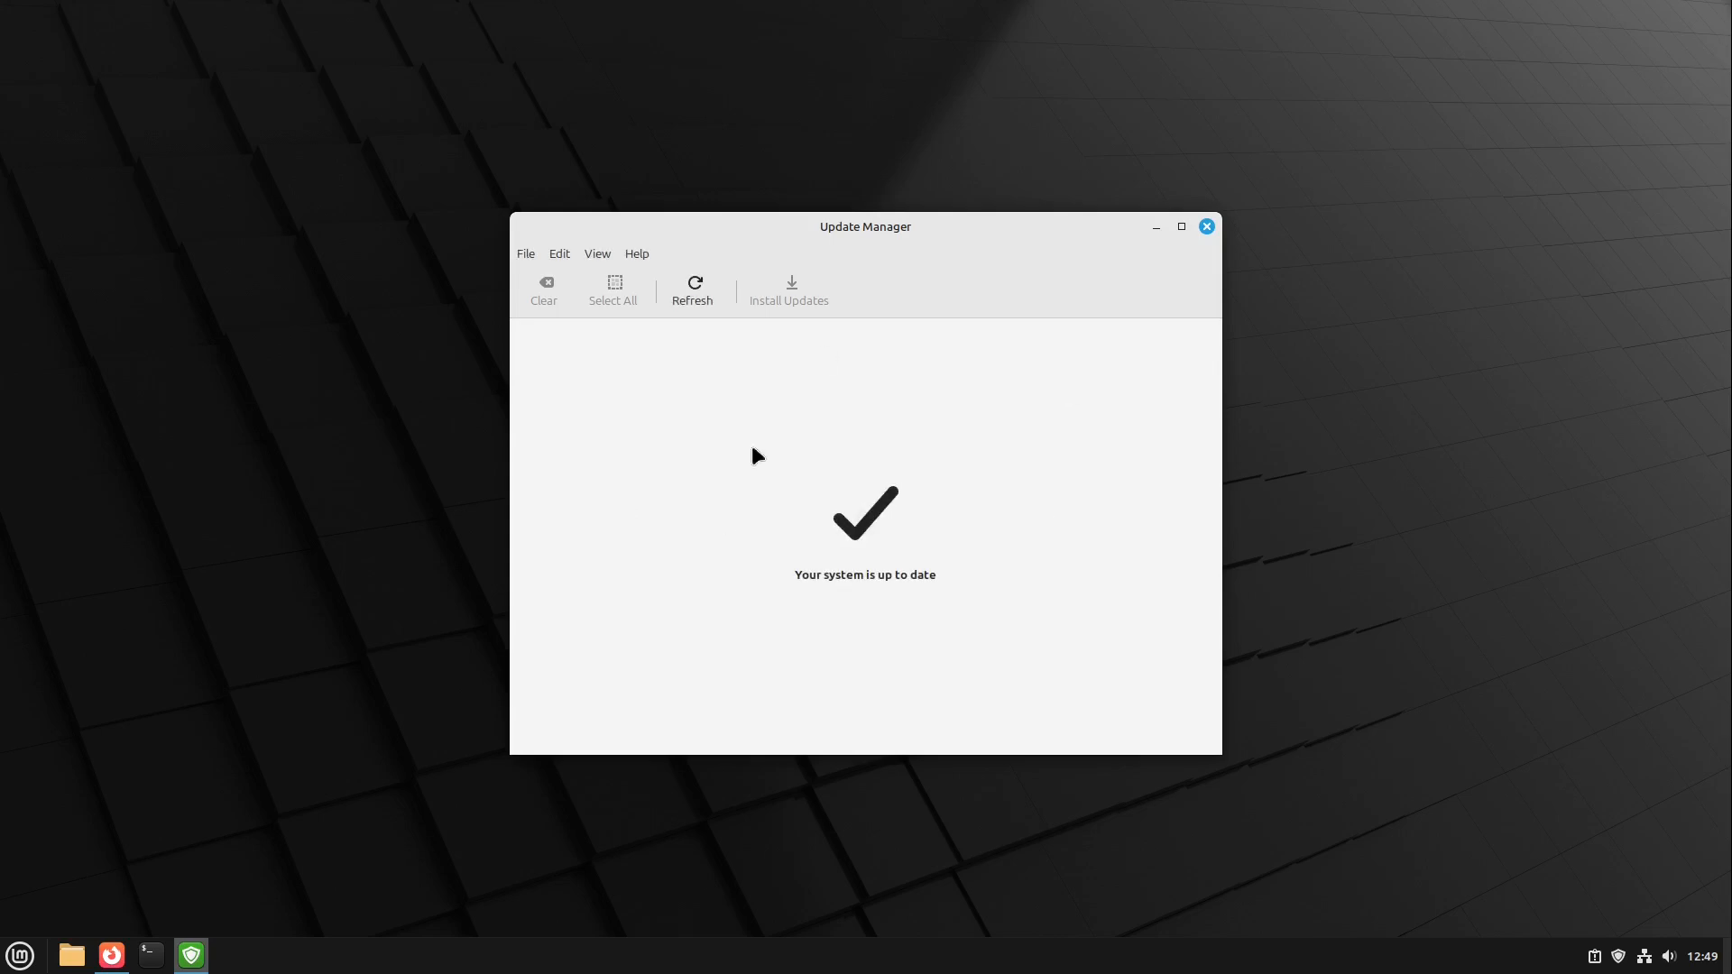
pyautogui.moveTo(771, 574)
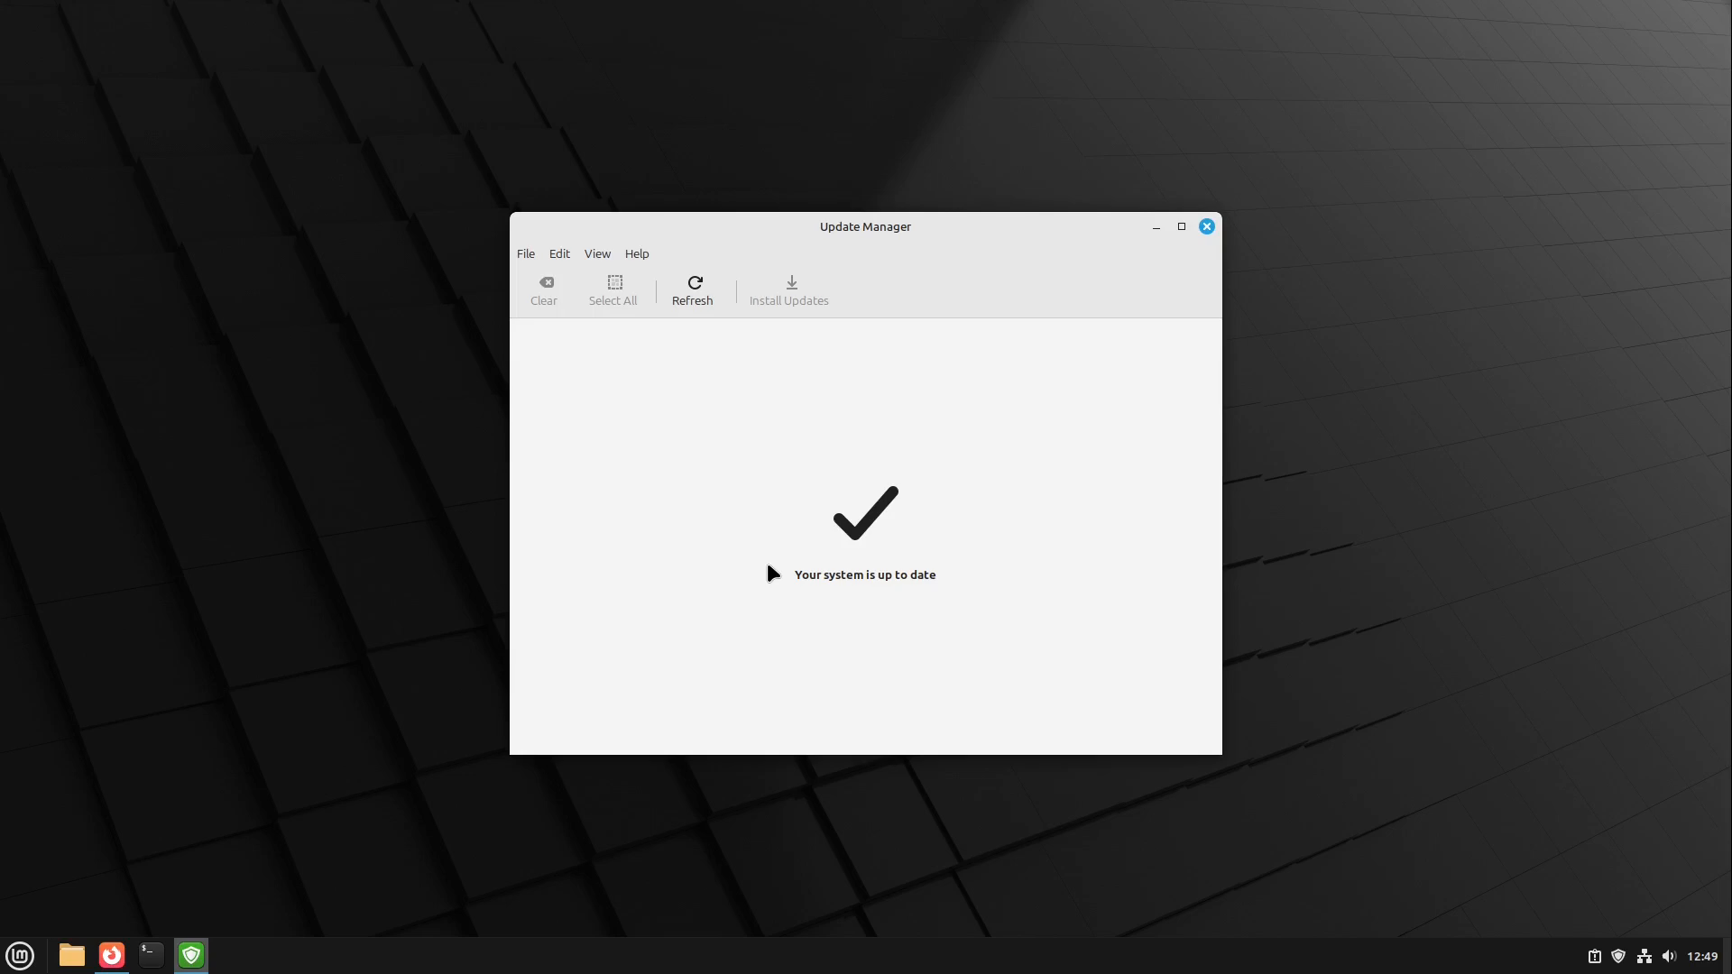
pyautogui.moveTo(745, 421)
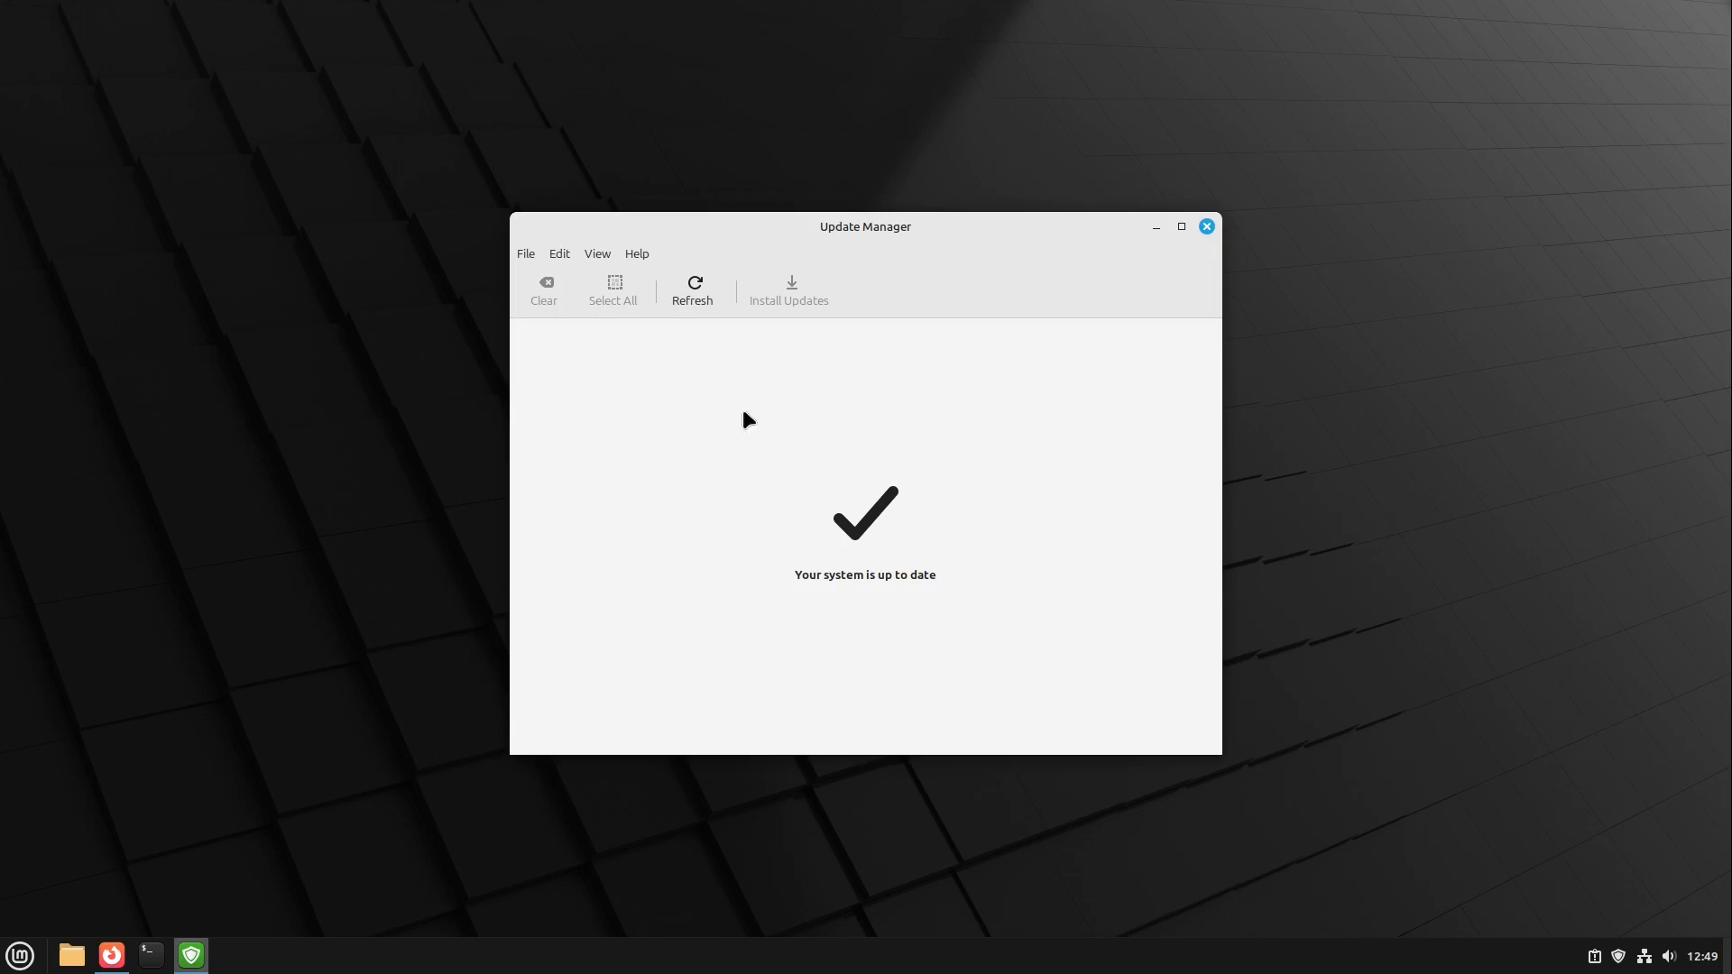
pyautogui.moveTo(884, 608)
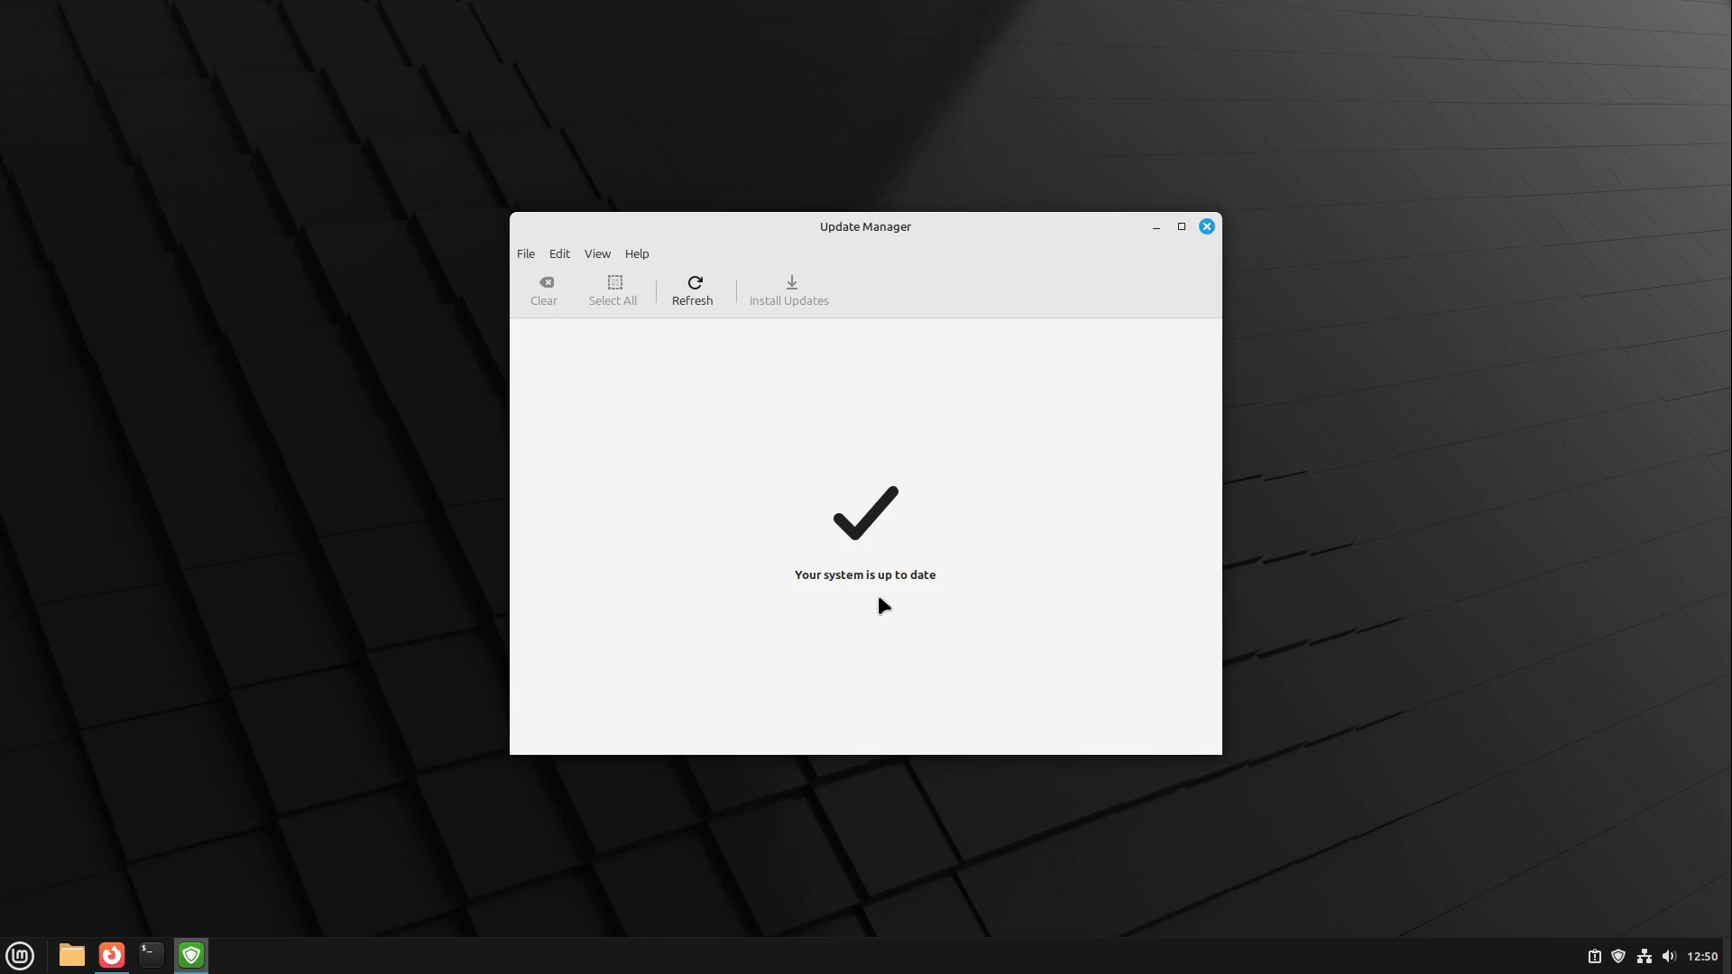
pyautogui.moveTo(873, 602)
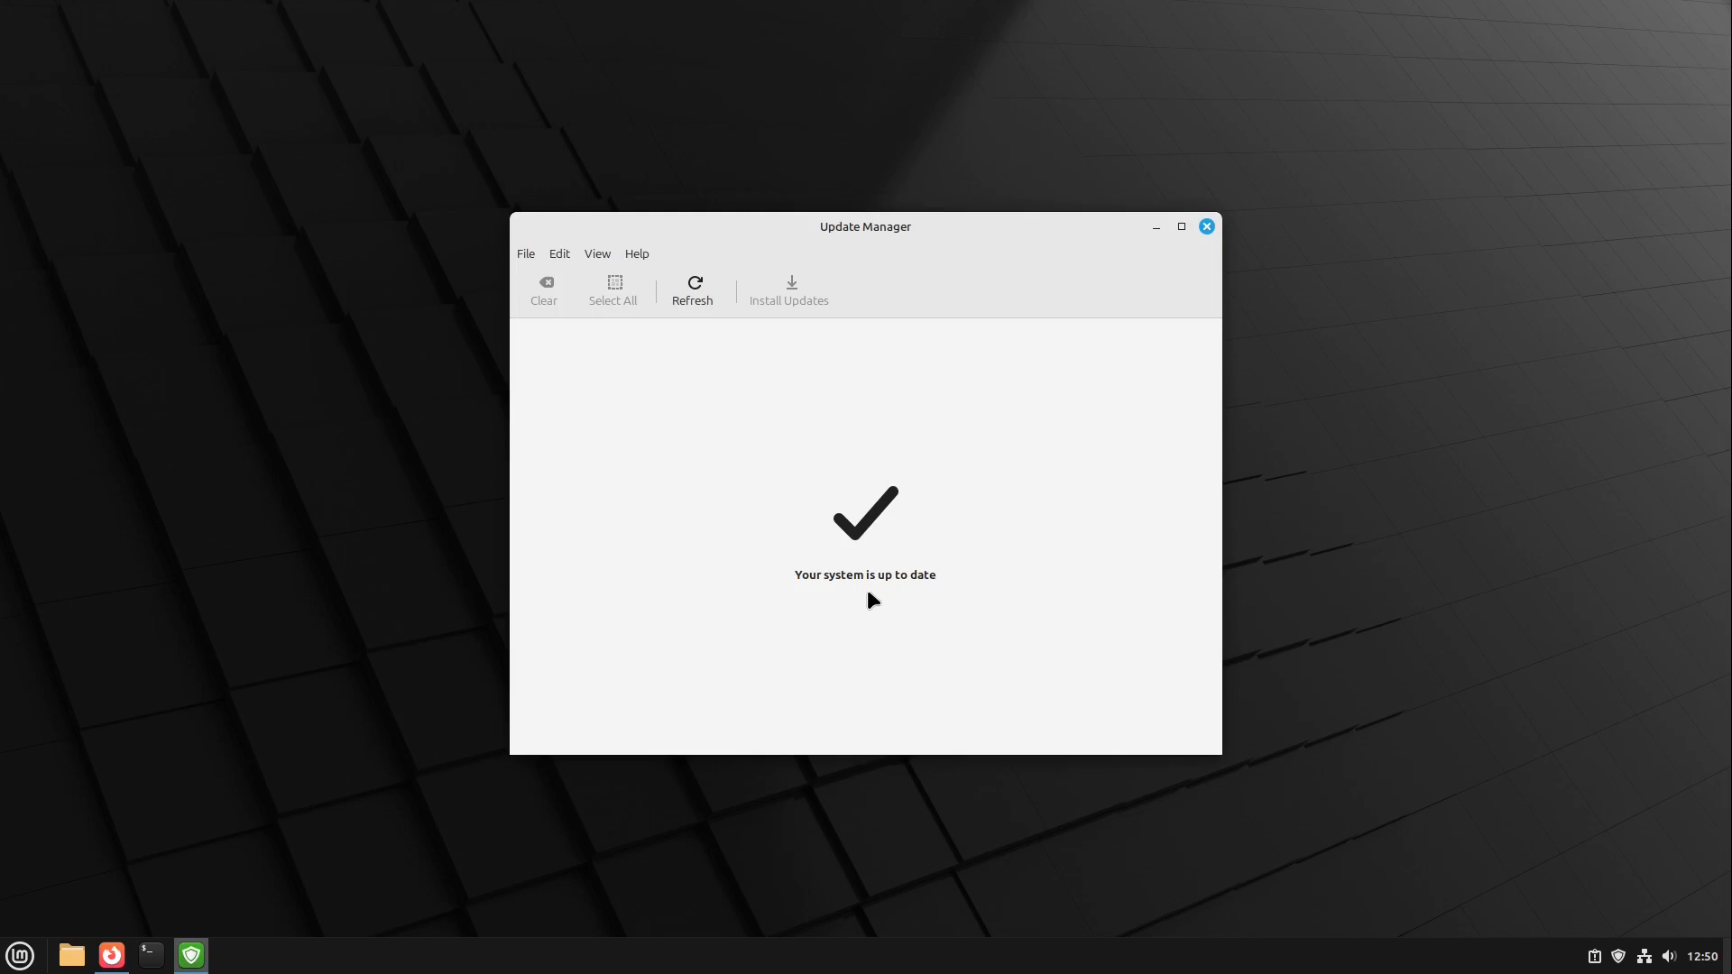
pyautogui.moveTo(617, 348)
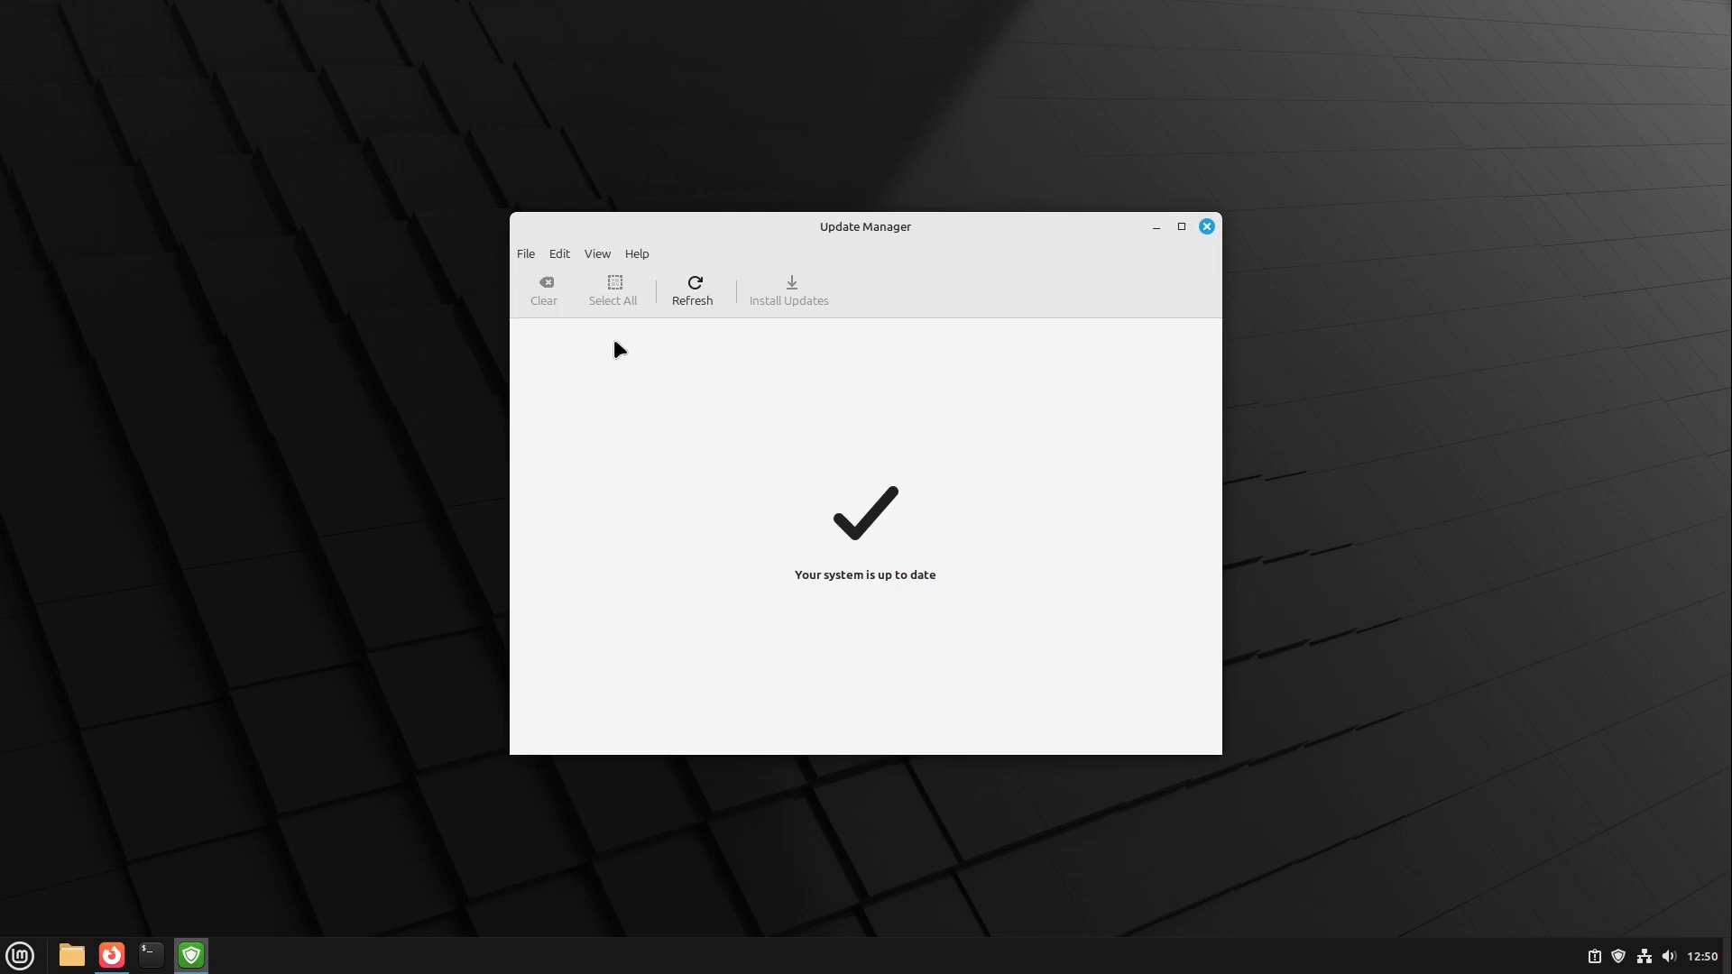
pyautogui.moveTo(563, 262)
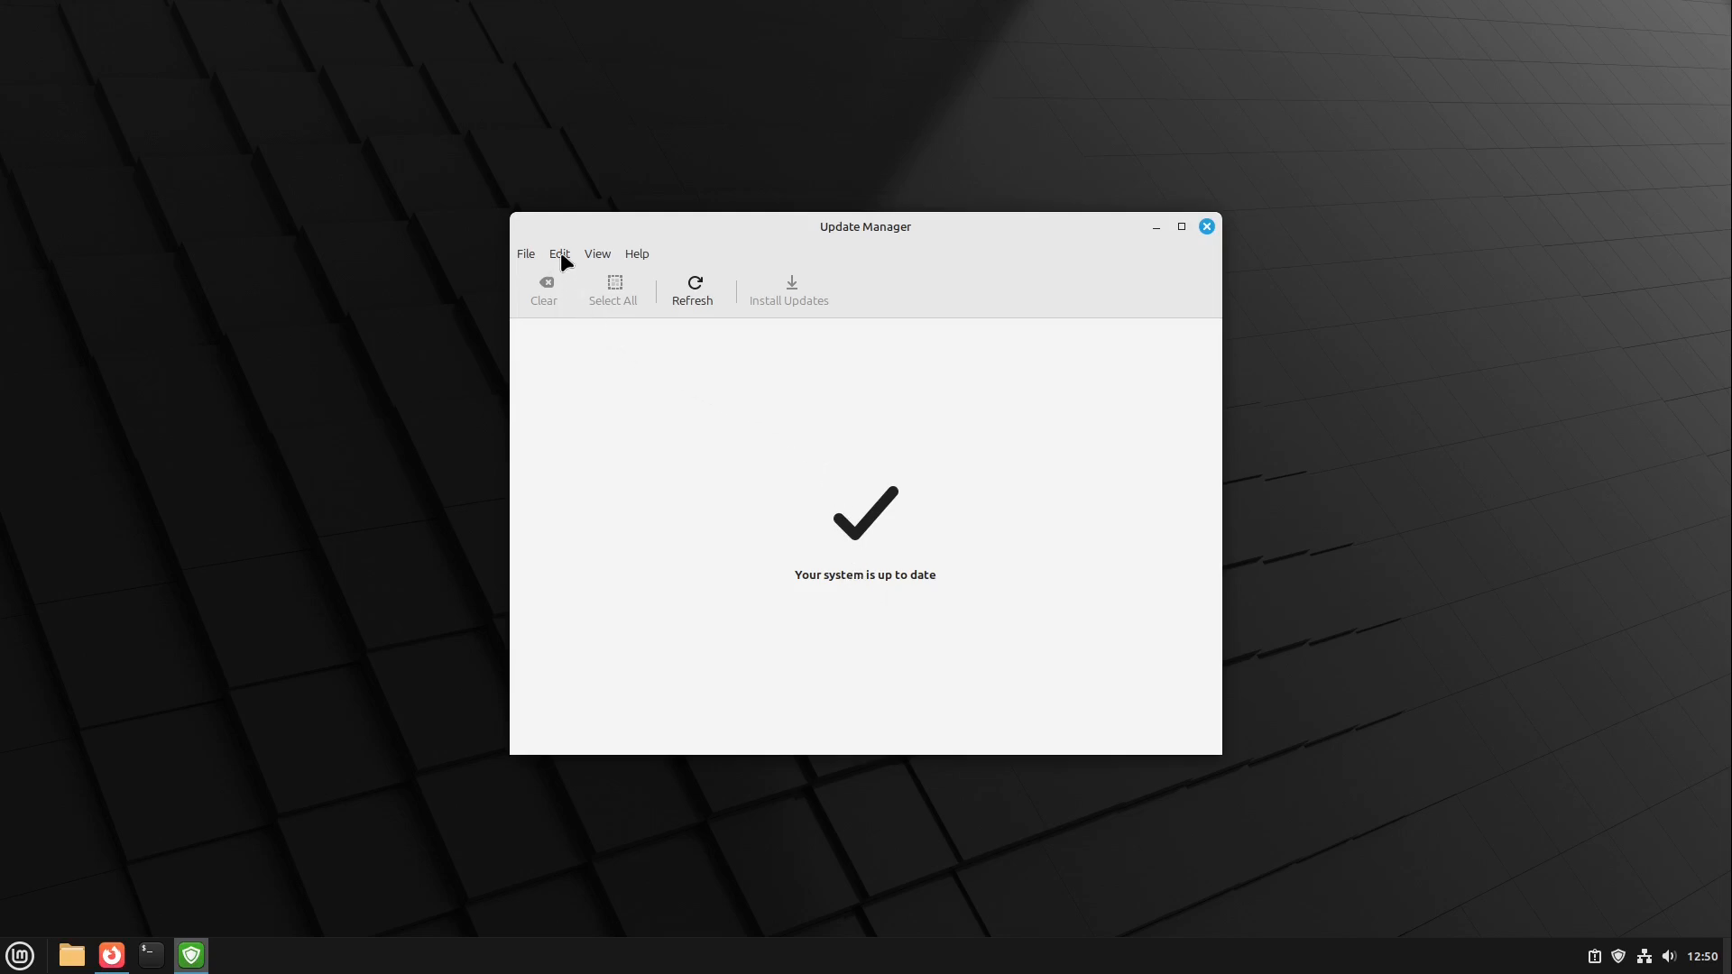
# - Show the Edit menu listing 'Upgrade to "Linux Mint 22.2 Zara"'
pyautogui.click(560, 253)
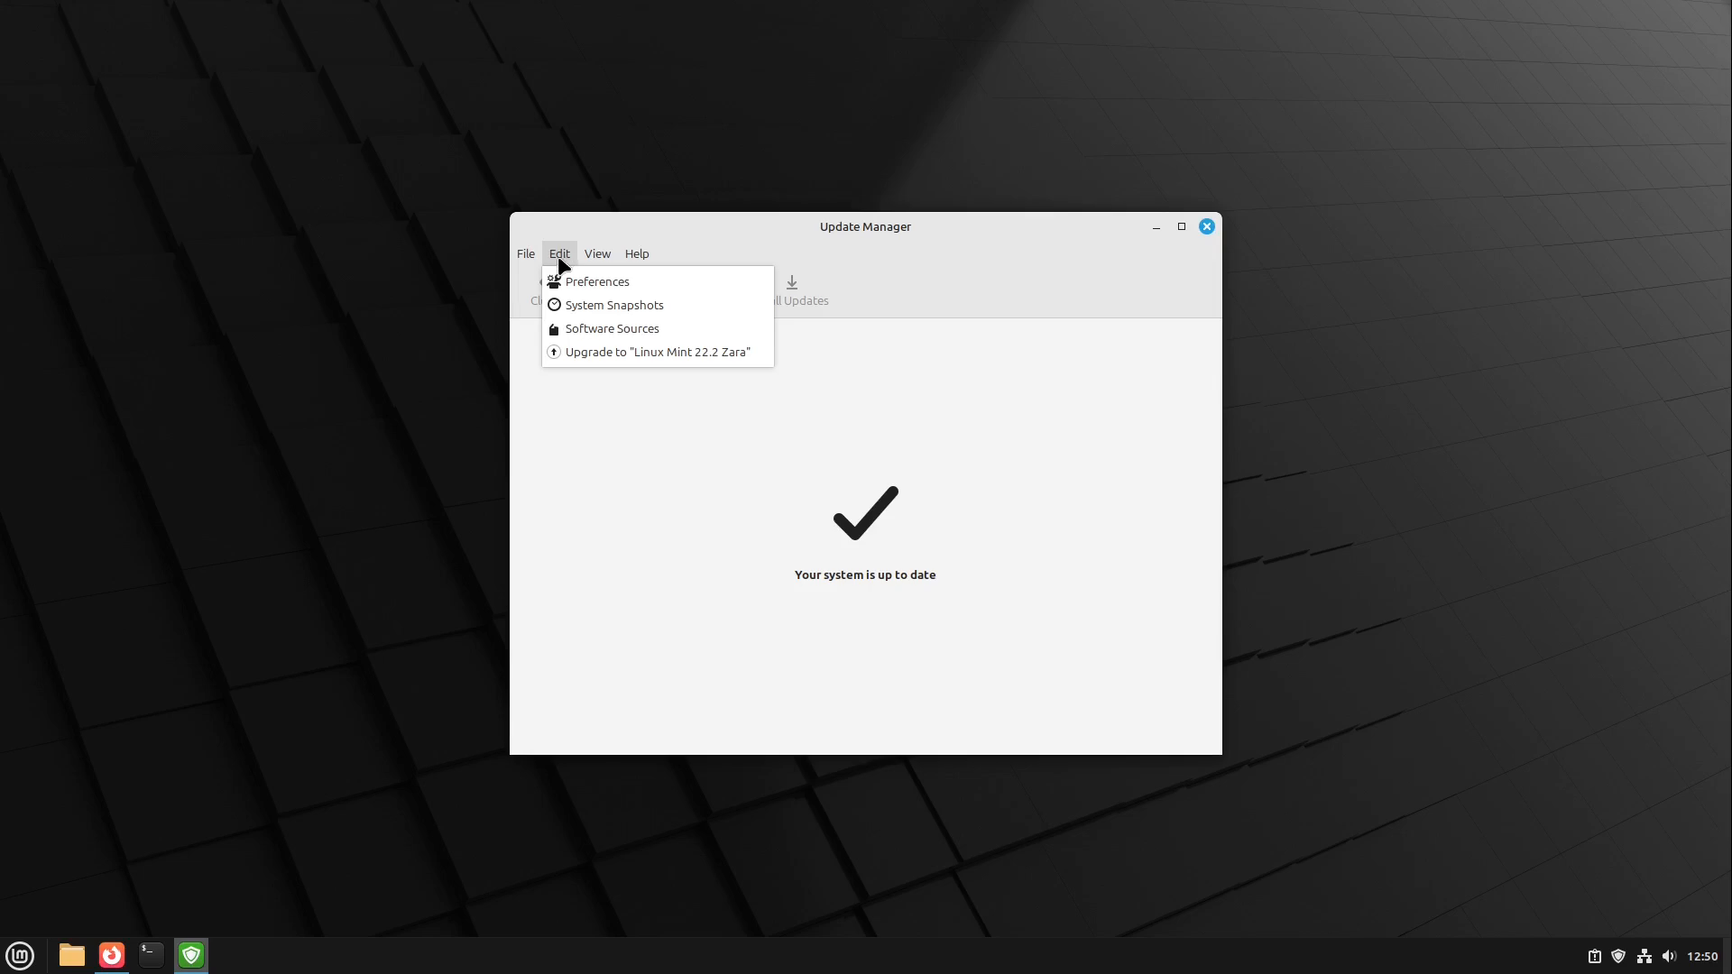
pyautogui.moveTo(595, 368)
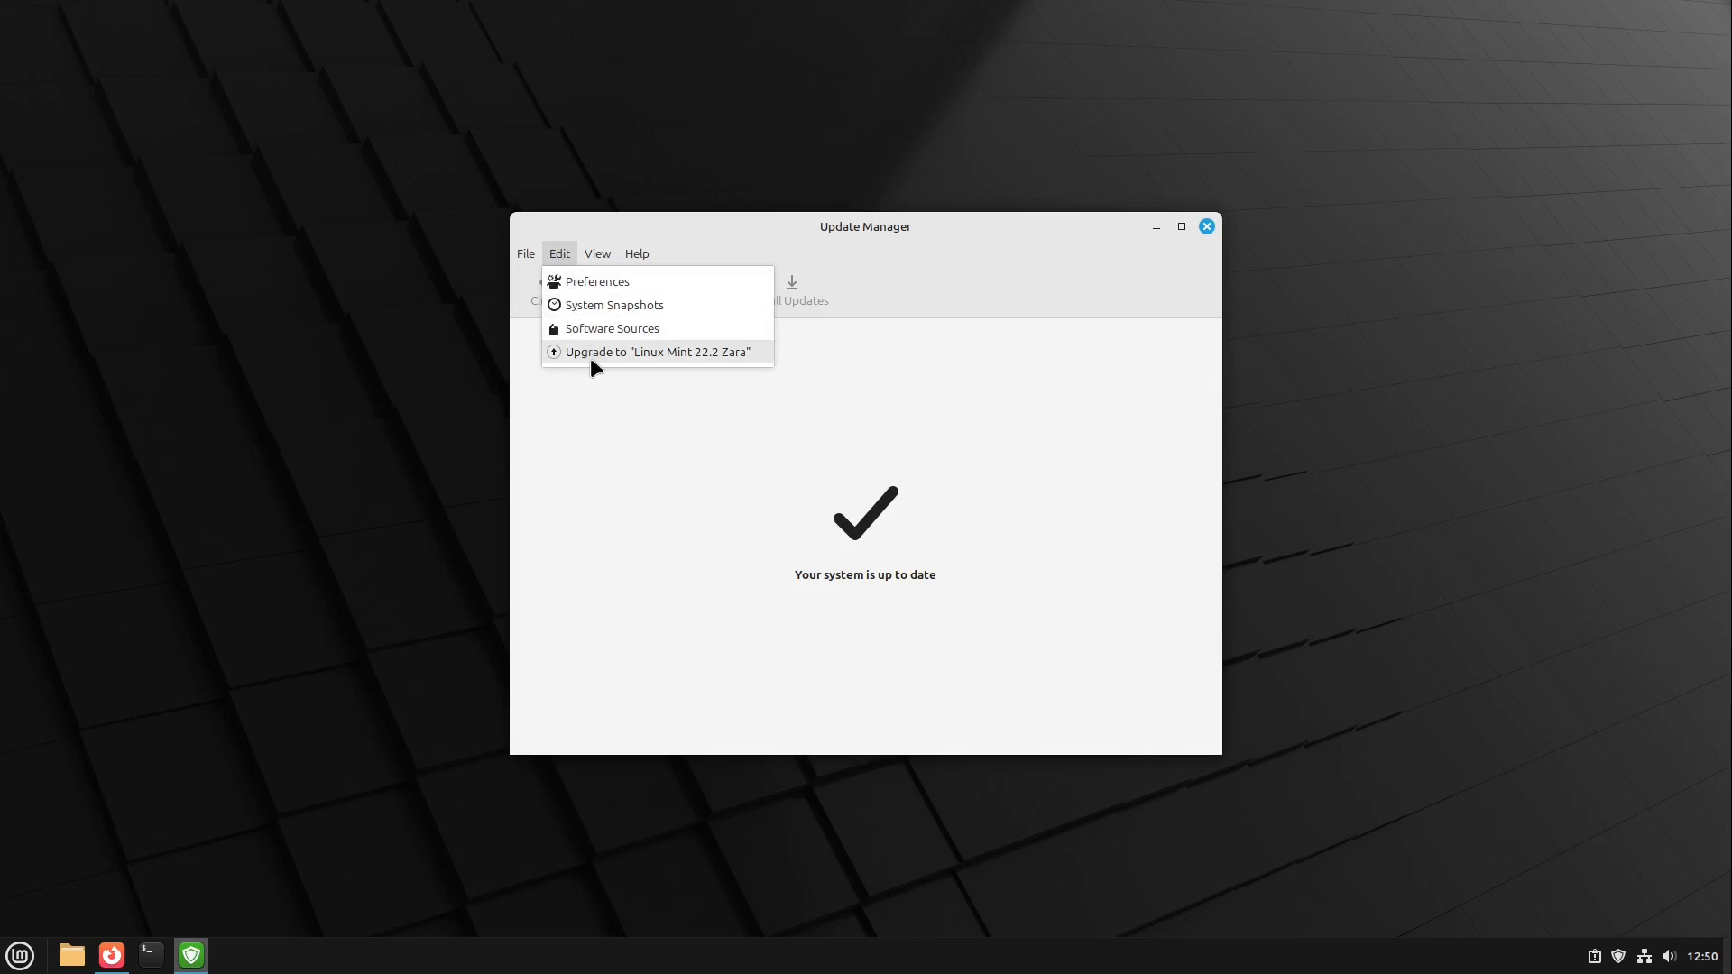
pyautogui.moveTo(707, 364)
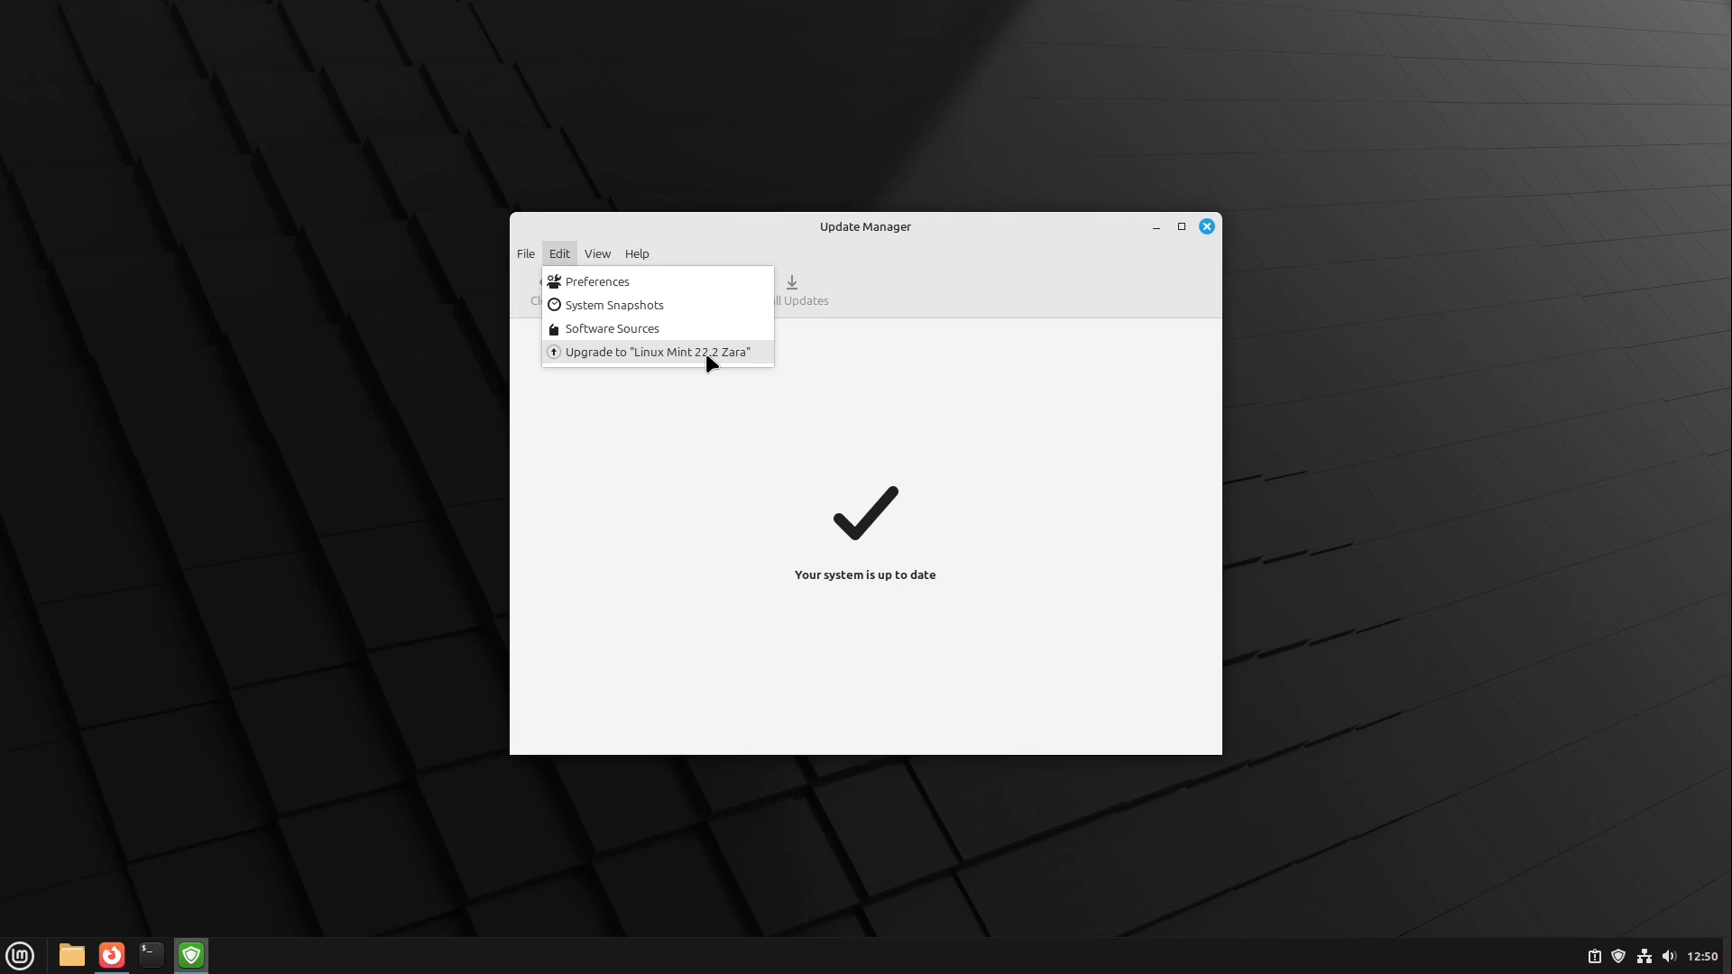
# - Start the Linux Mint 22.2 Zara upgrade assistant and advance past introduction and release notes
pyautogui.click(657, 352)
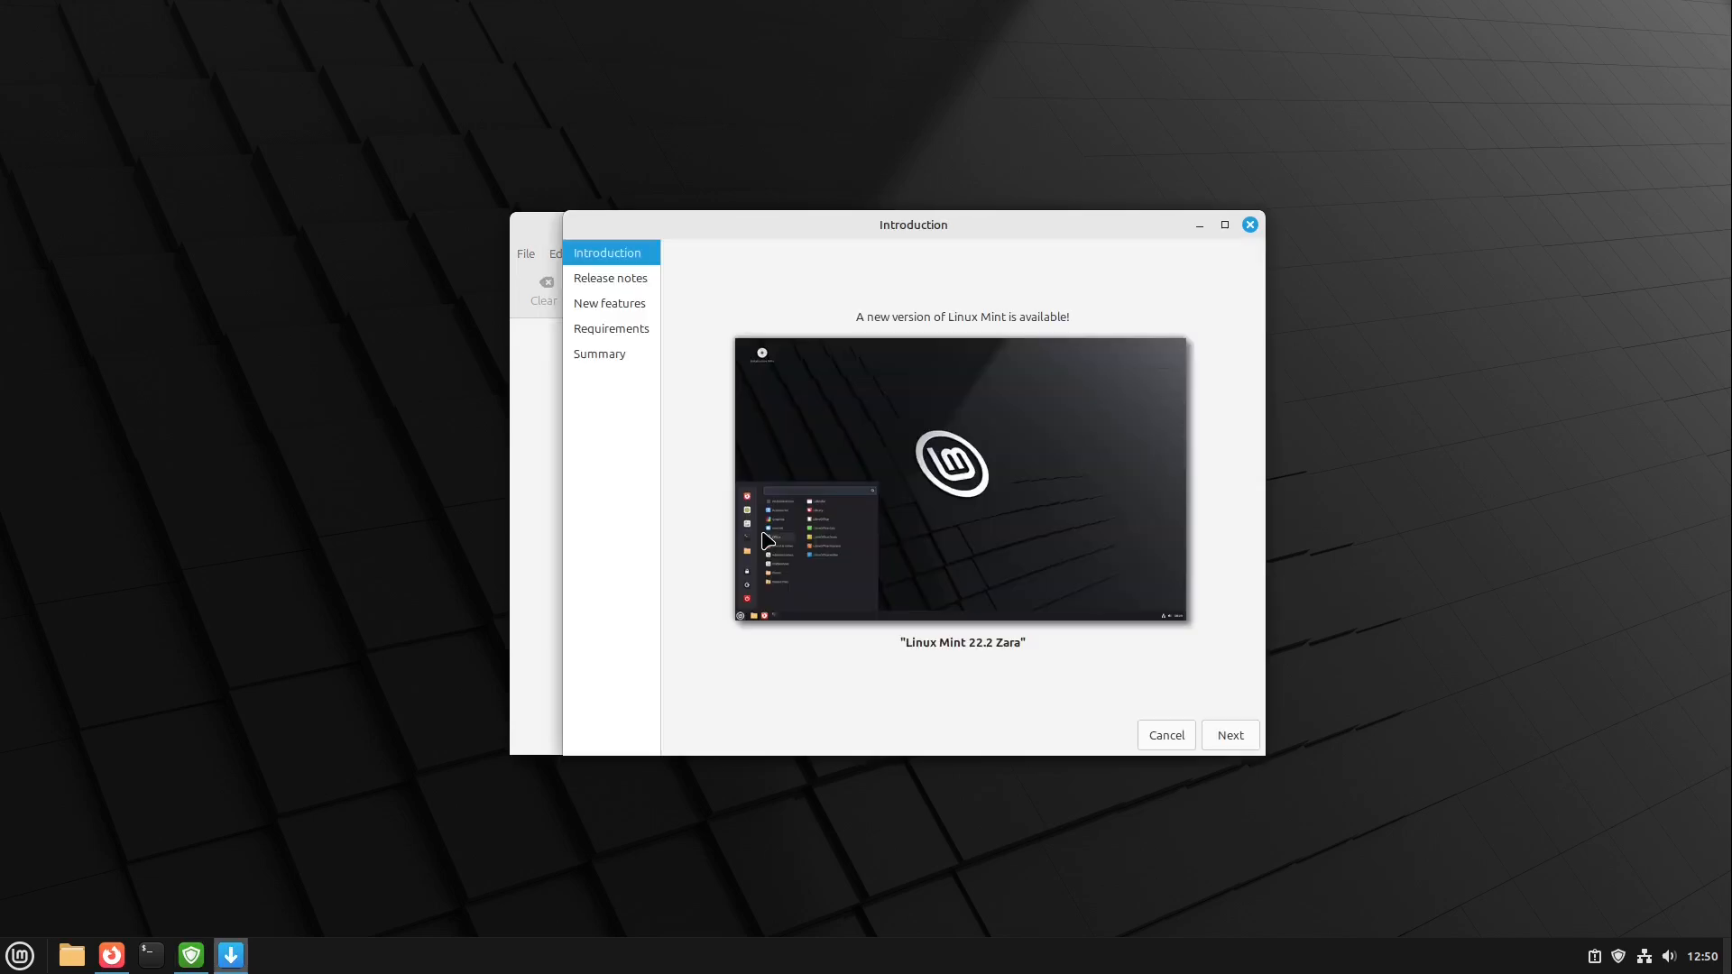
pyautogui.moveTo(839, 408)
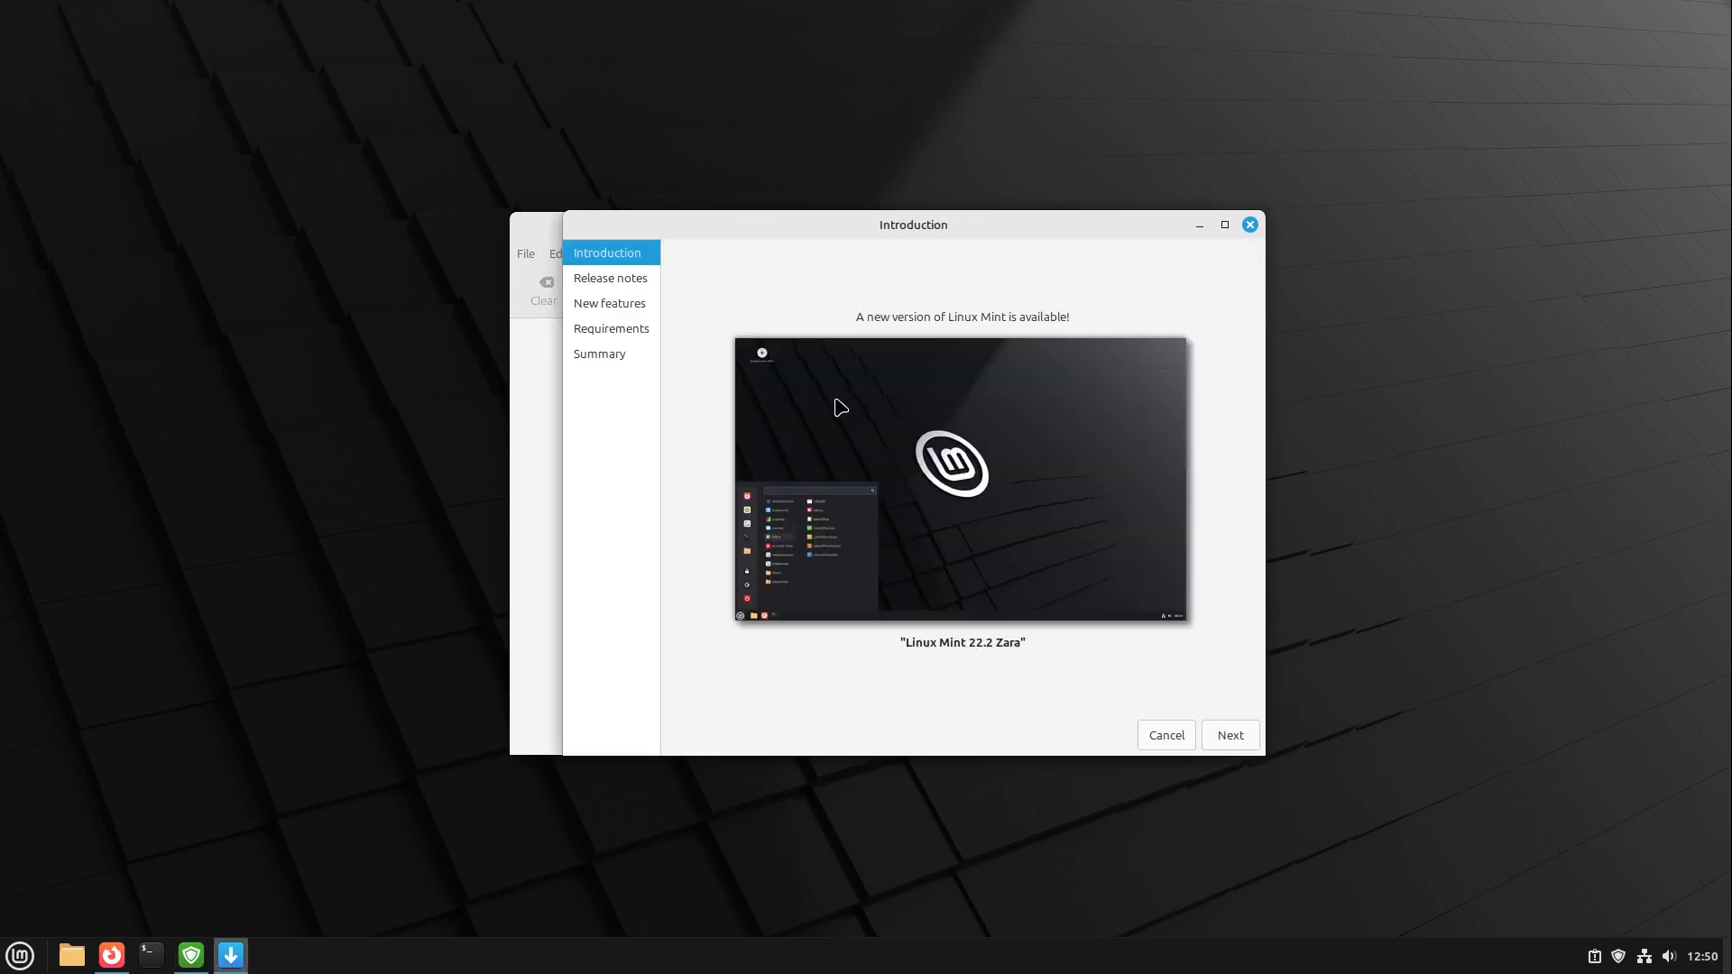
pyautogui.moveTo(1254, 597)
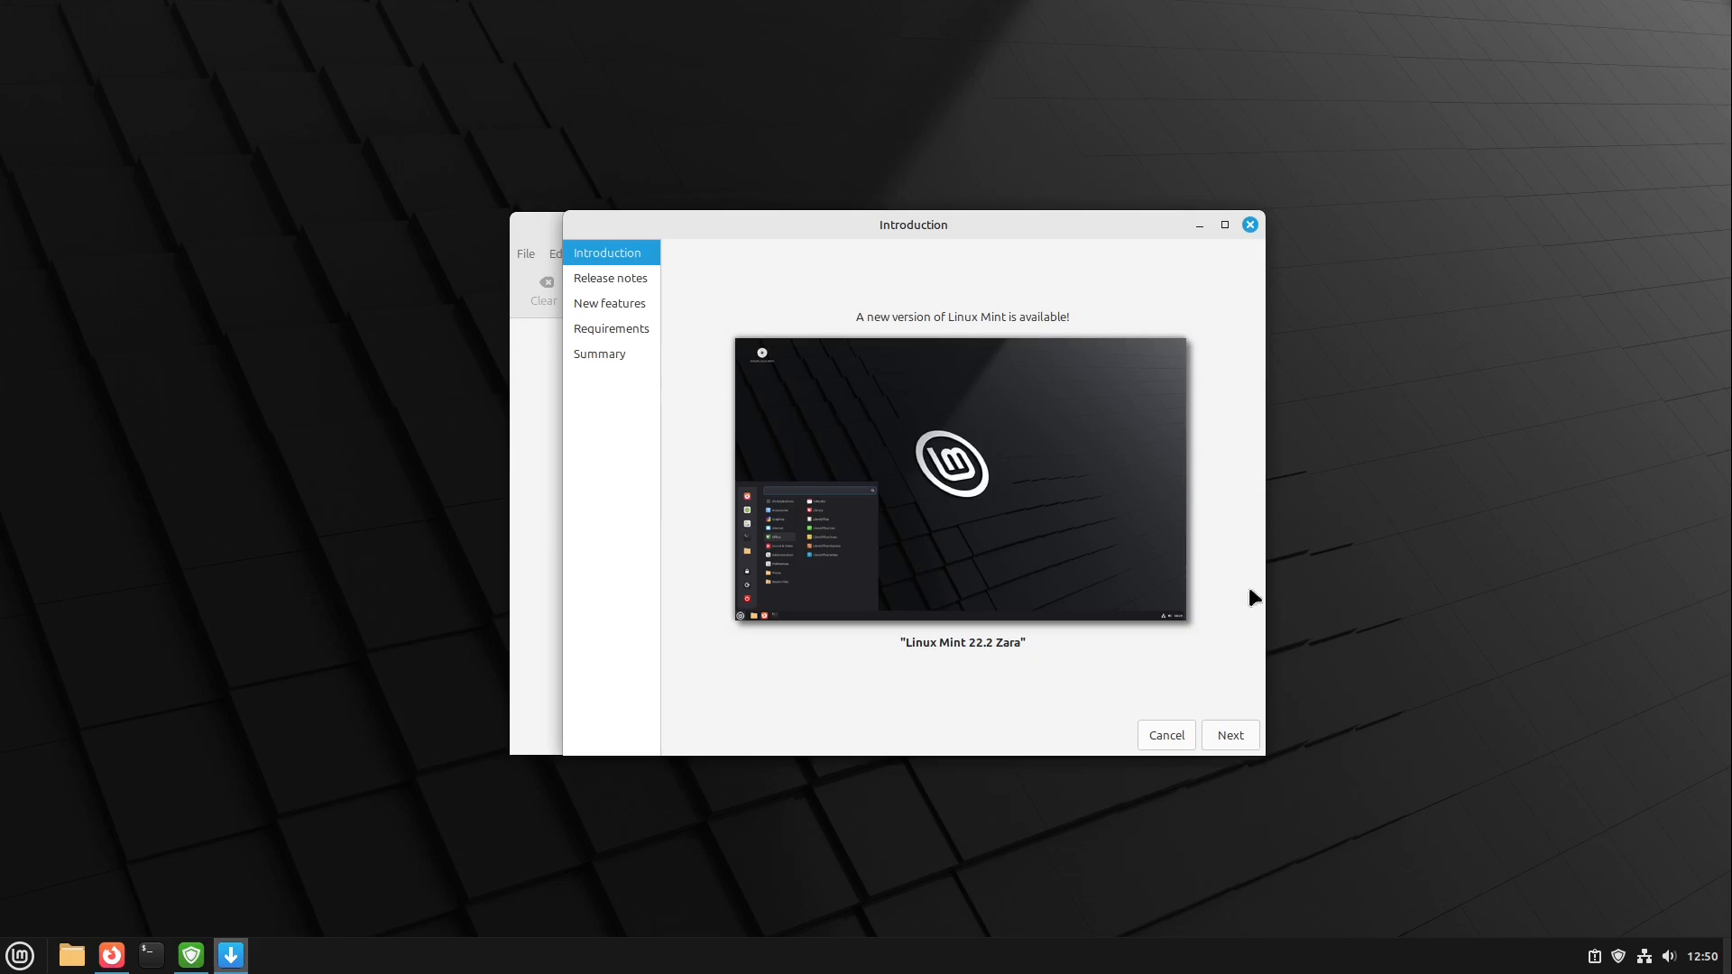
pyautogui.click(1228, 735)
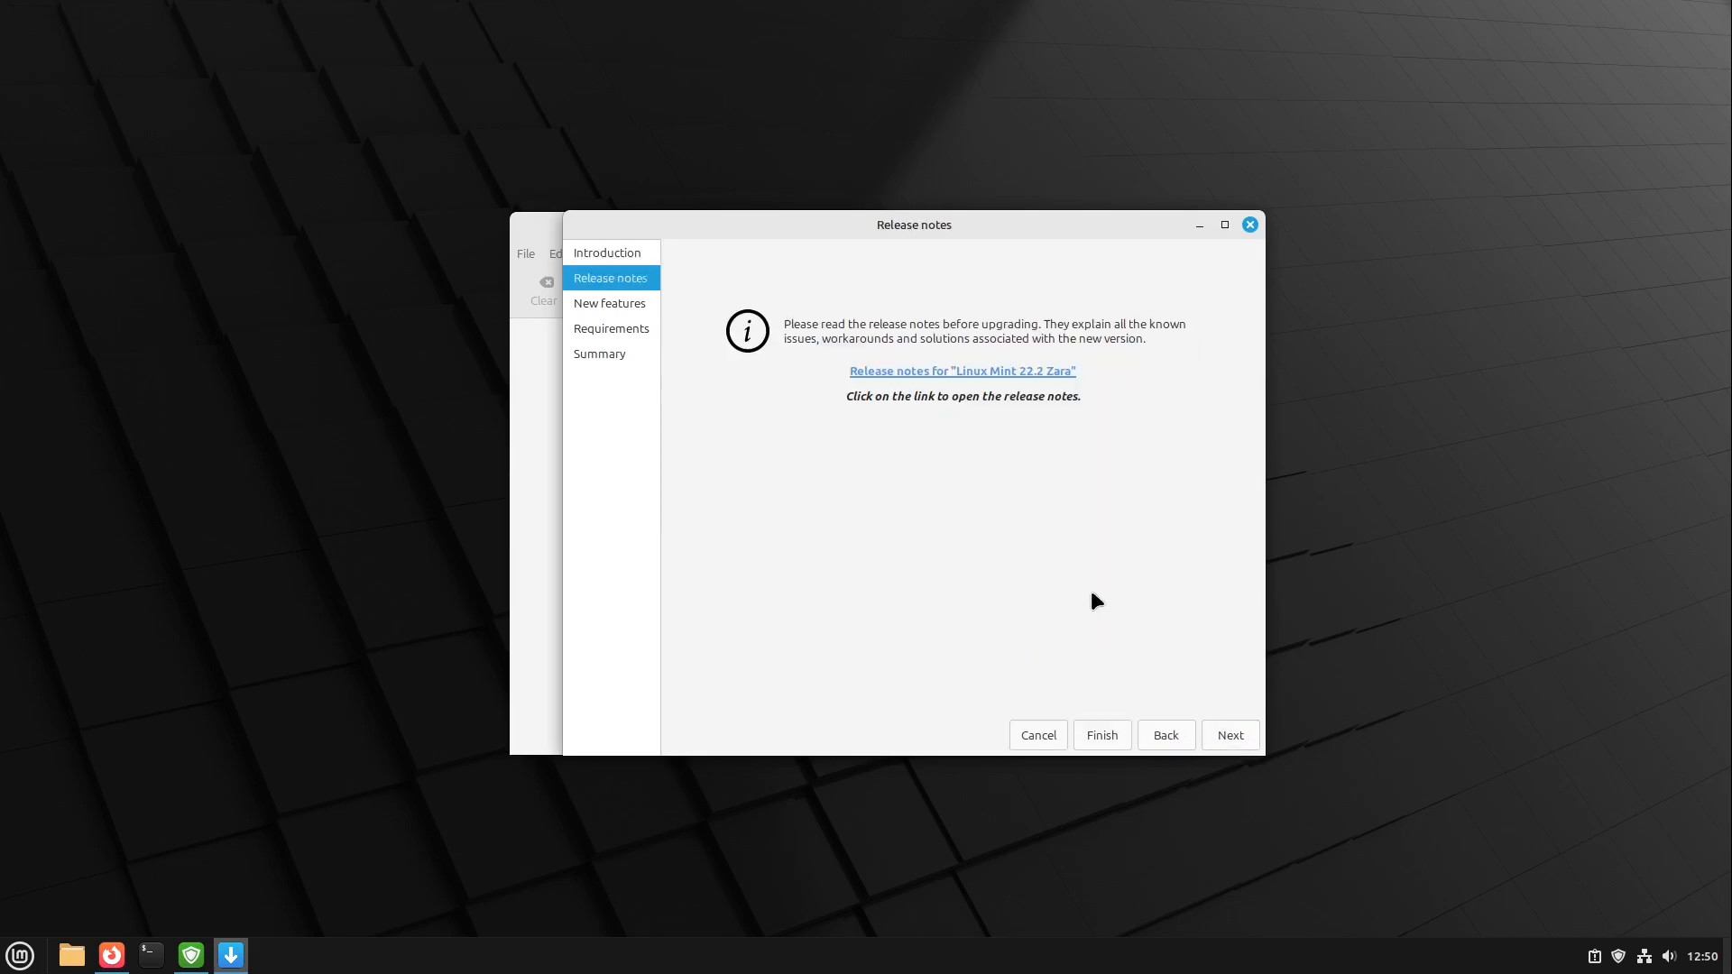
pyautogui.moveTo(1119, 551)
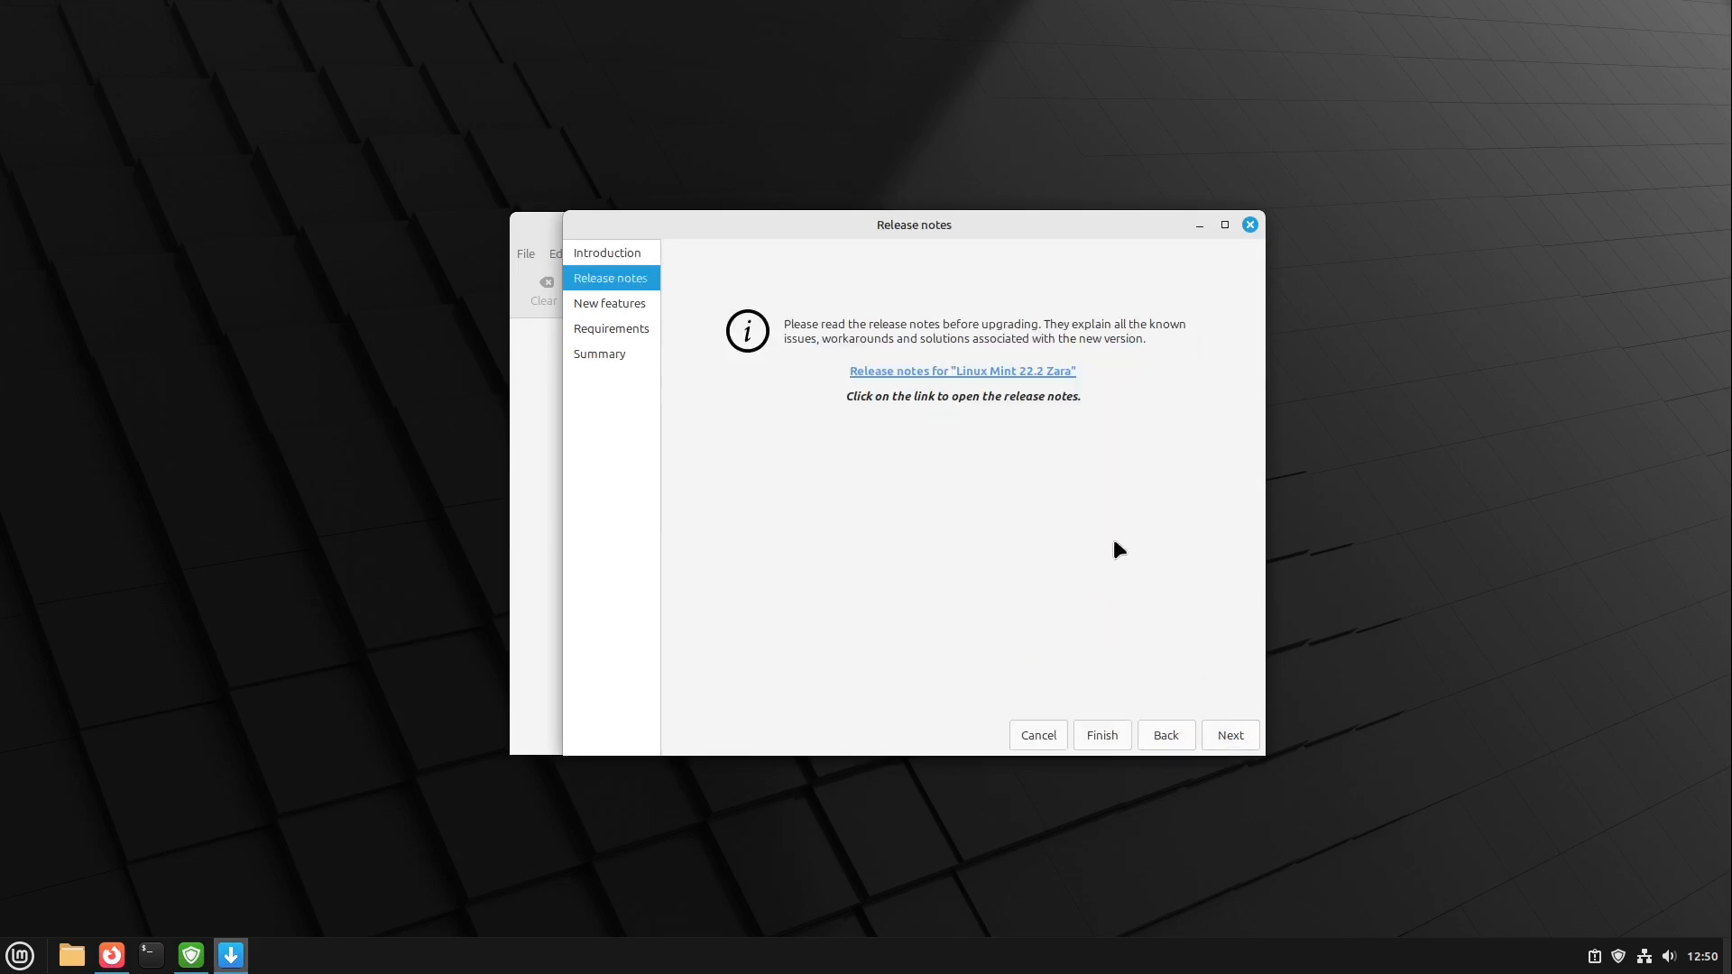
pyautogui.click(1229, 734)
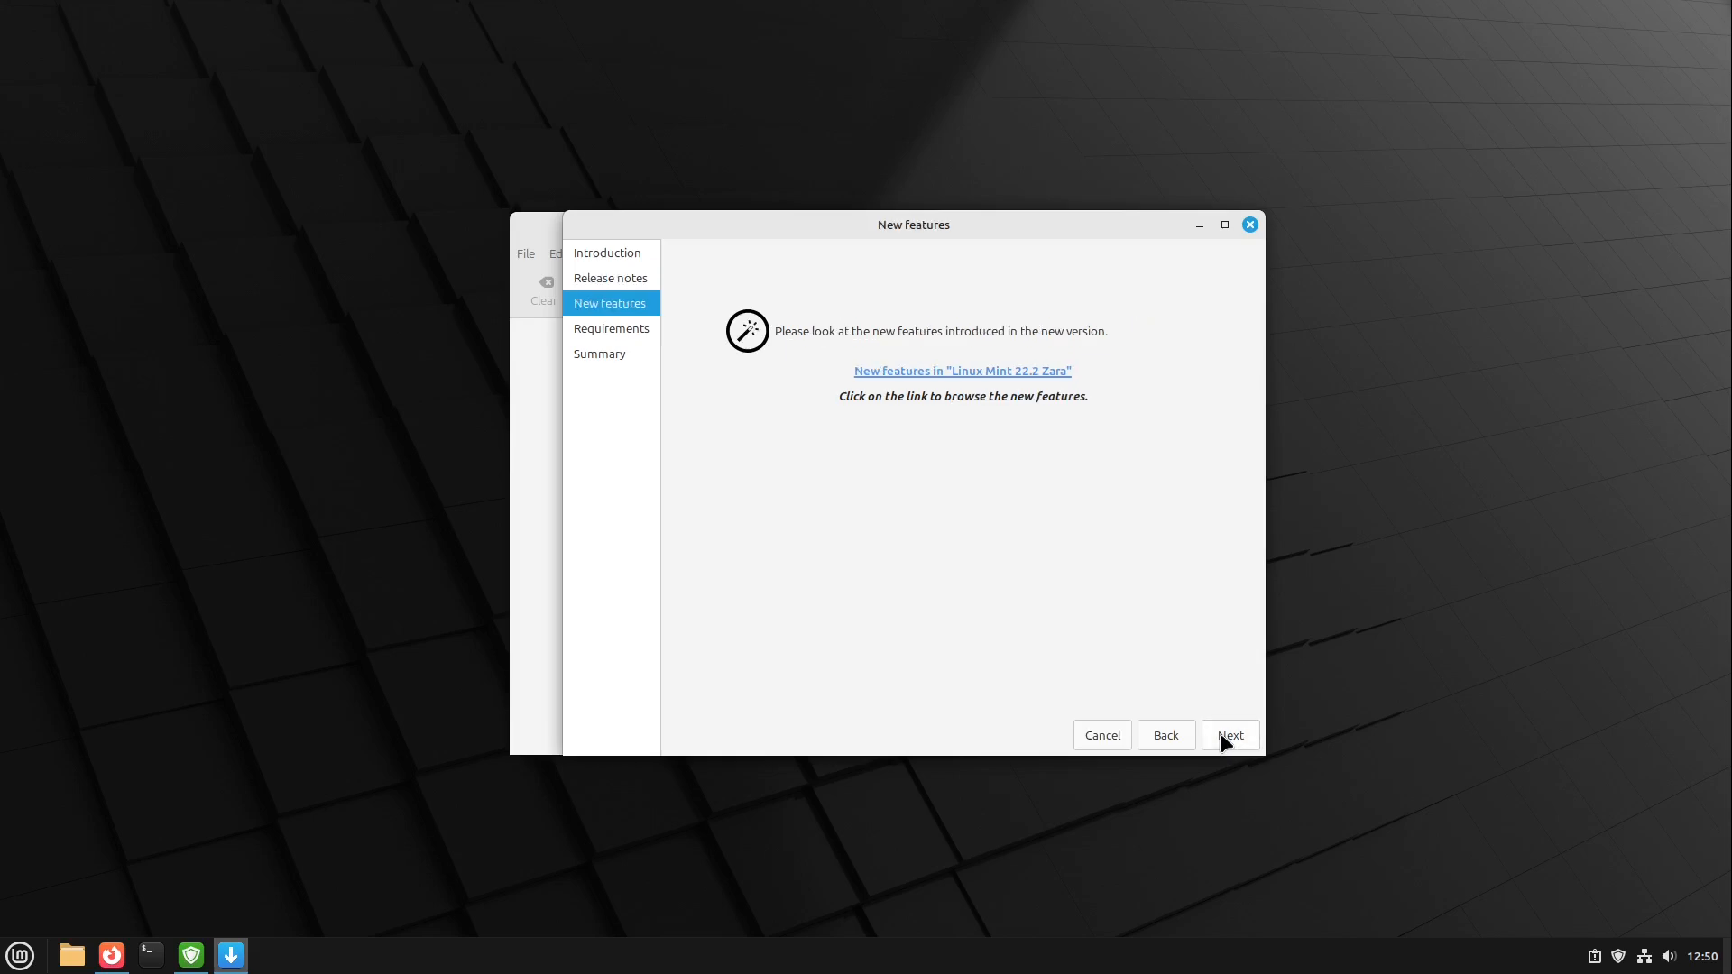
pyautogui.moveTo(972, 483)
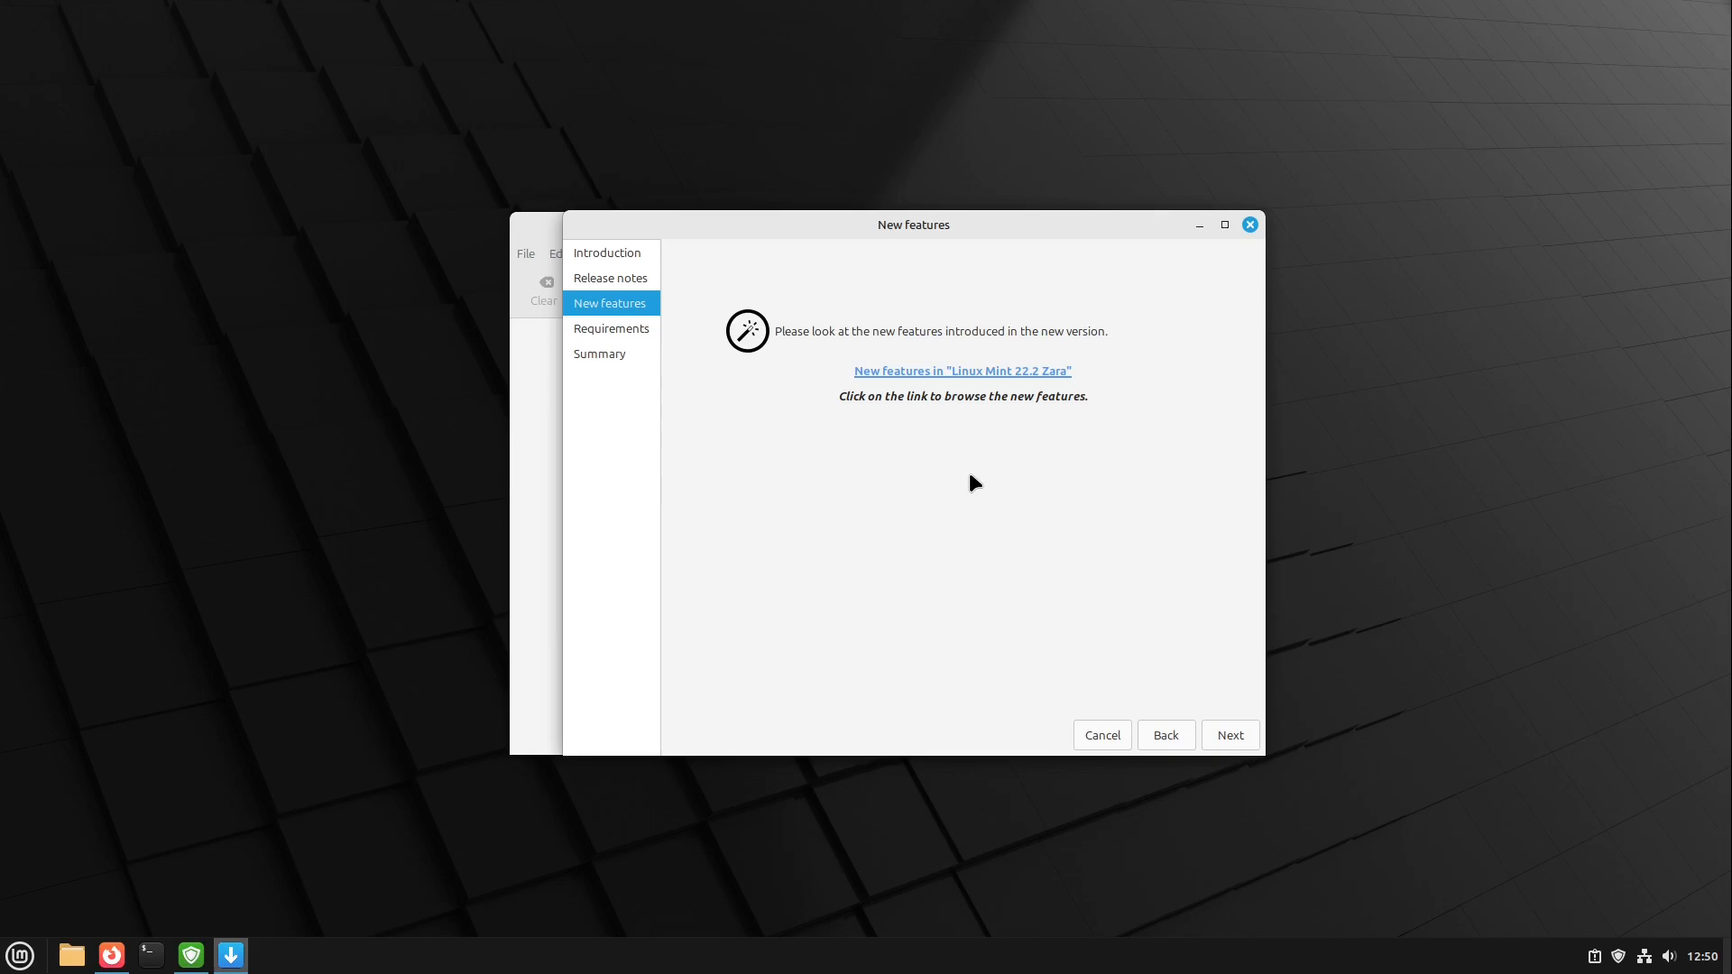
pyautogui.moveTo(944, 478)
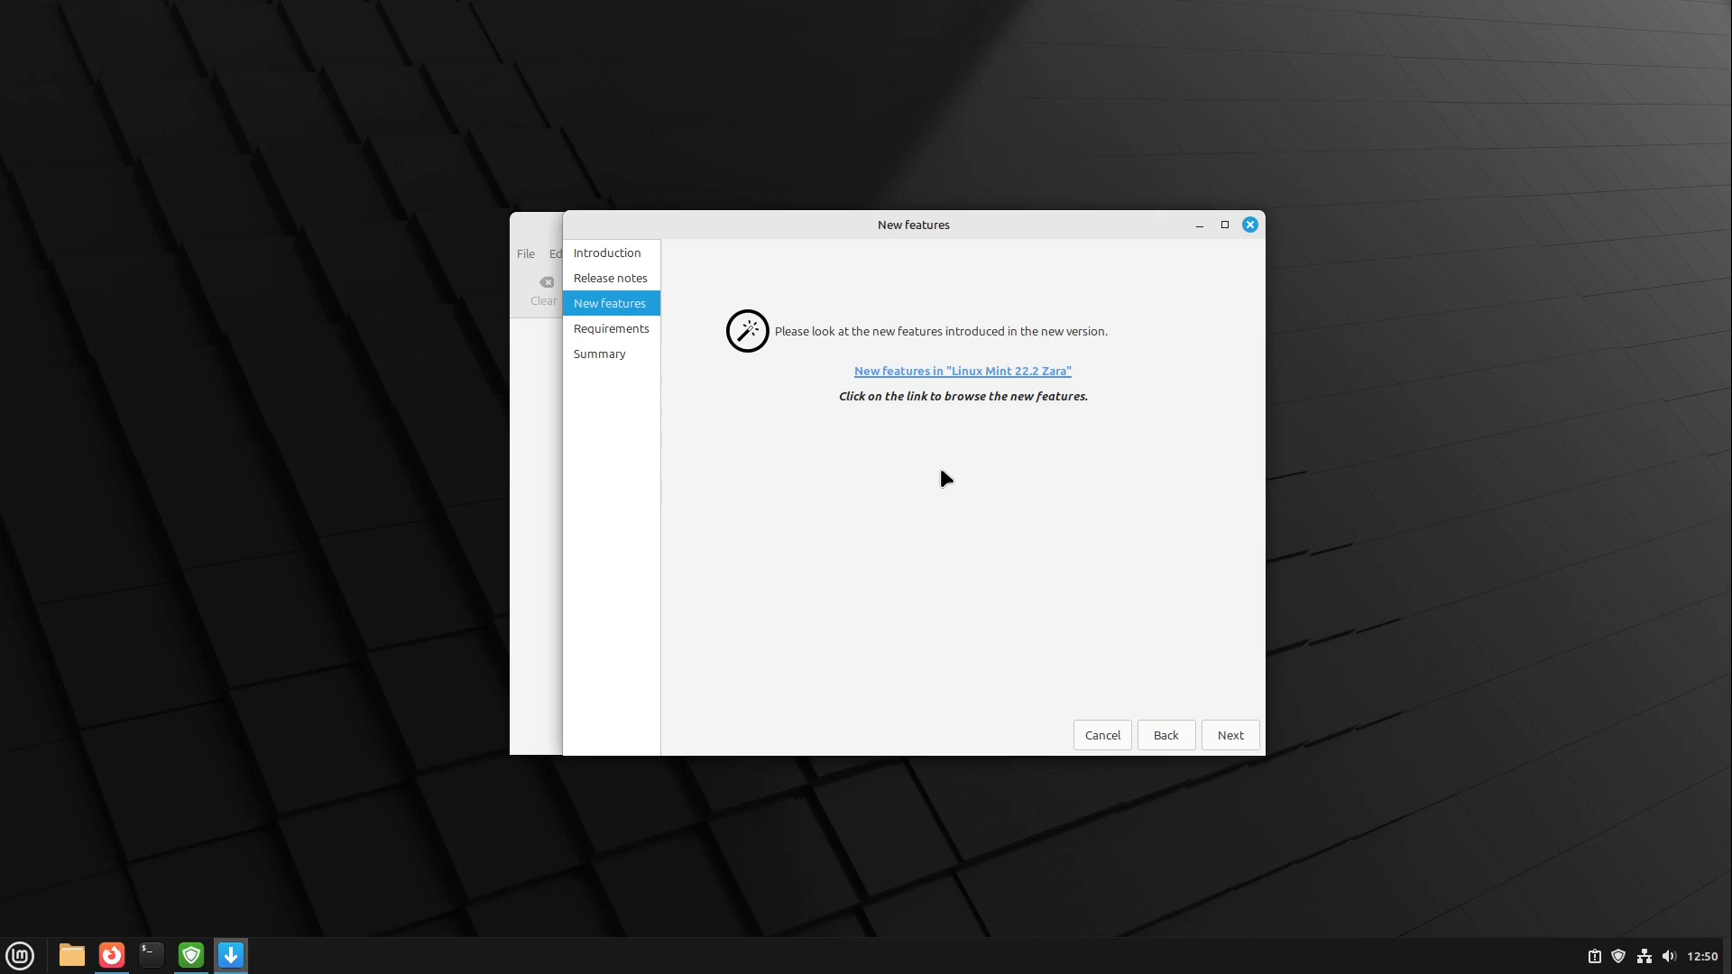
pyautogui.moveTo(1187, 754)
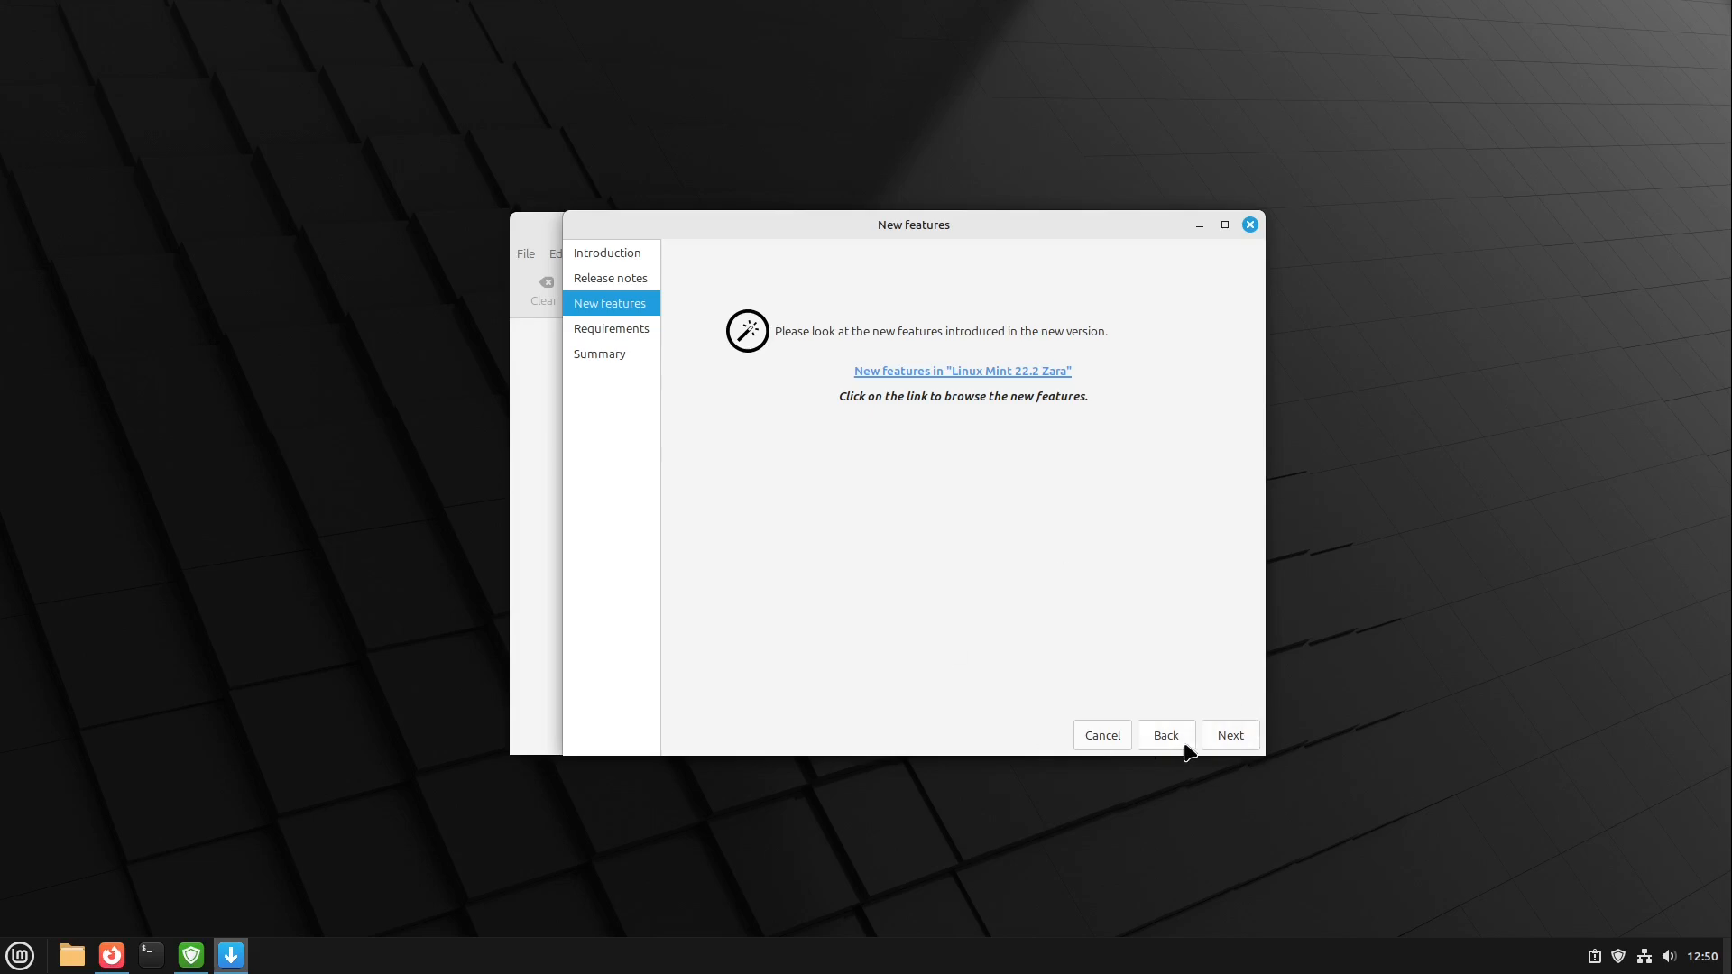
# - Reach the Requirements step and tick the 'I understand the risk' acknowledgement for 22.2 Zara
pyautogui.click(1228, 734)
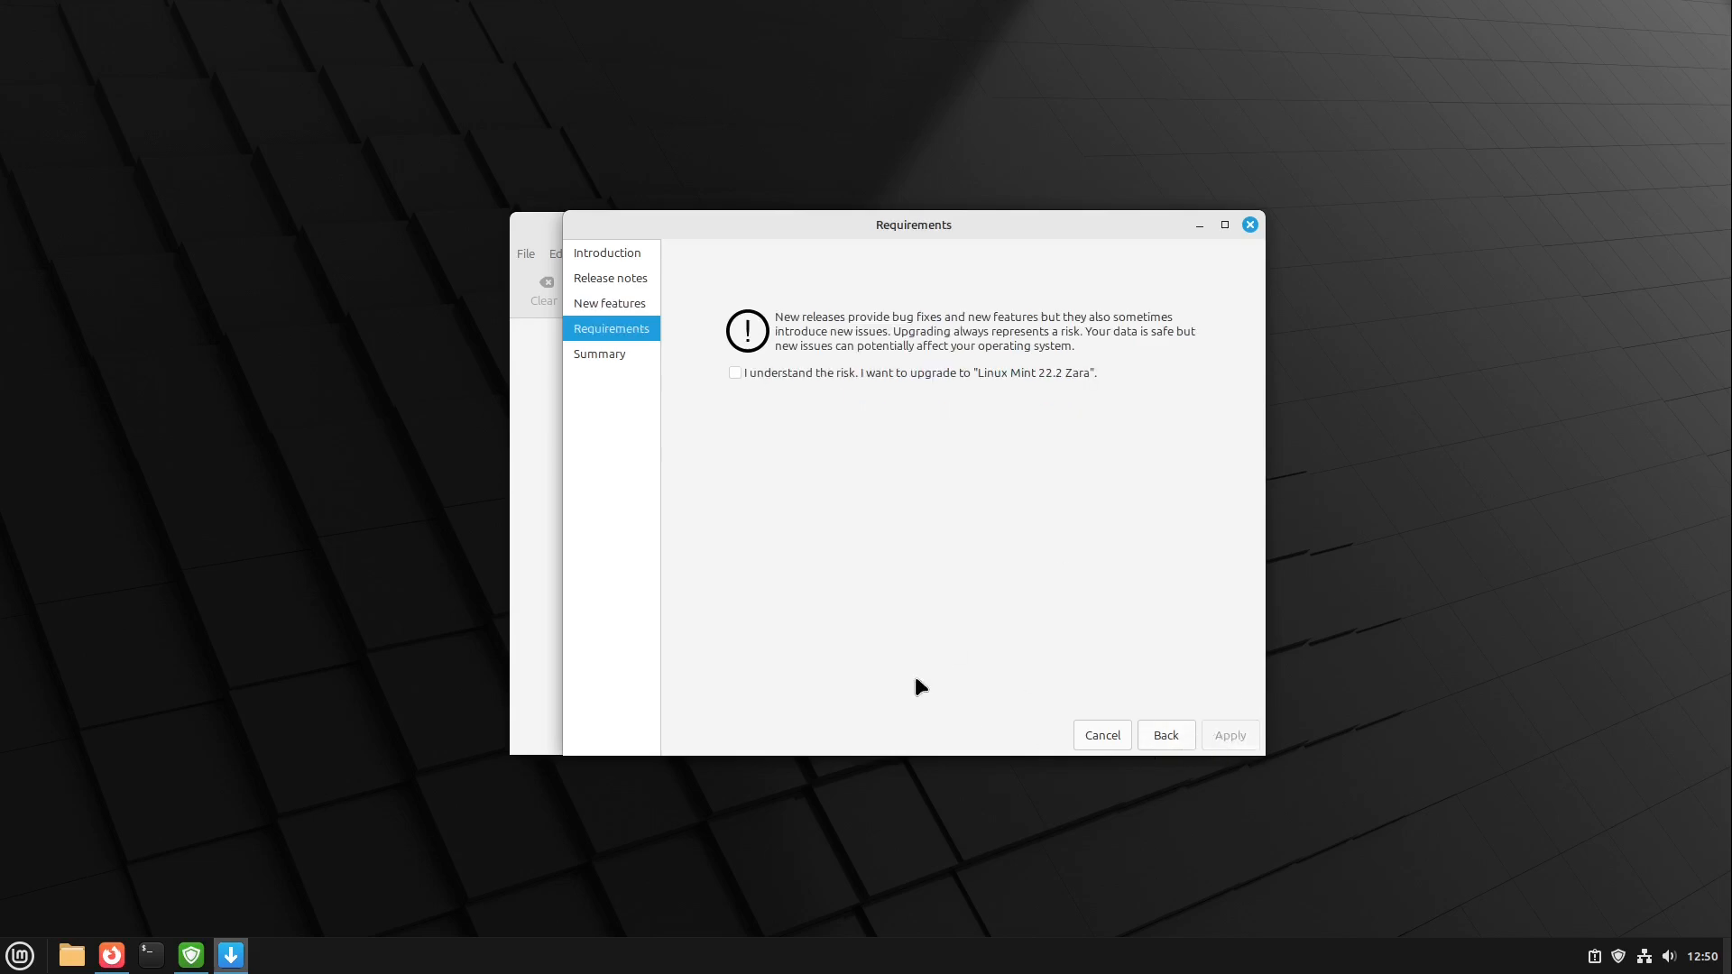
pyautogui.moveTo(895, 374)
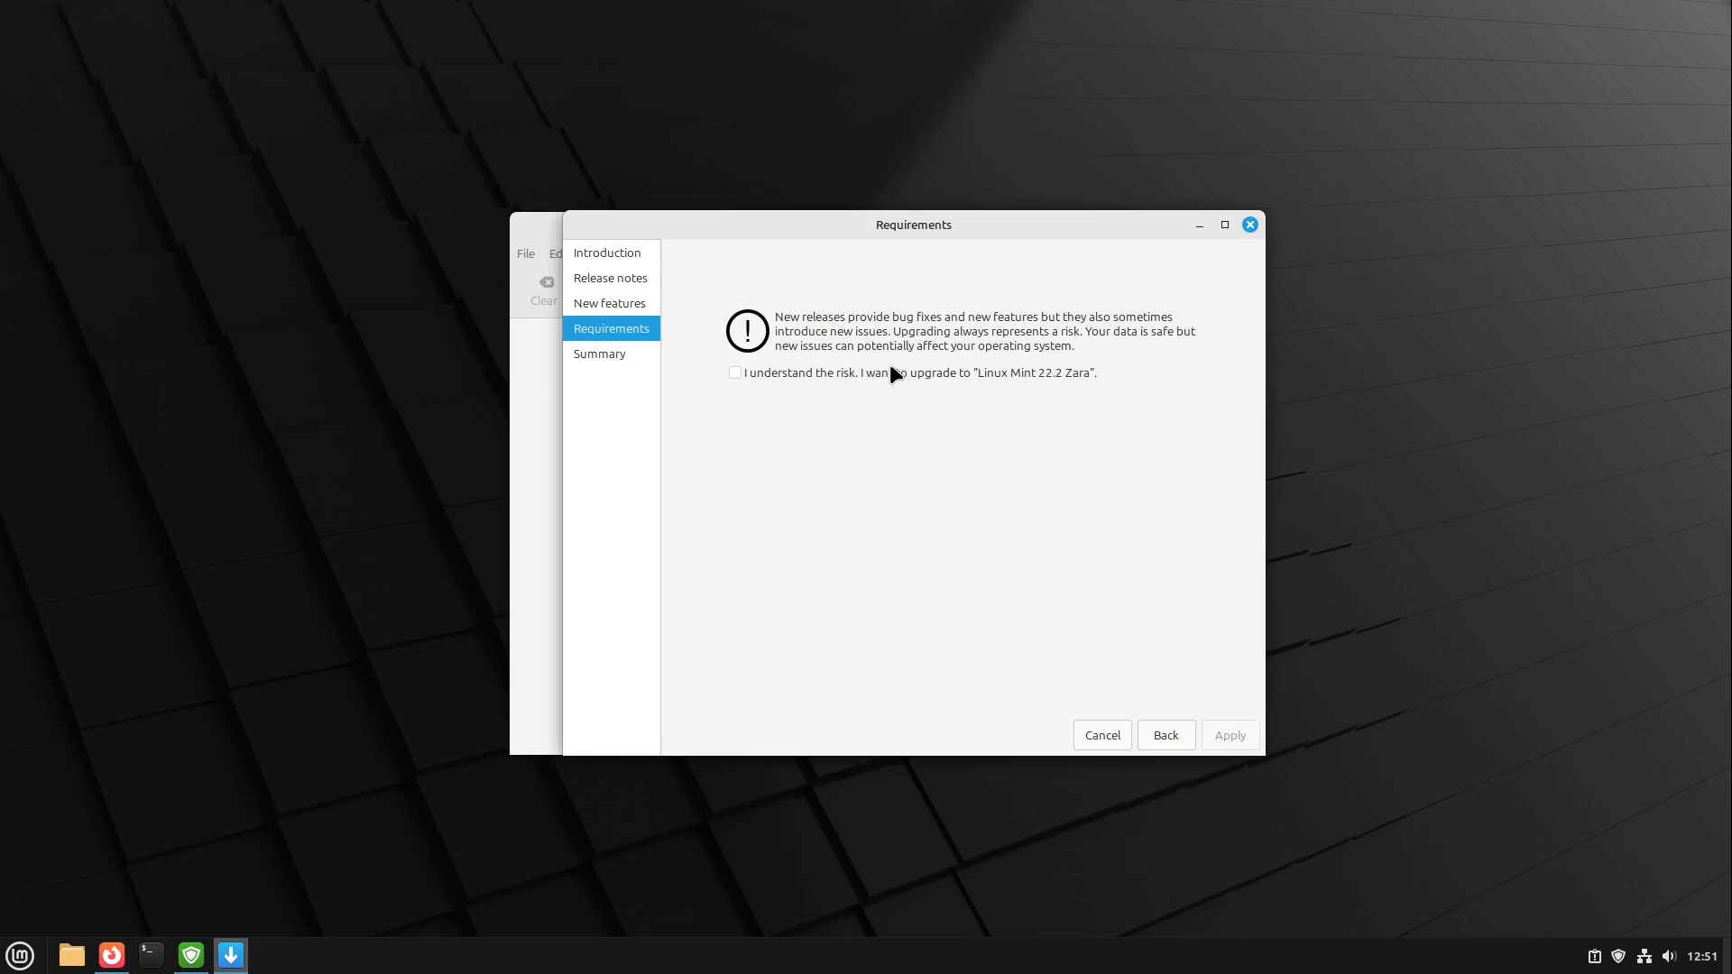
pyautogui.moveTo(890, 236)
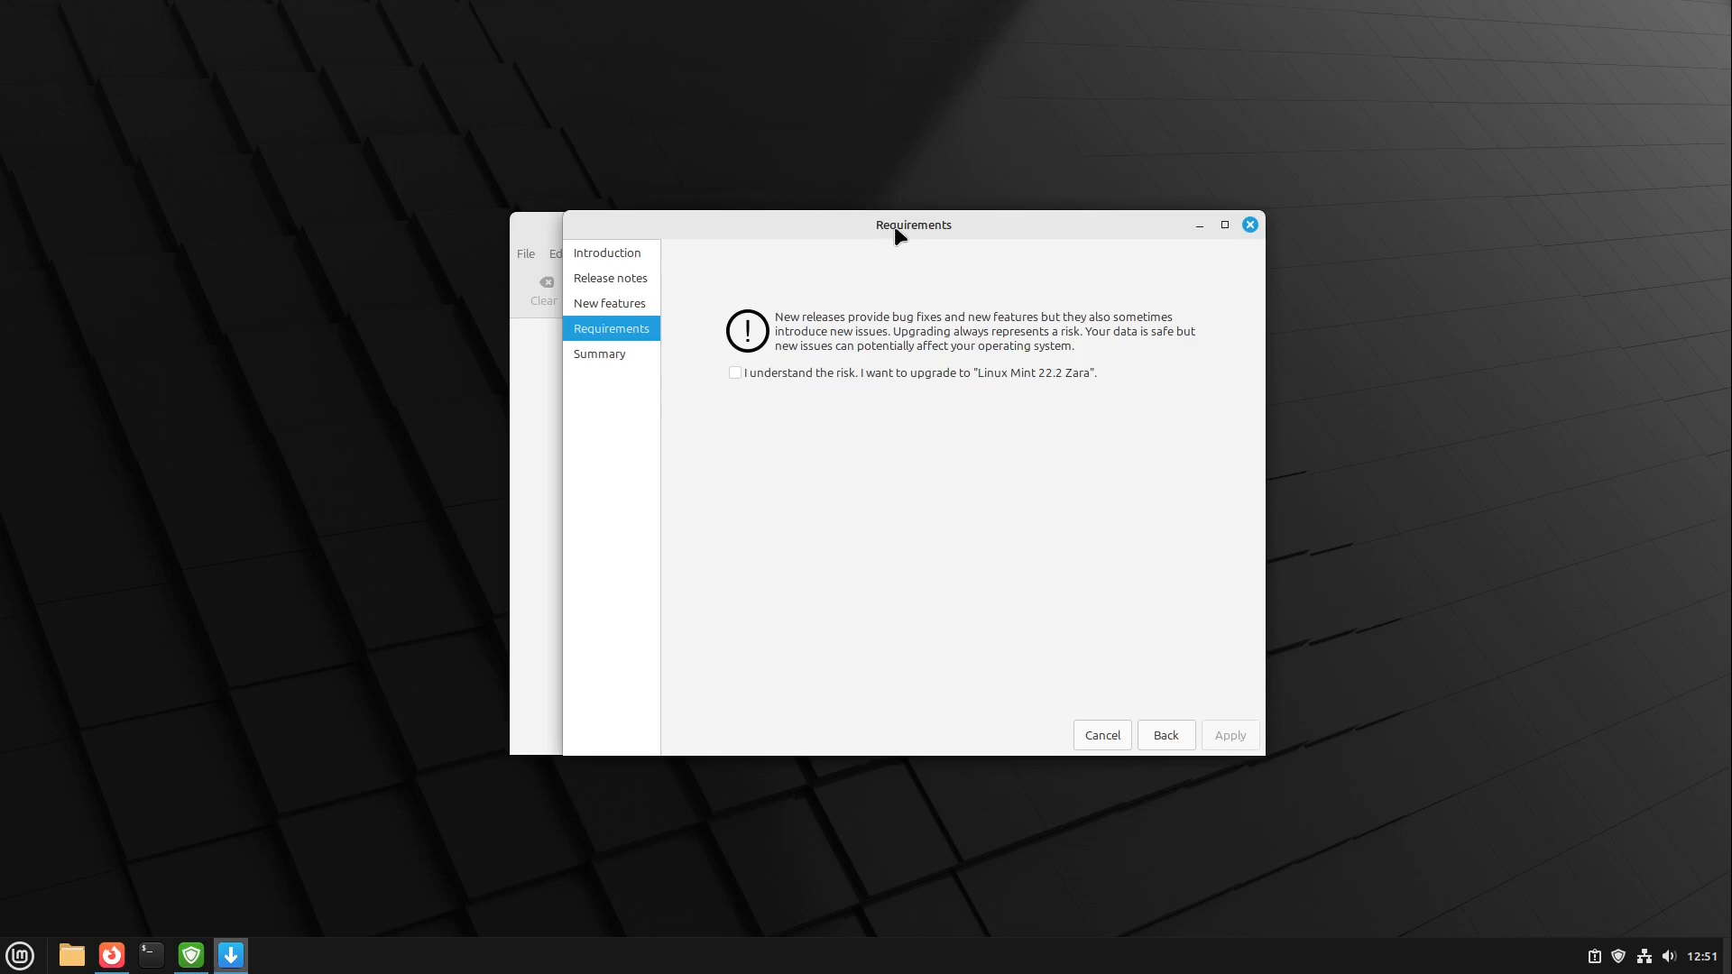
pyautogui.click(734, 371)
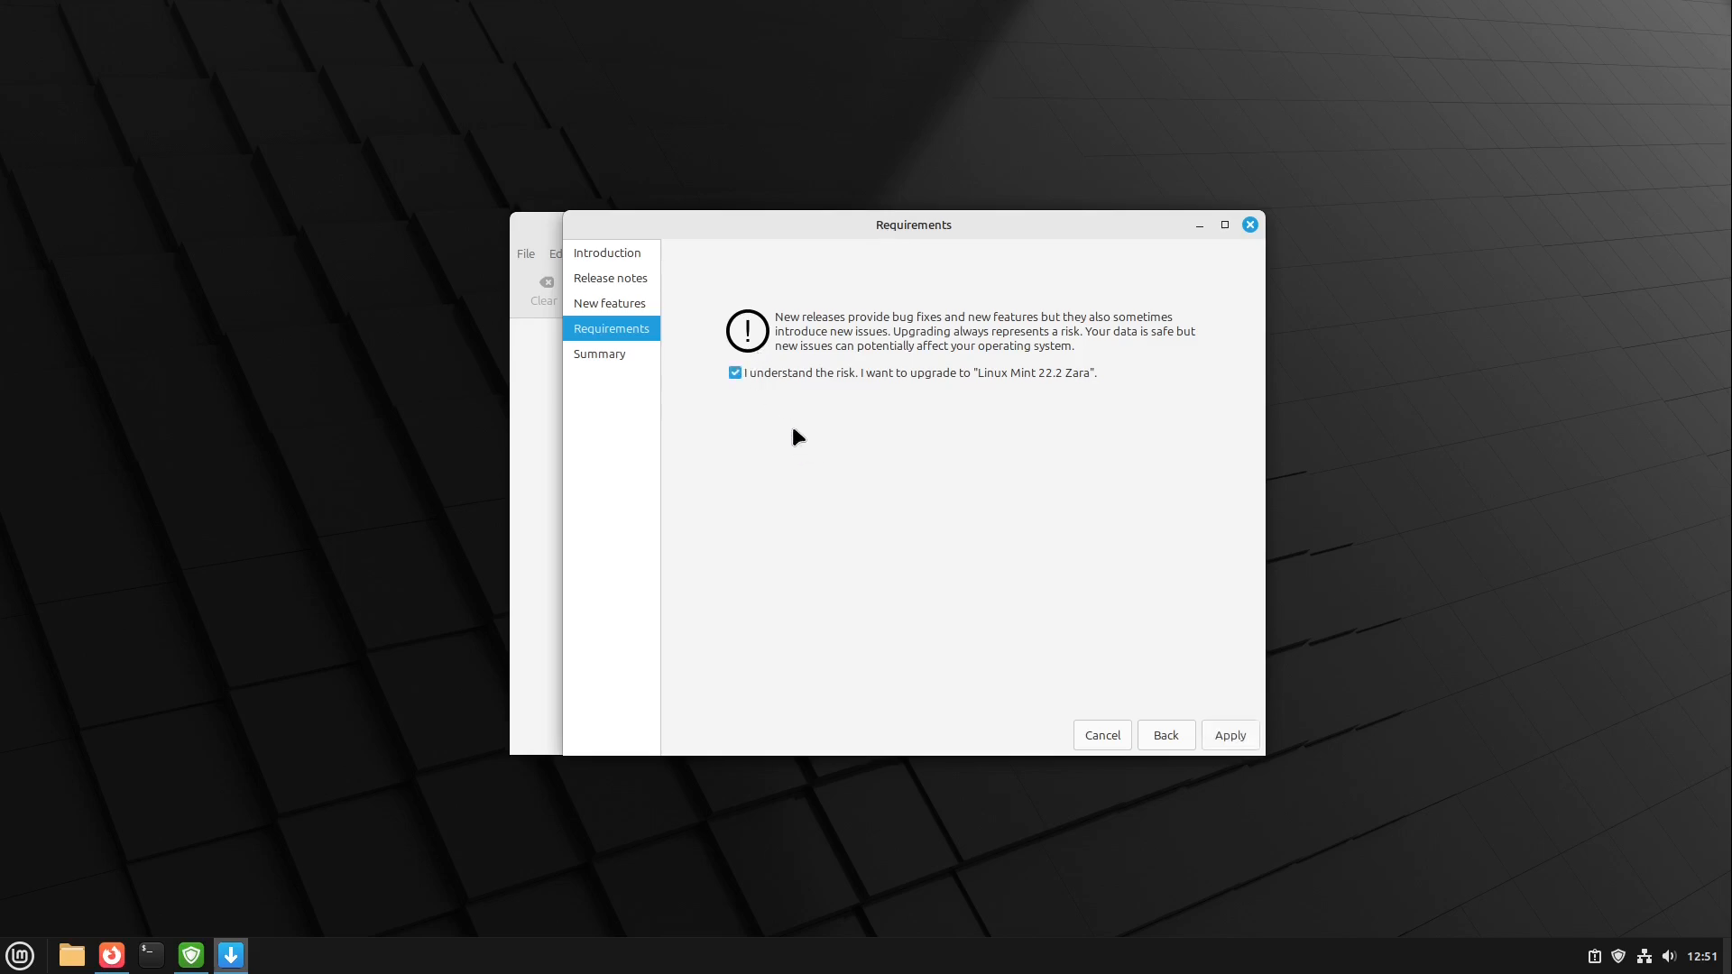
pyautogui.moveTo(1140, 386)
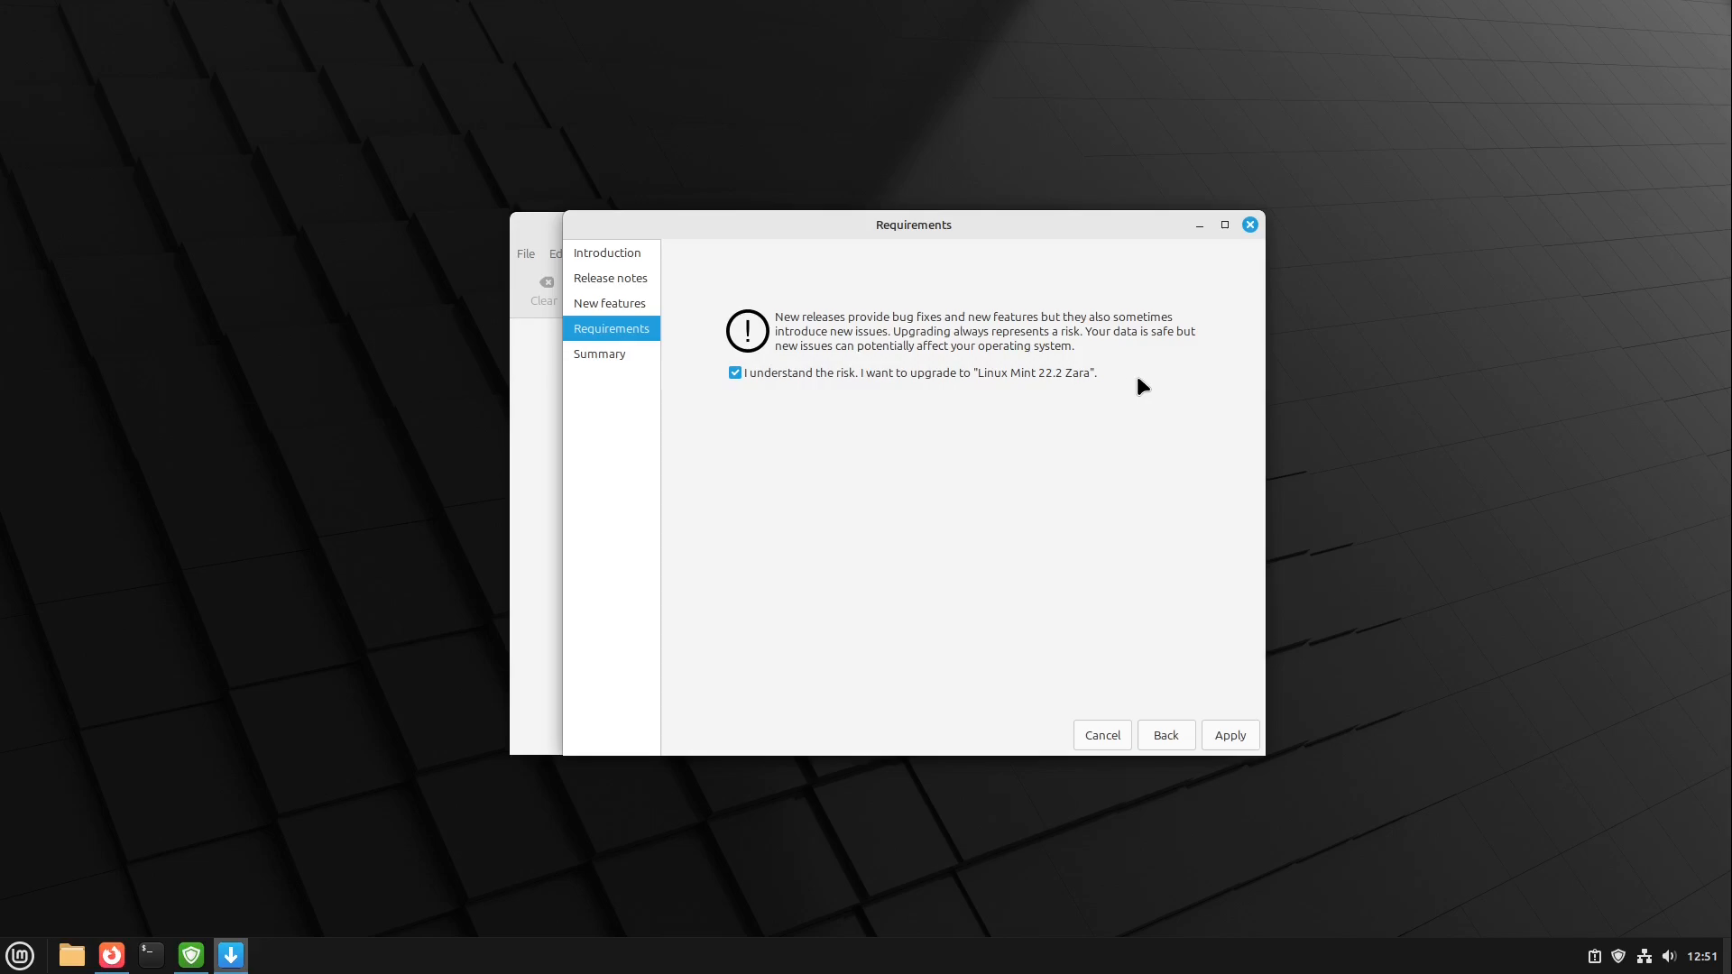
# - Apply the upgrade and authenticate, reaching the successful-upgrade summary pending reboot
pyautogui.click(1228, 735)
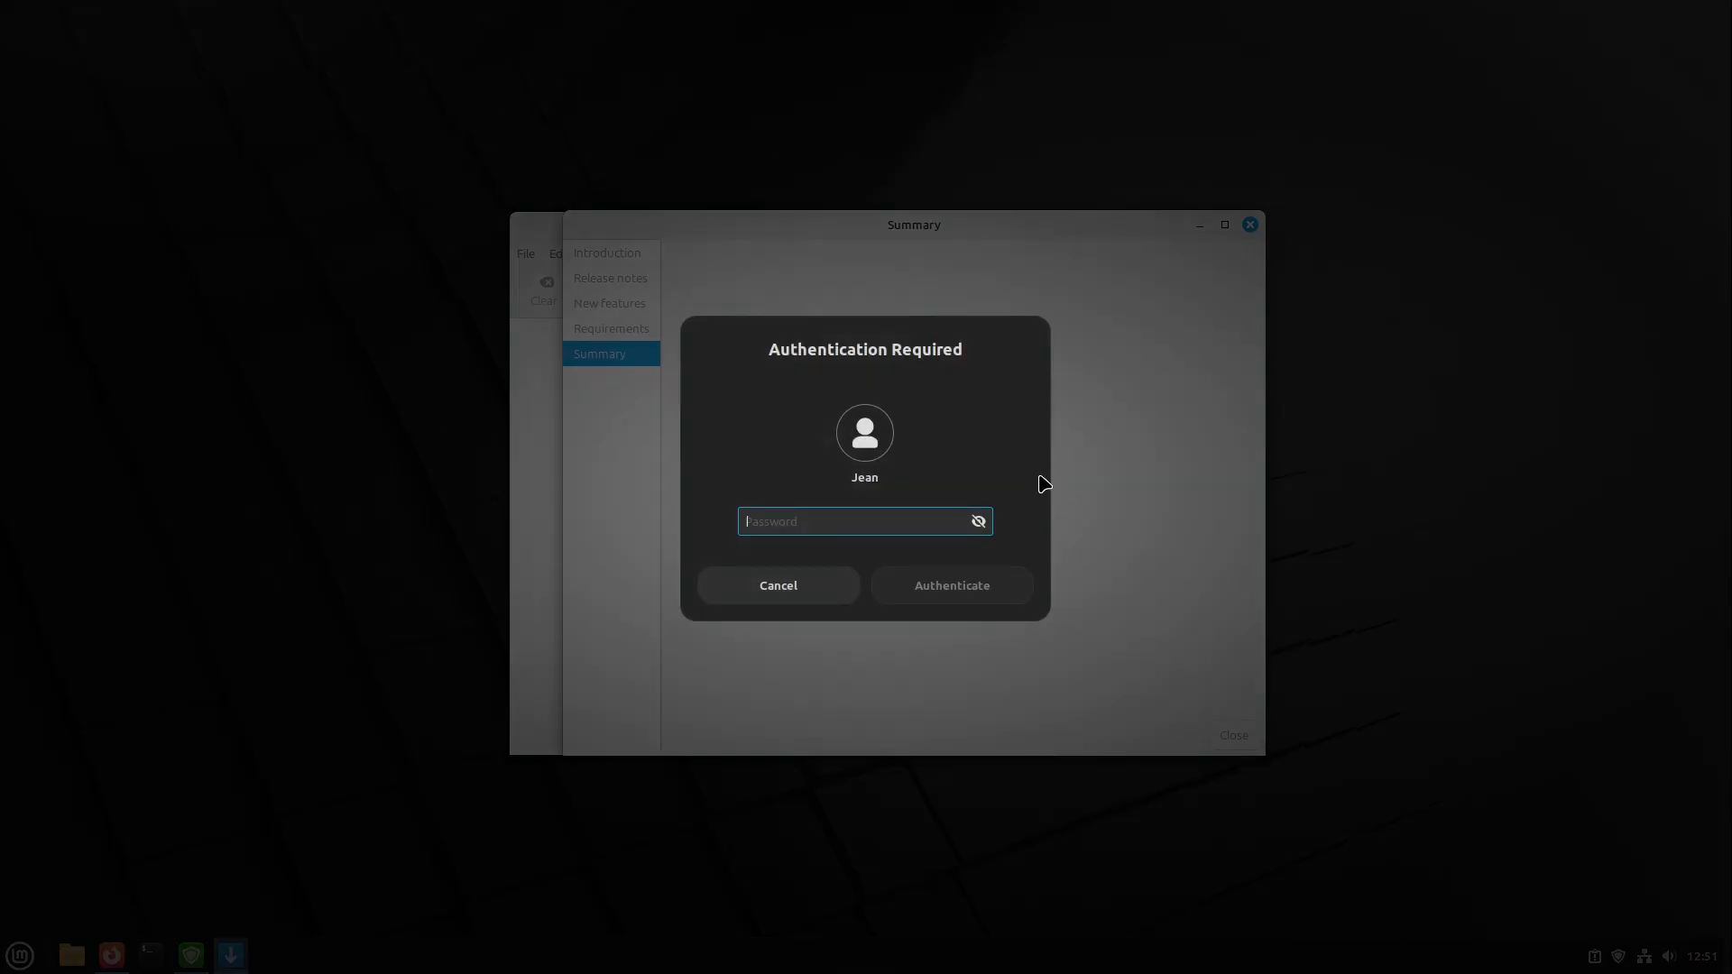
pyautogui.click(778, 585)
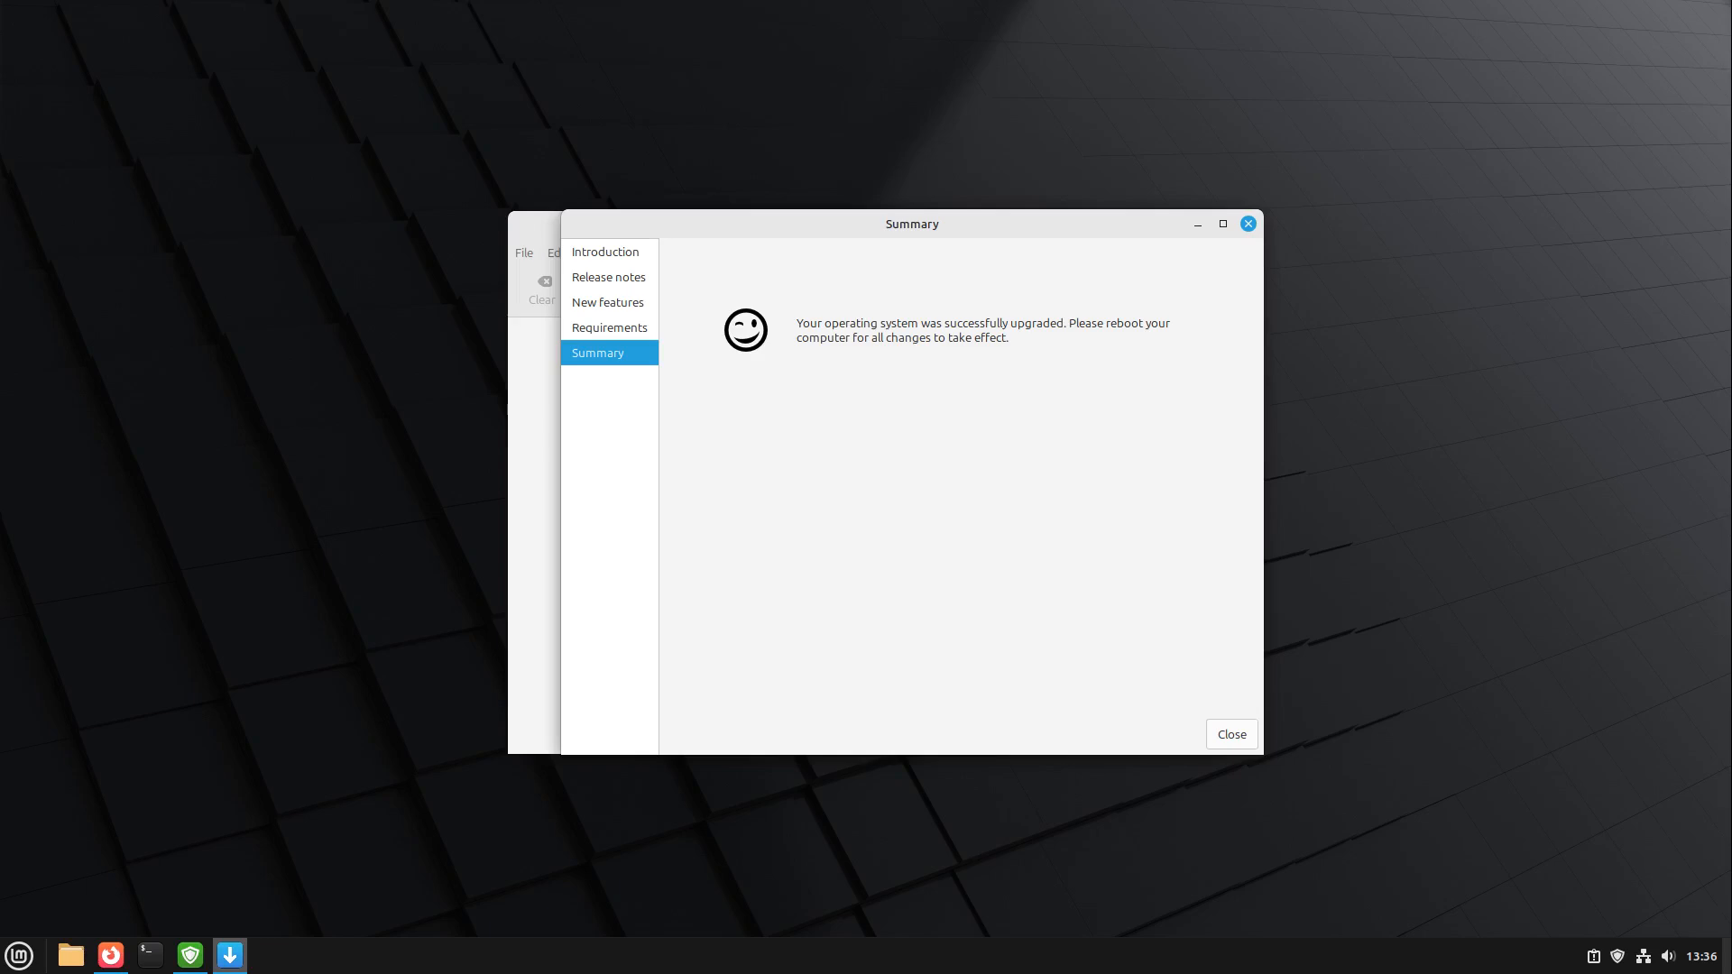
# - Dismiss the upgrade success summary so Firefox's Linux Ort homepage returns to the front
pyautogui.click(1229, 734)
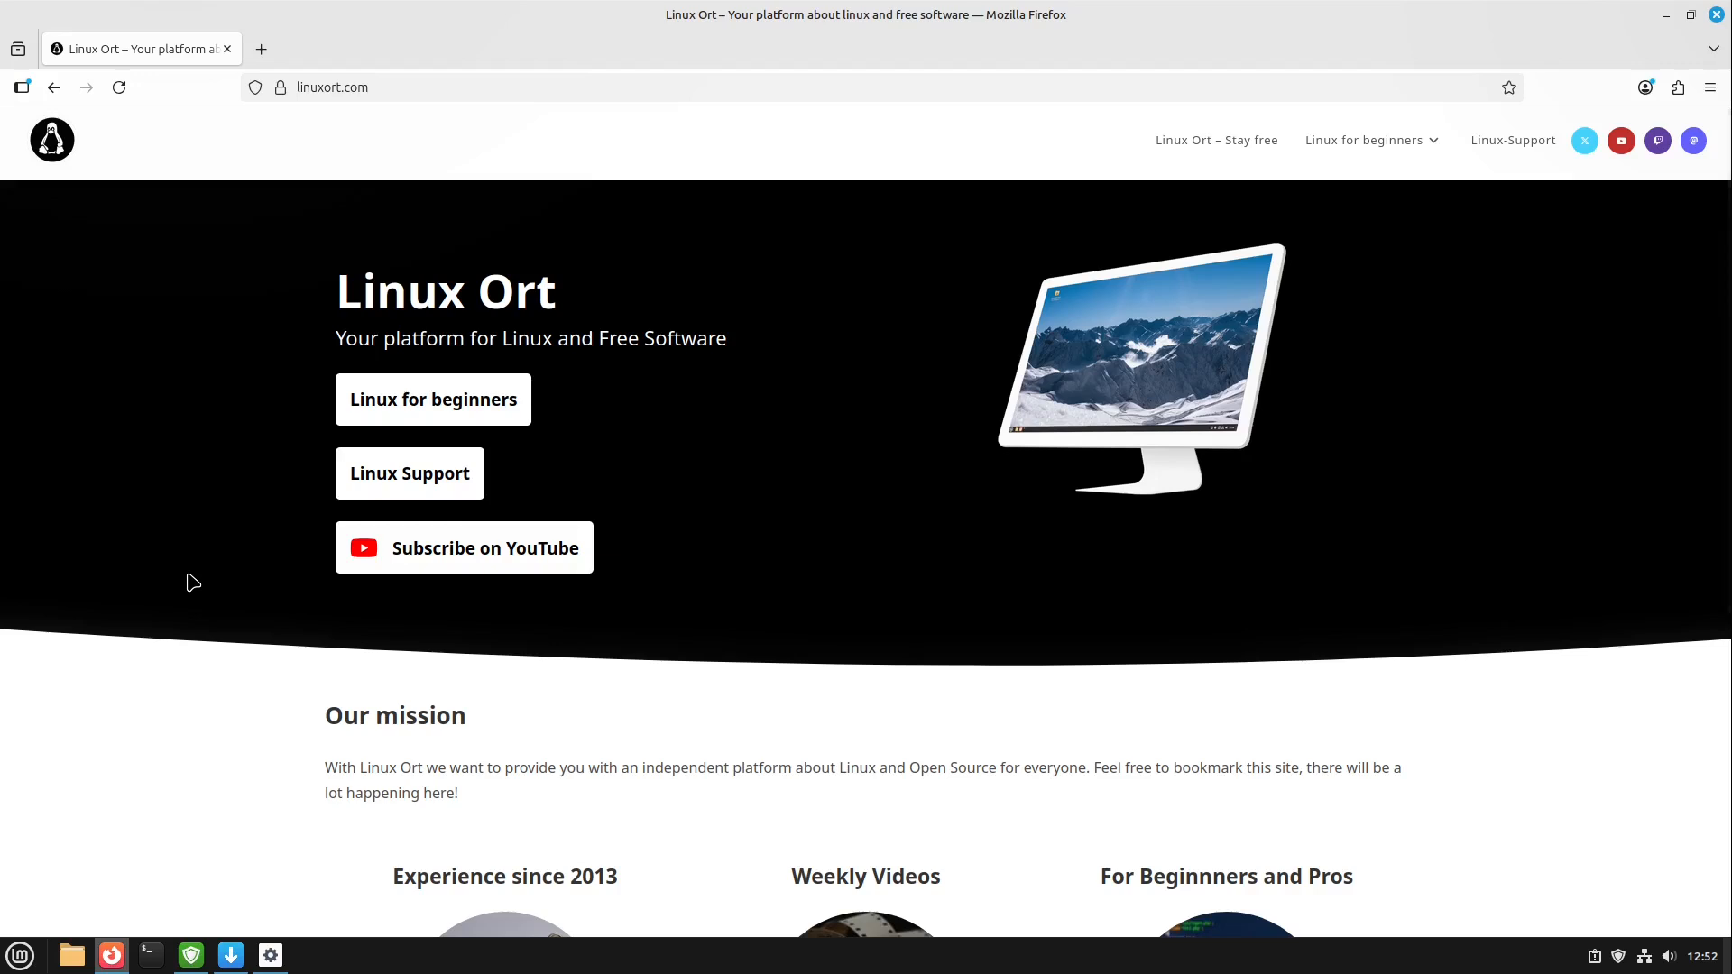